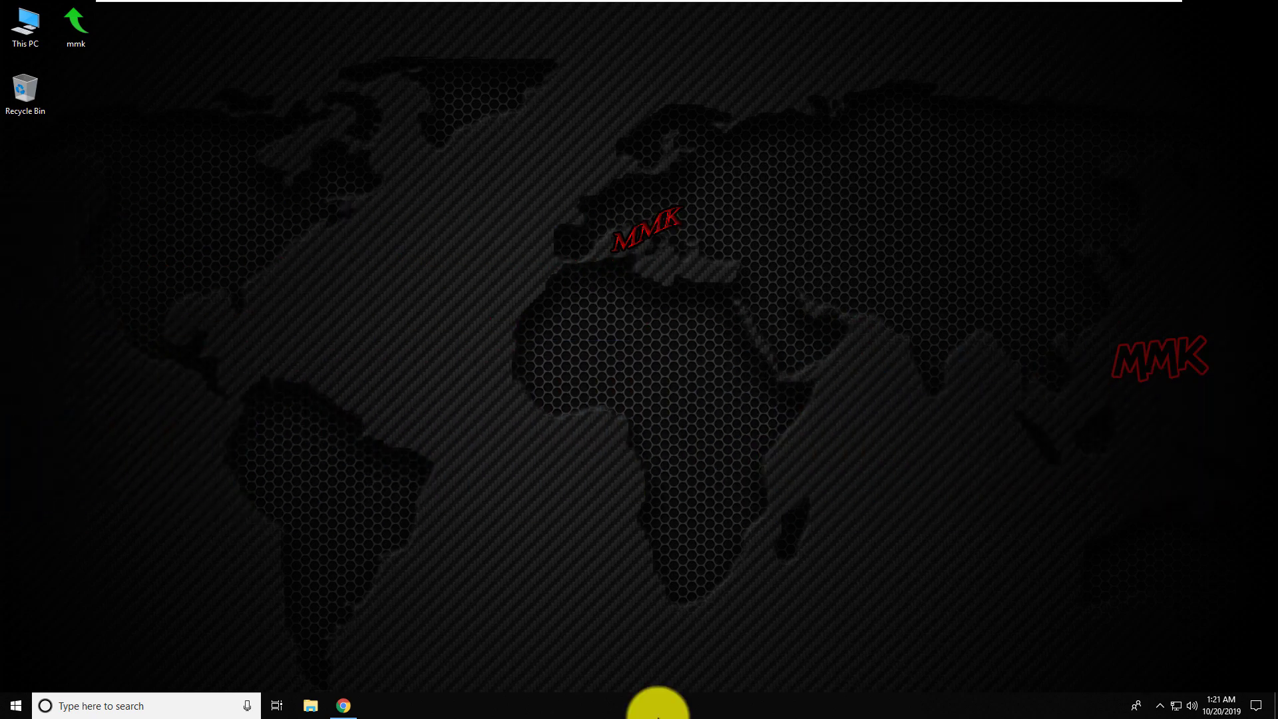
# Load whatismyipaddress.com in Chrome and block its notification prompt to view the Tbilisi IP.
pyautogui.click(344, 706)
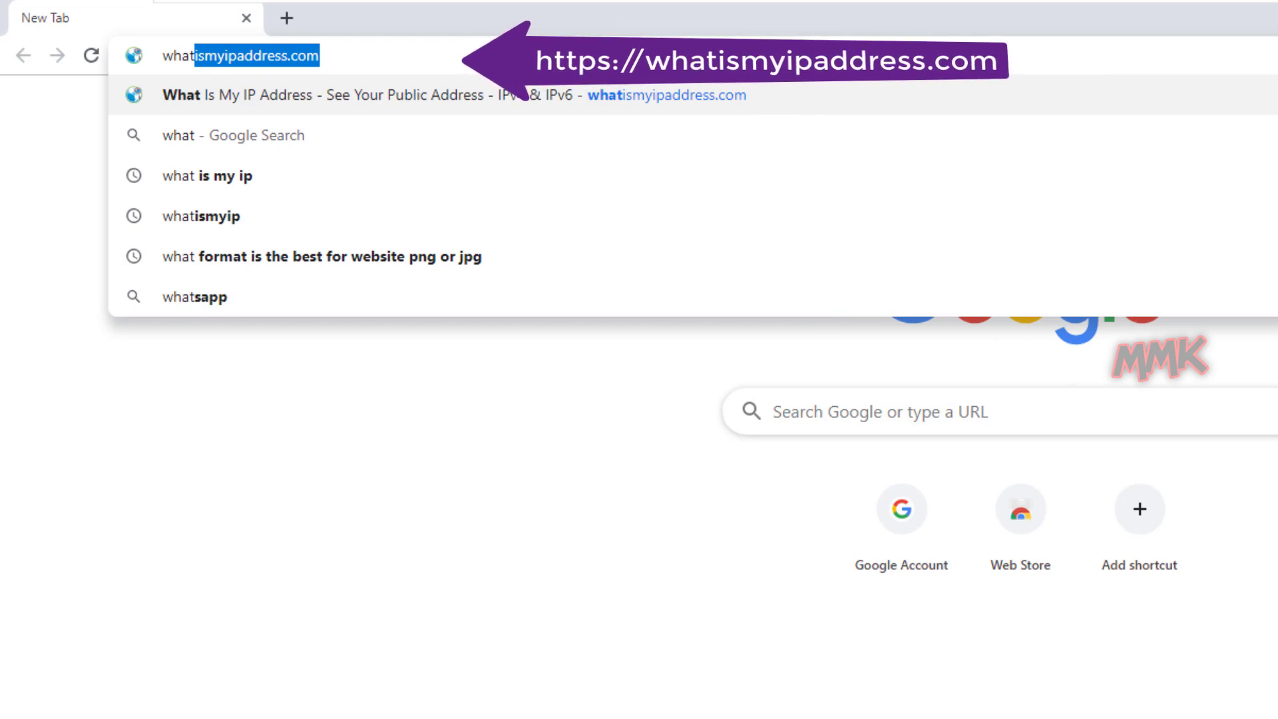
pyautogui.press('Enter')
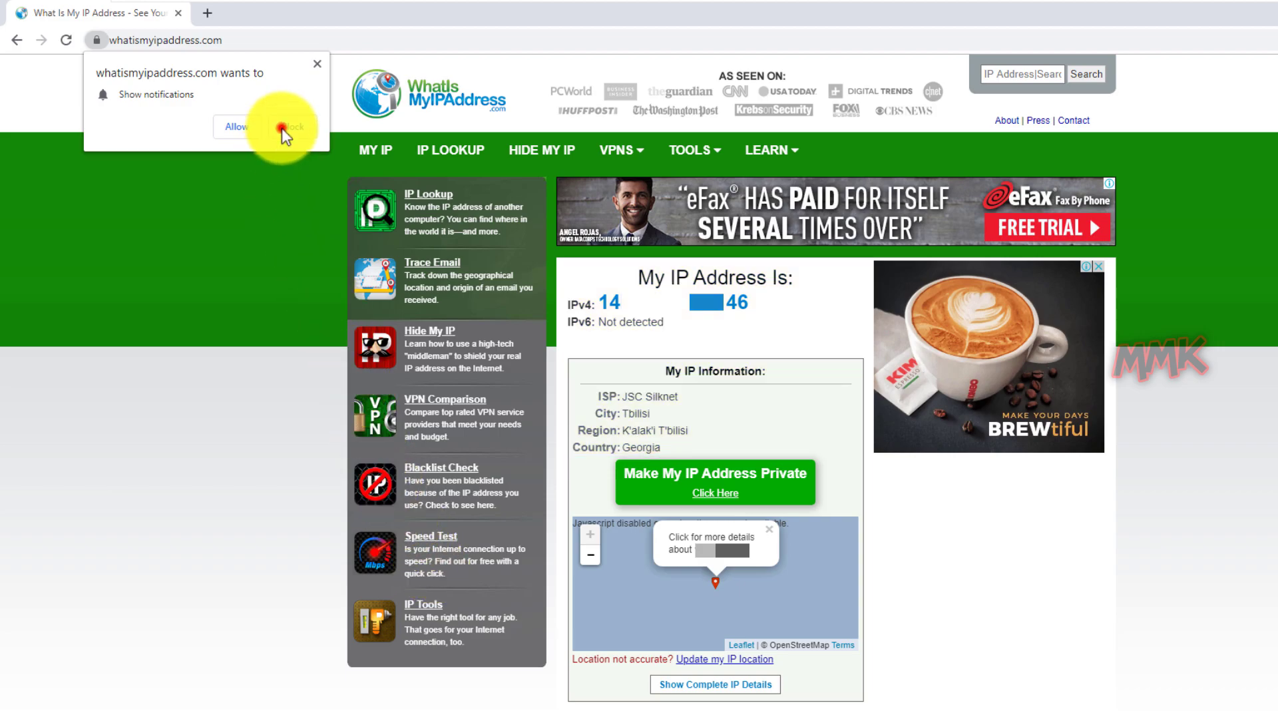
pyautogui.click(285, 126)
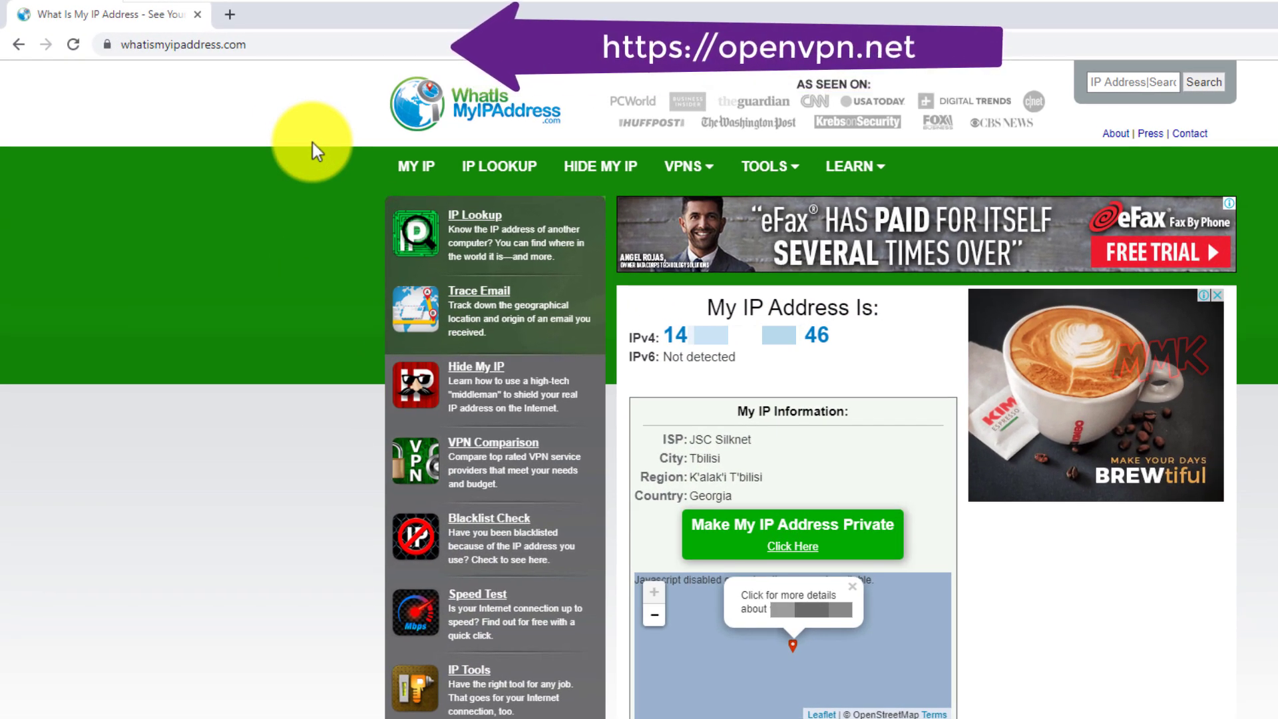
# Open the openvpn.net website from Chrome's address bar.
pyautogui.click(180, 44)
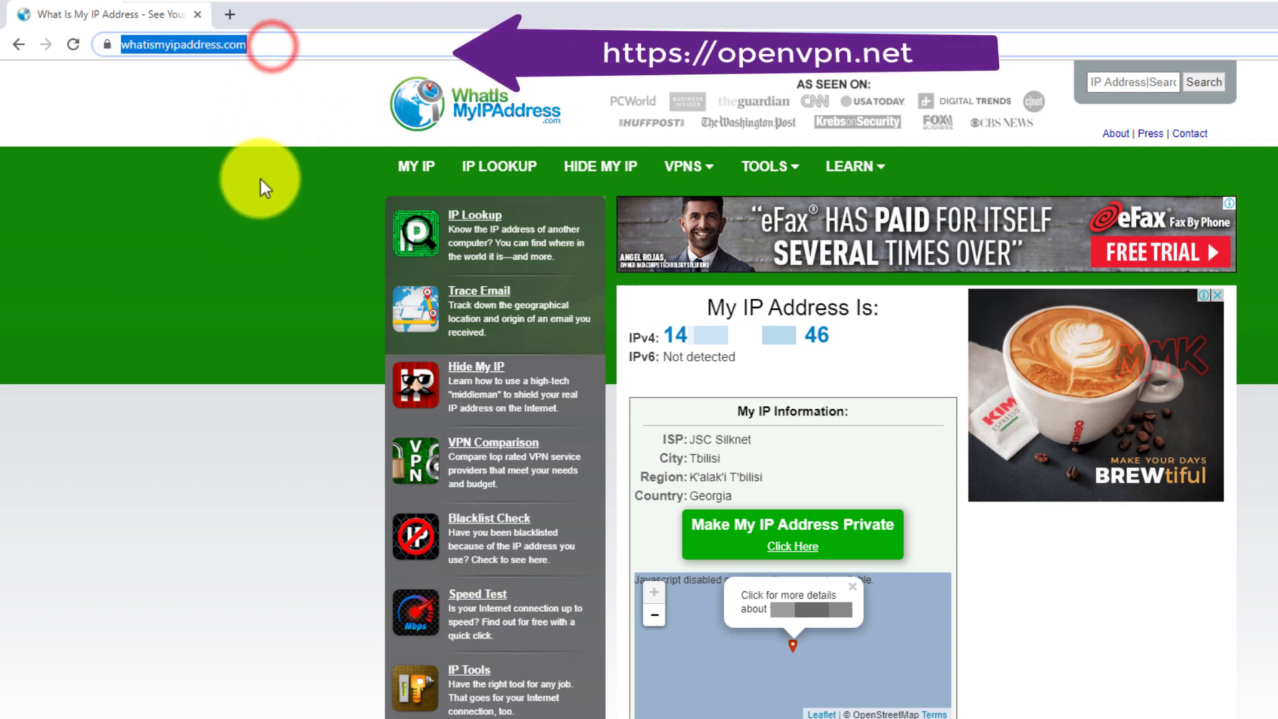
pyautogui.write('o')
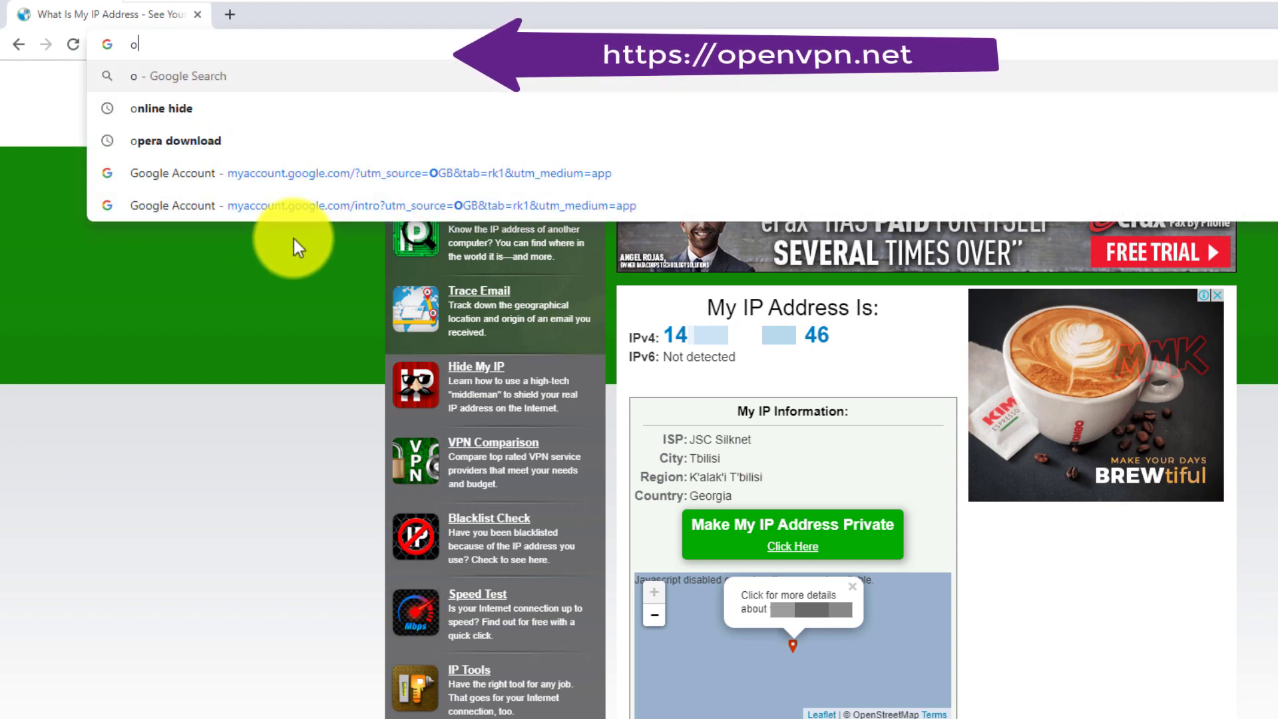
pyautogui.write('penvpn.net')
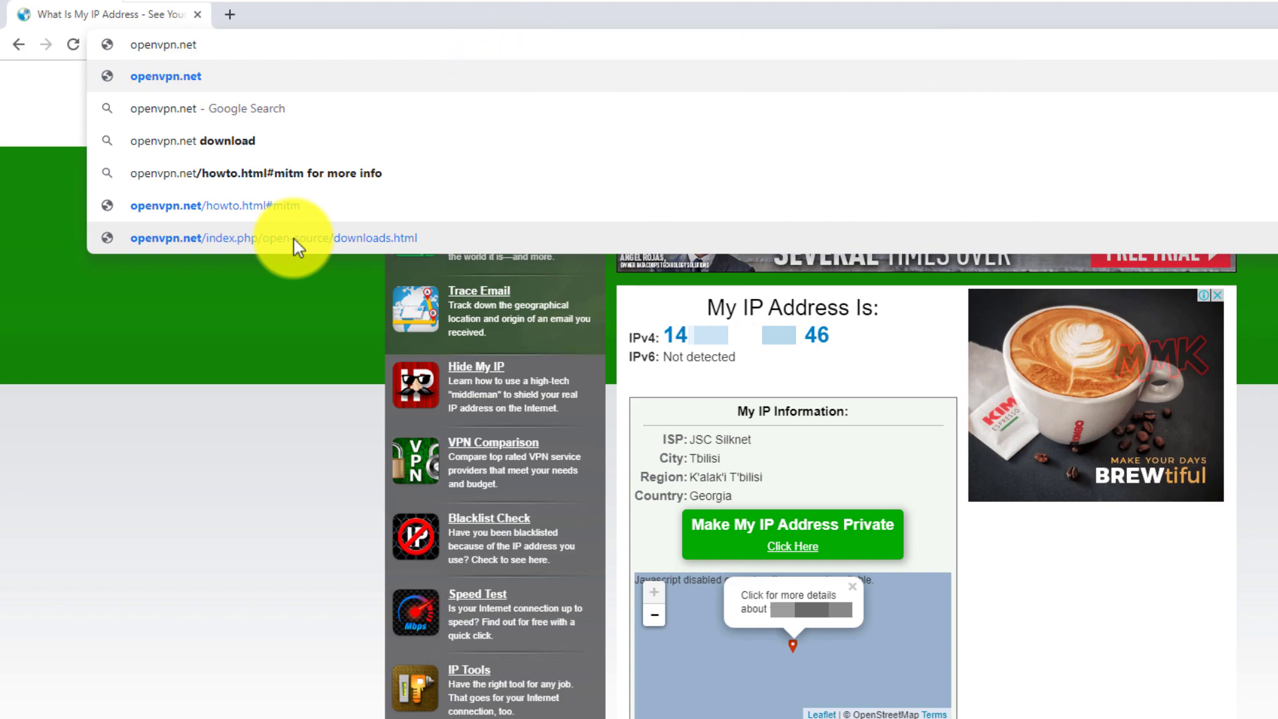
pyautogui.click(165, 76)
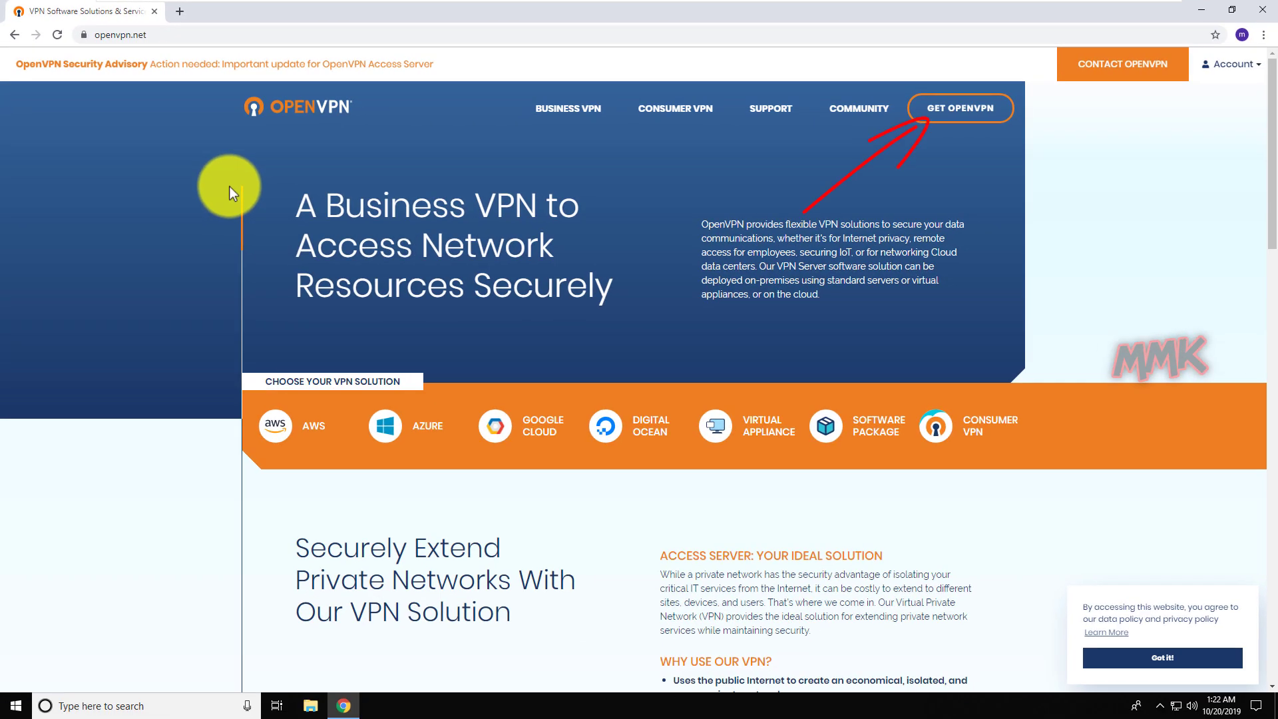
# Go through Get OpenVPN to Community Downloads and scroll to the installer table.
pyautogui.click(961, 108)
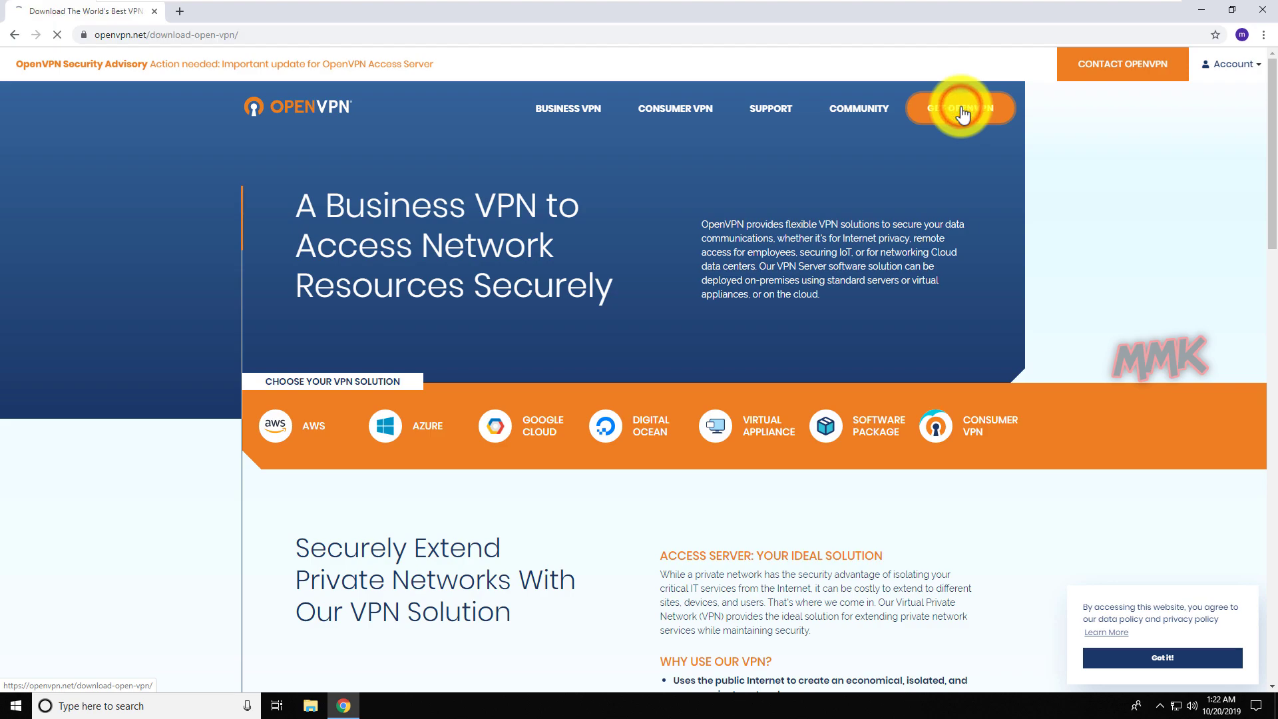
pyautogui.click(961, 108)
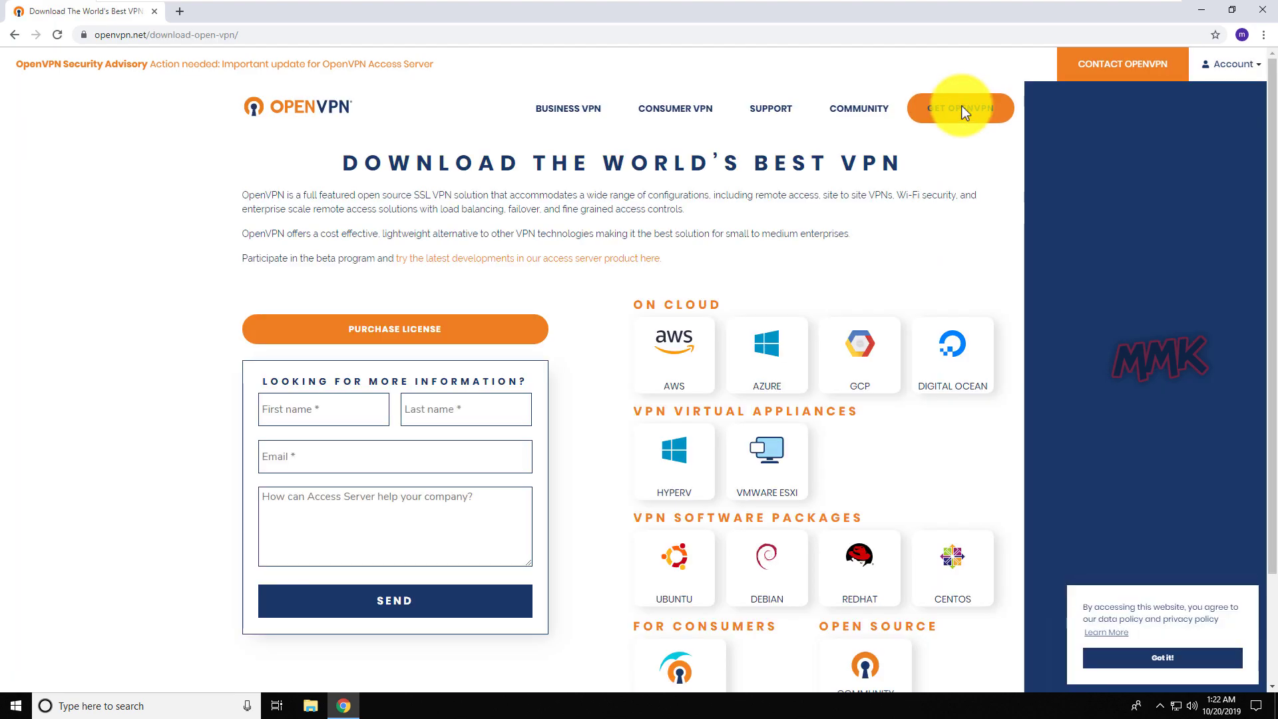
pyautogui.scroll(-3)
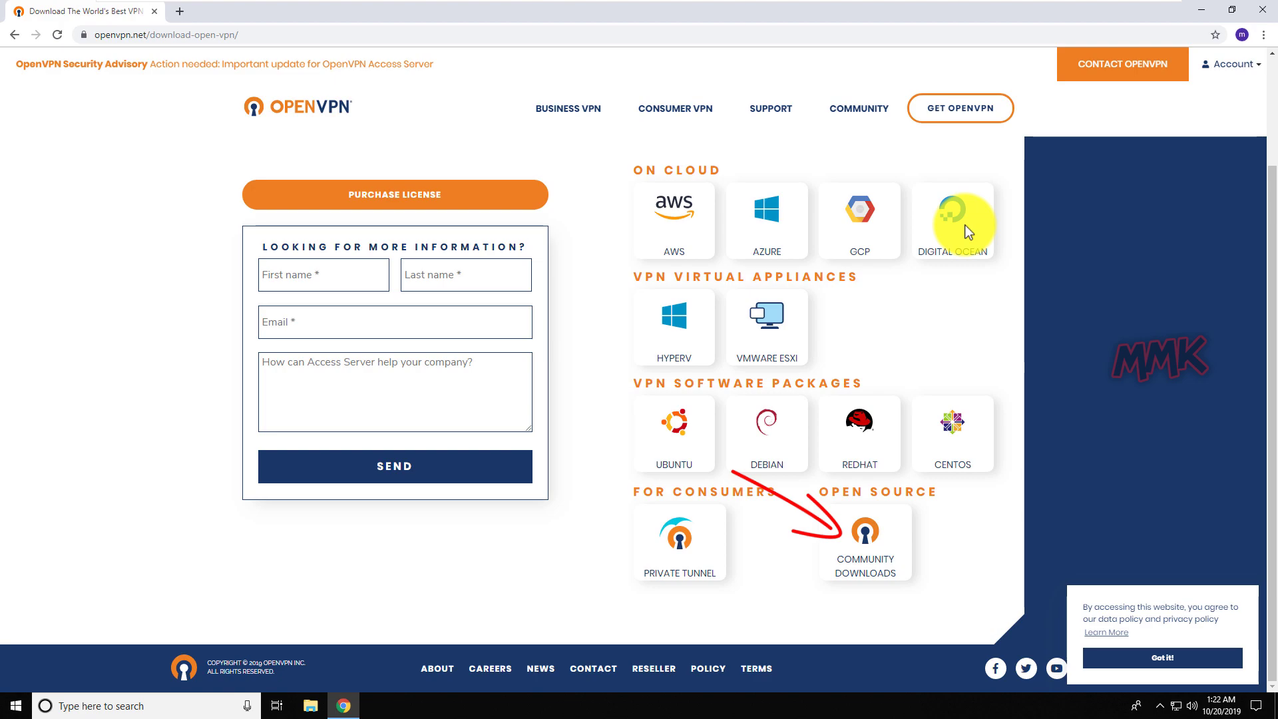
pyautogui.moveTo(865, 543)
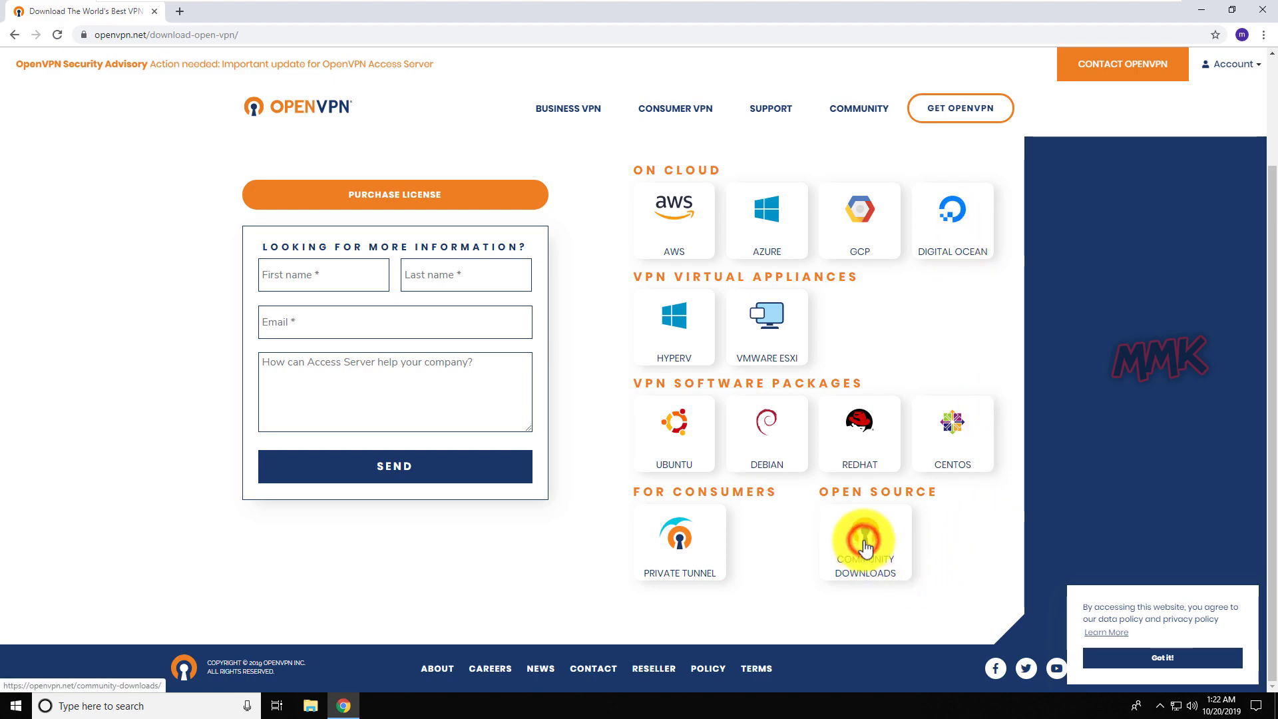
pyautogui.click(865, 540)
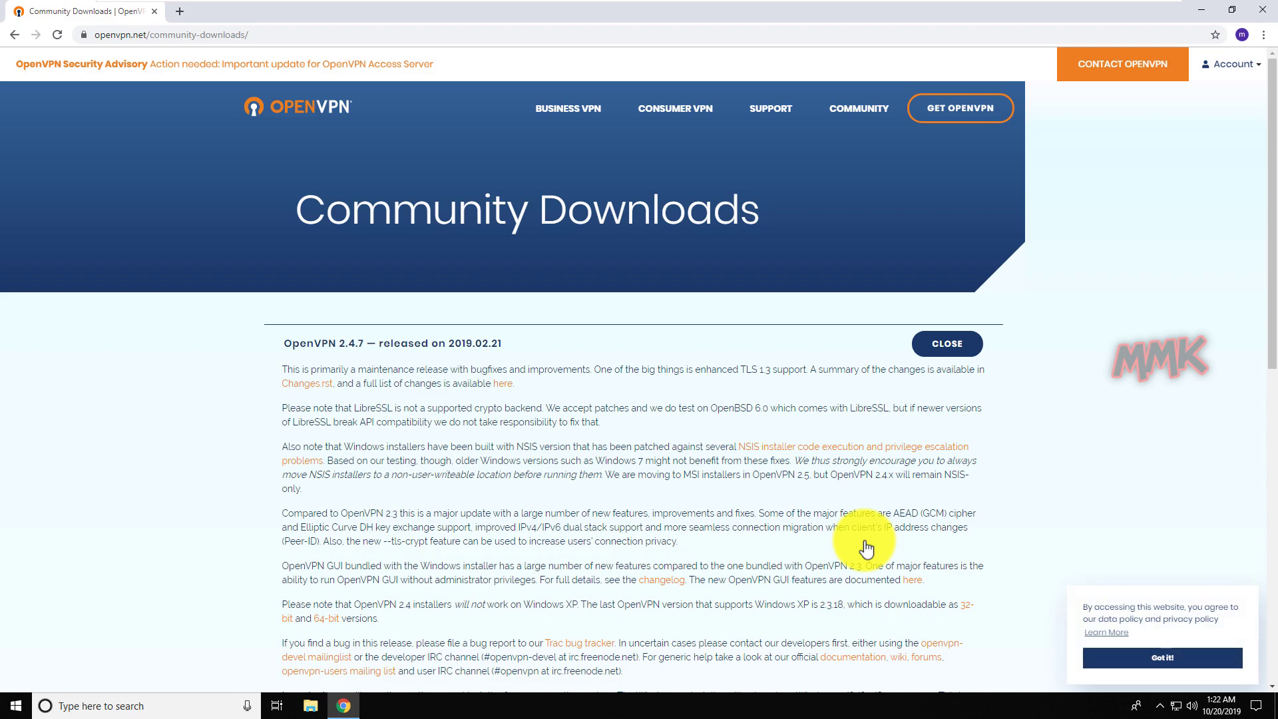
pyautogui.scroll(-3)
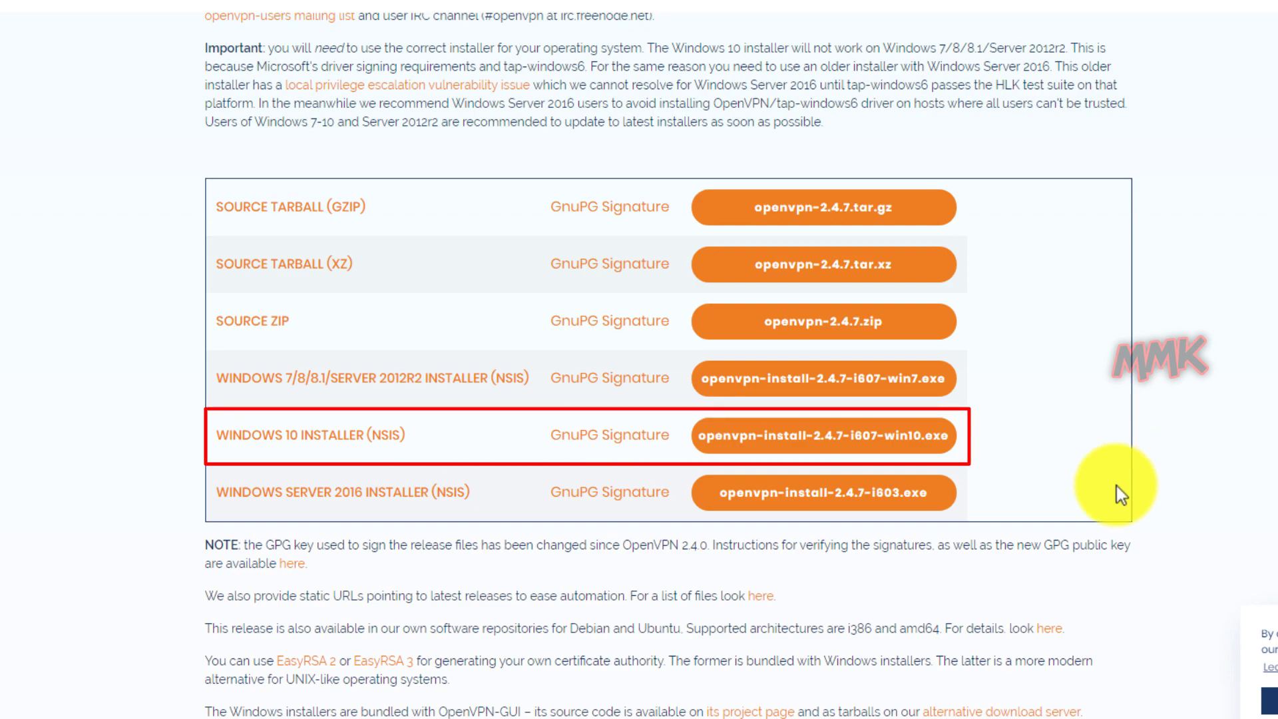
# Save openvpn-install-2.4.7-I607-Win10.exe to the Desktop.
pyautogui.click(827, 436)
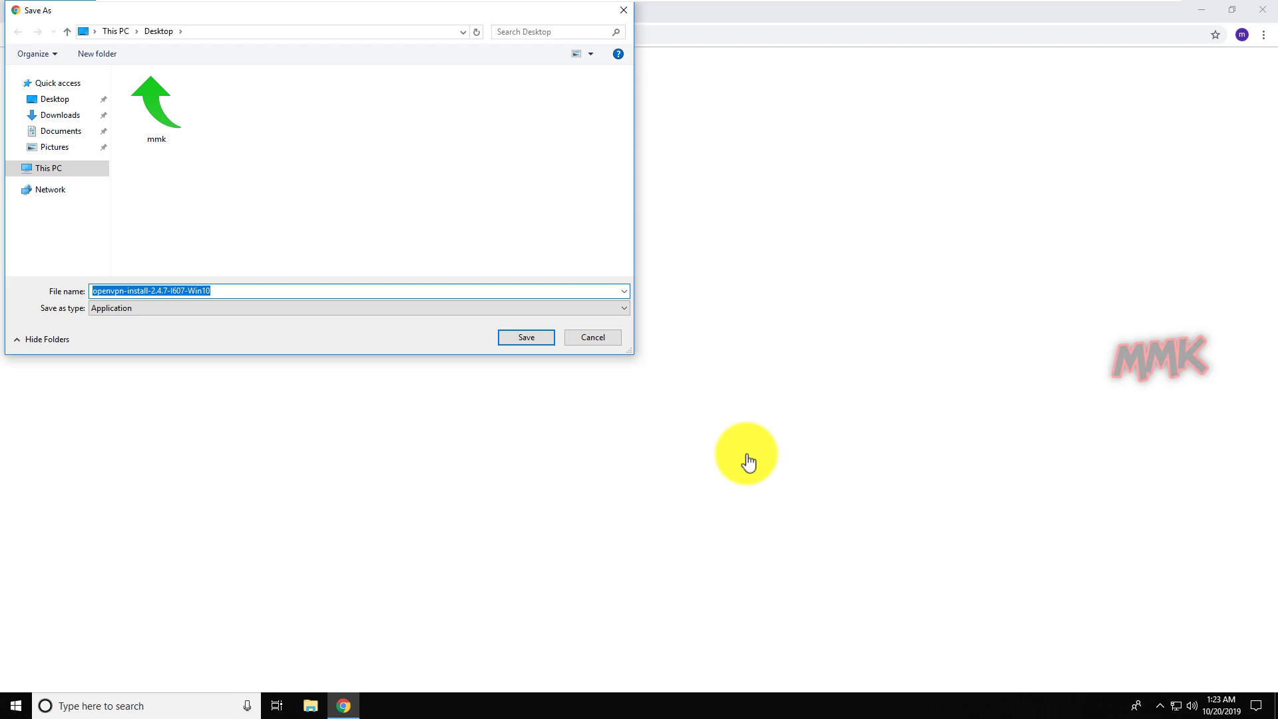
pyautogui.click(526, 337)
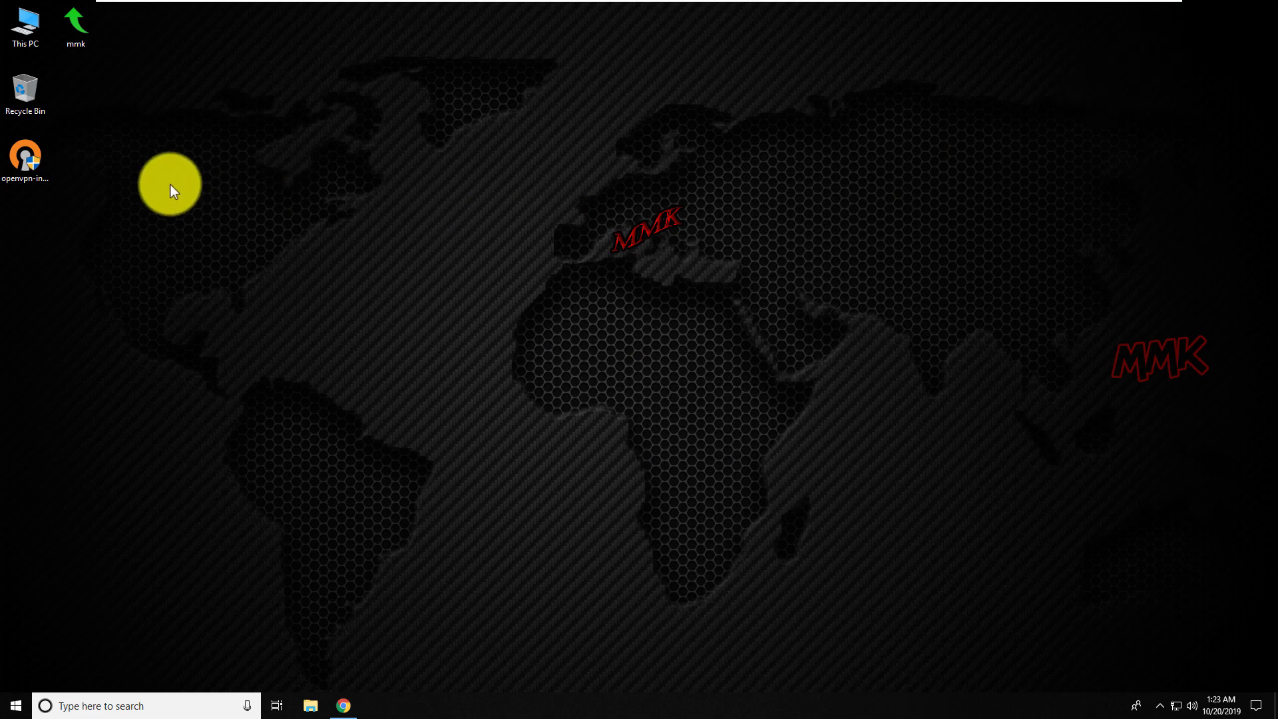
# Run the OpenVPN 2.4.7 installer with default components and folder, skipping the readme.
pyautogui.doubleClick(24, 153)
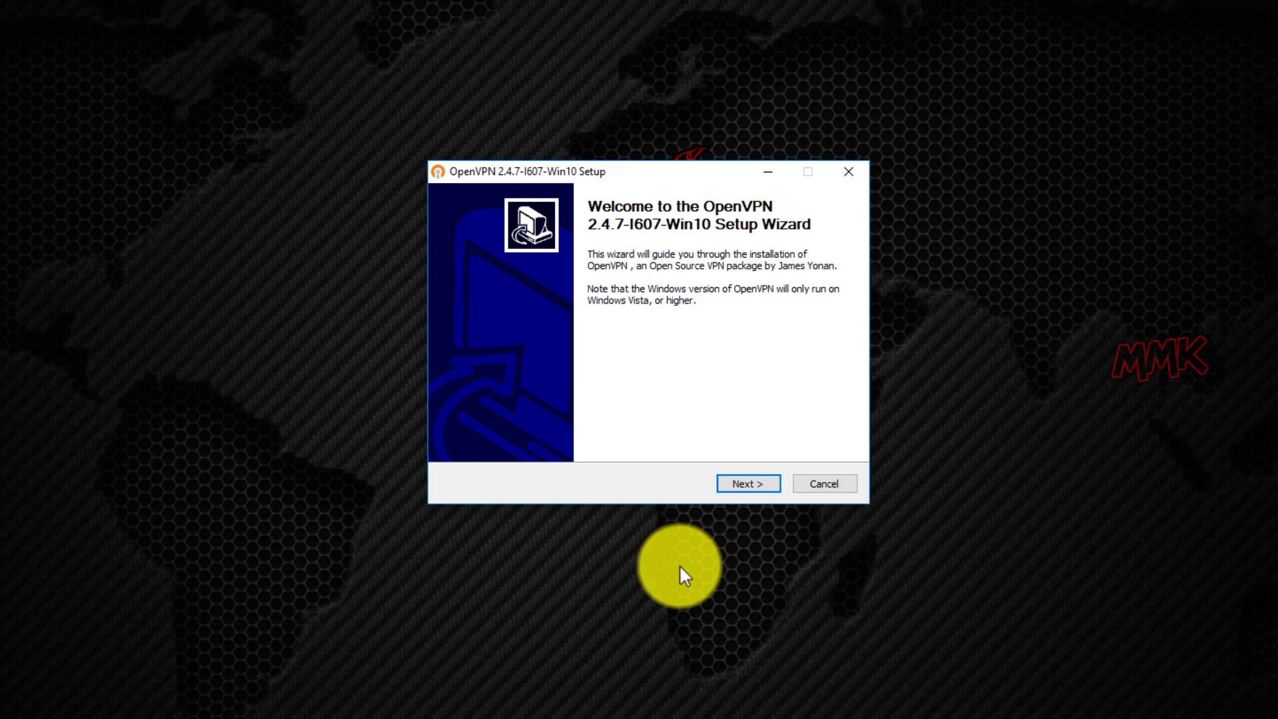
pyautogui.click(749, 483)
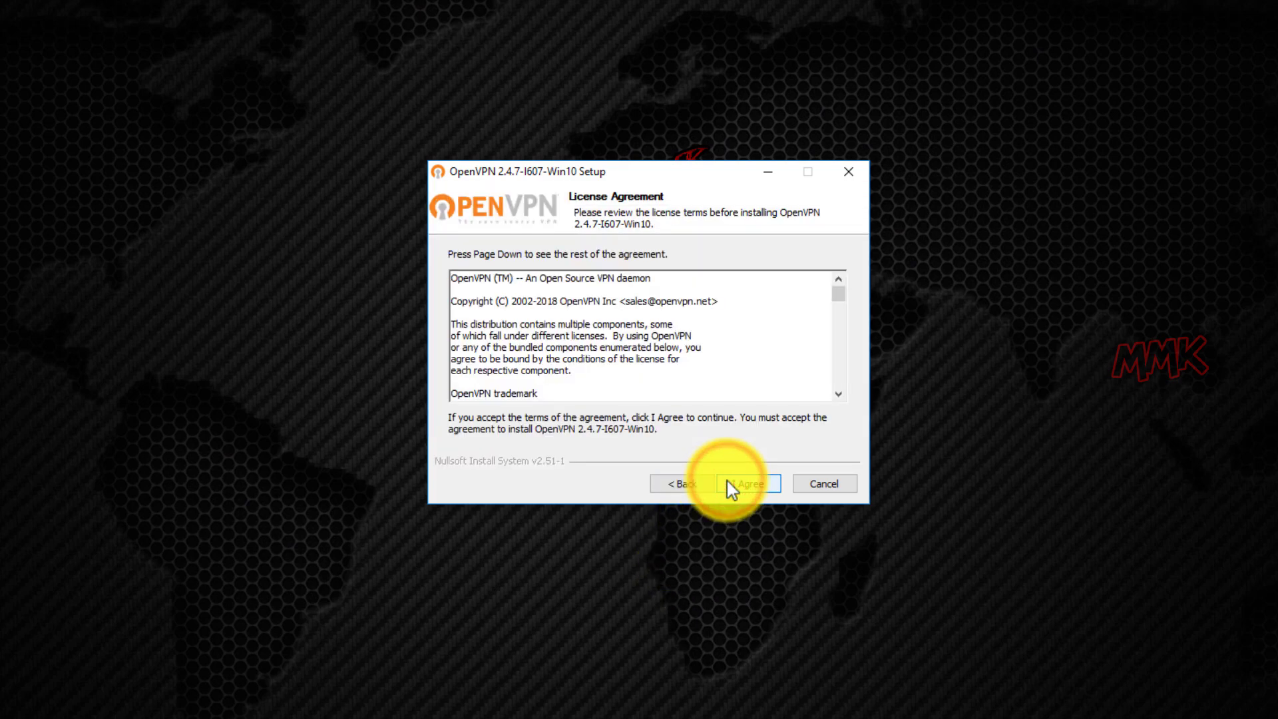
pyautogui.click(747, 483)
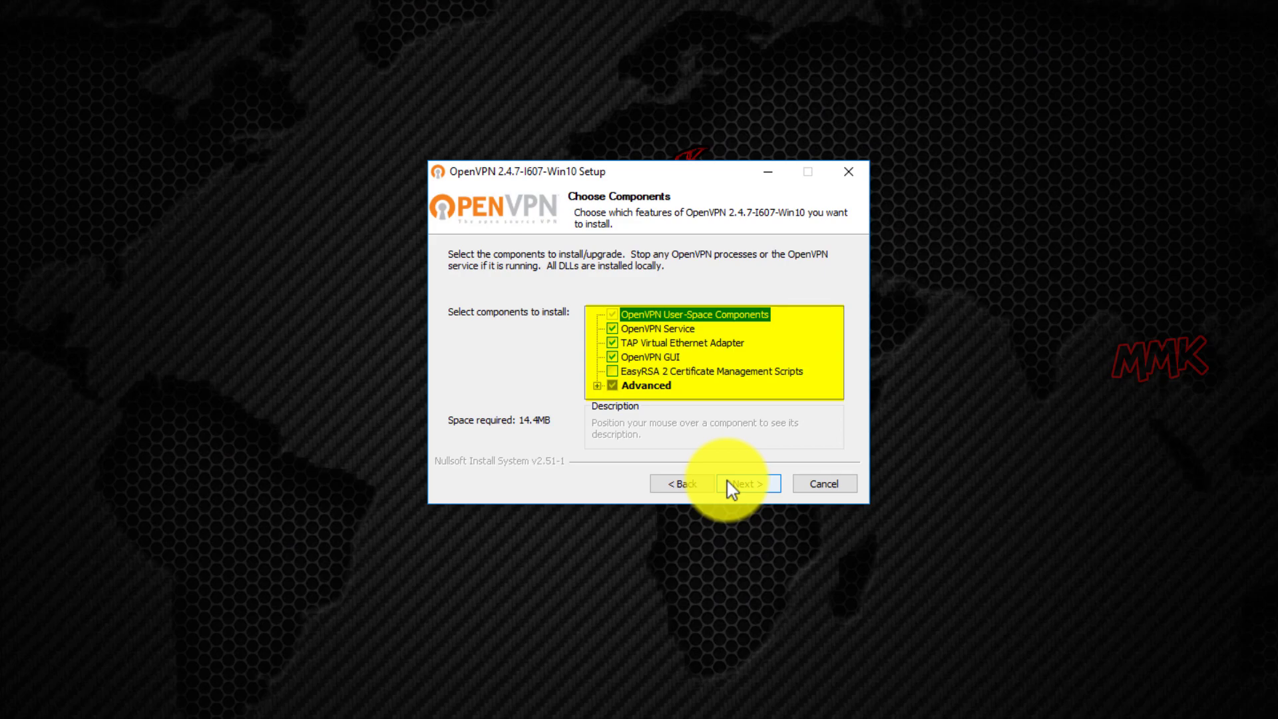
pyautogui.click(748, 484)
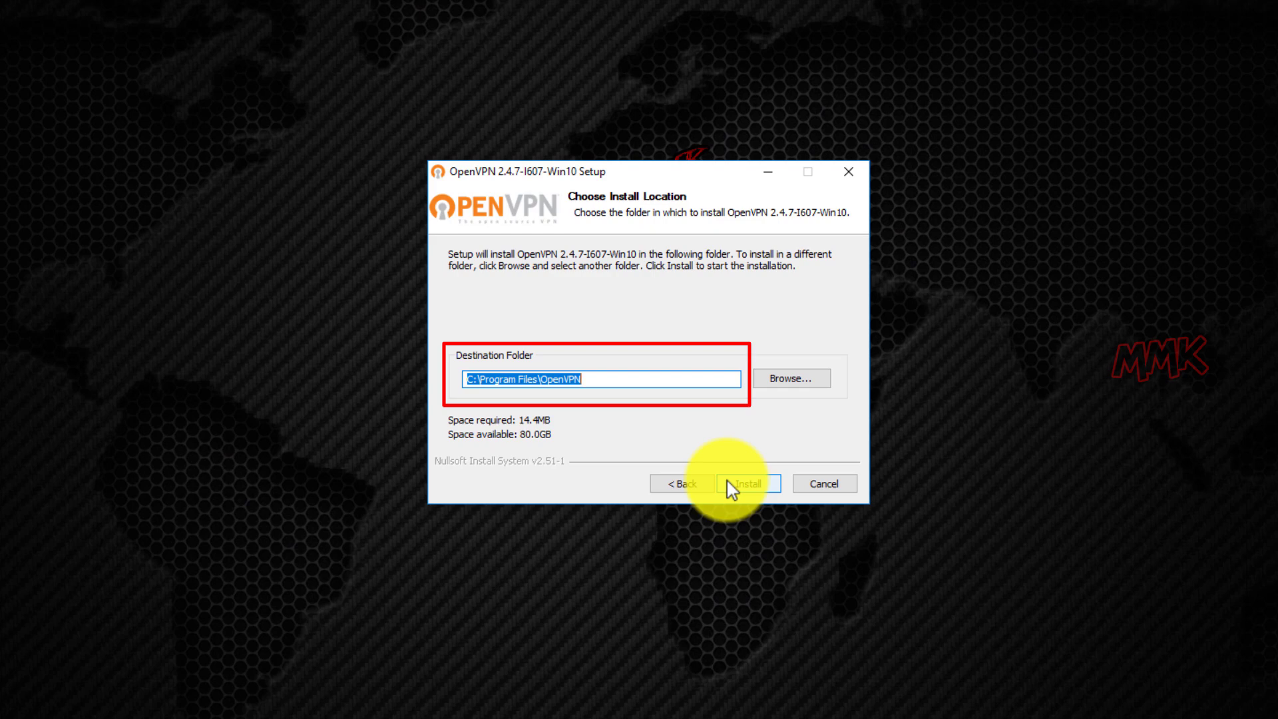
pyautogui.click(749, 484)
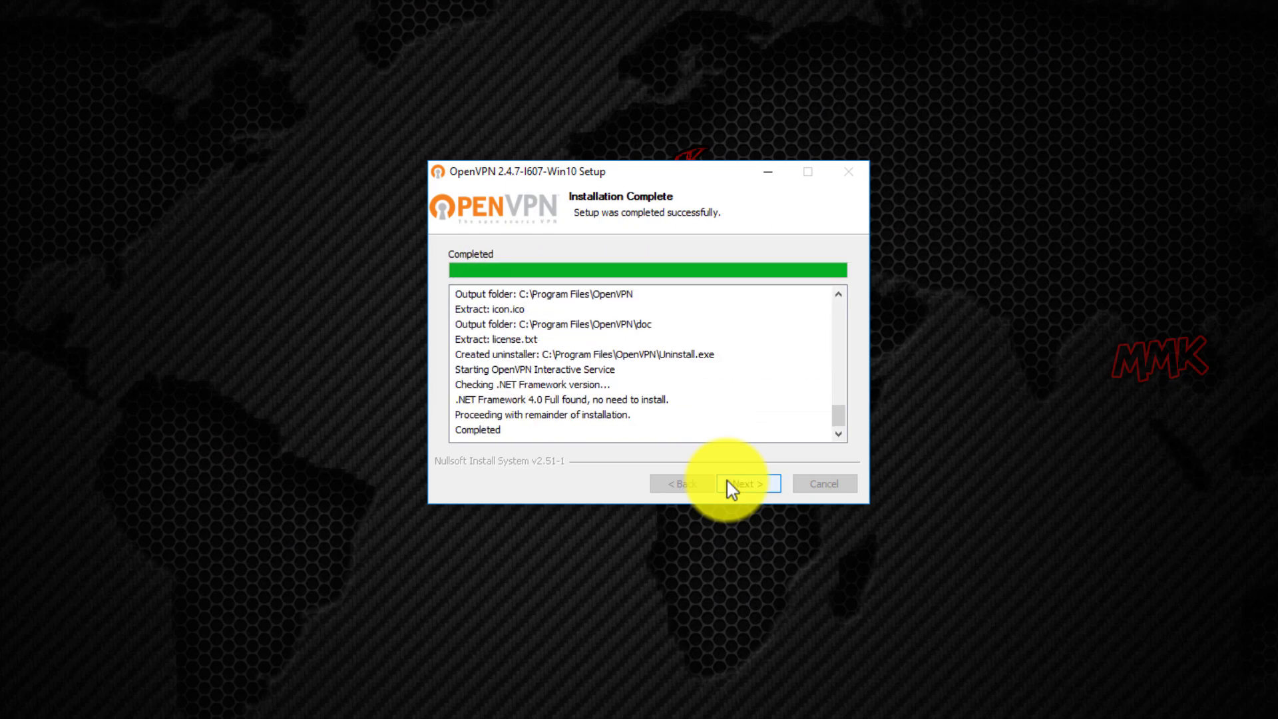
pyautogui.click(747, 483)
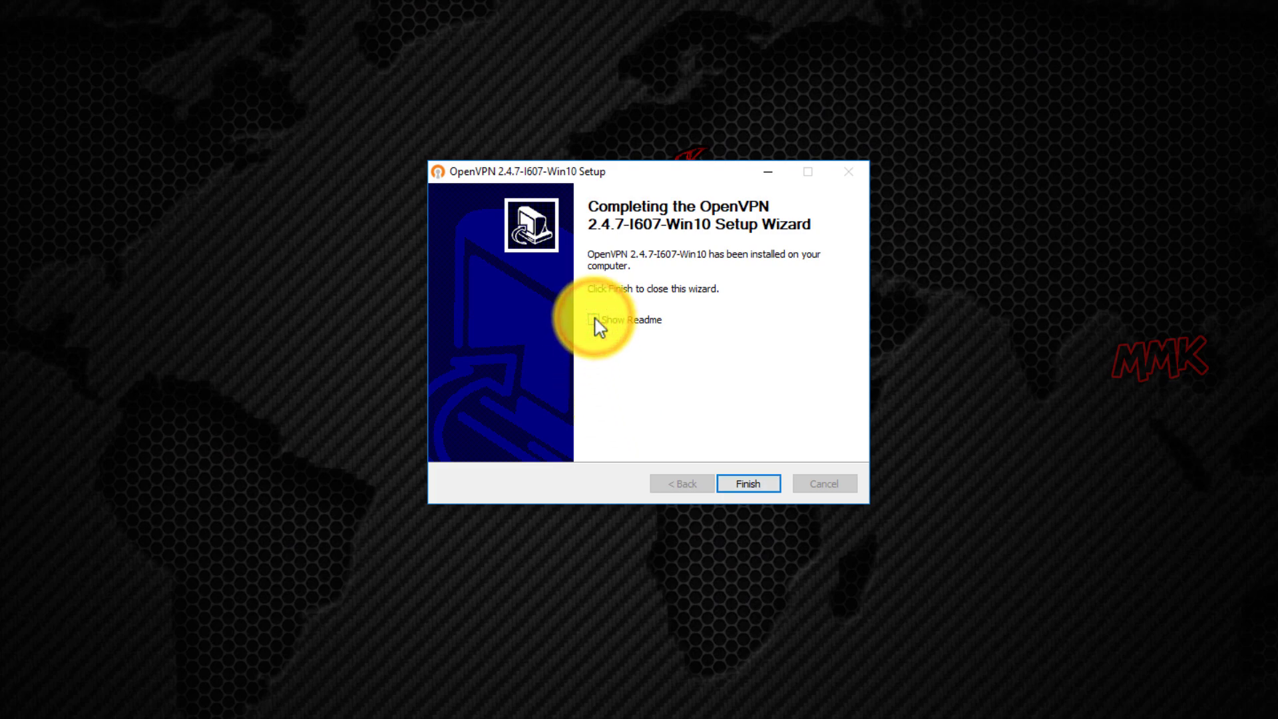
pyautogui.click(749, 483)
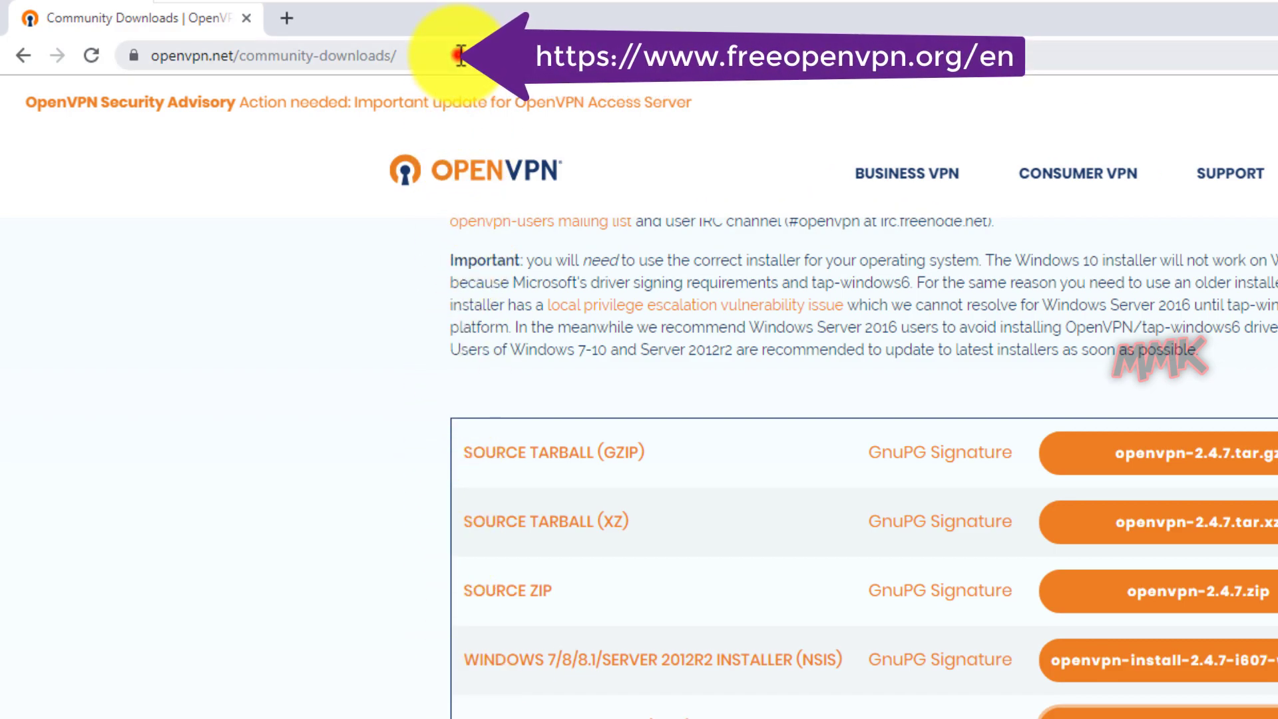
# Load freeopenvpn.org/en/ and scroll down to the Free VPN-servers list.
pyautogui.write('f')
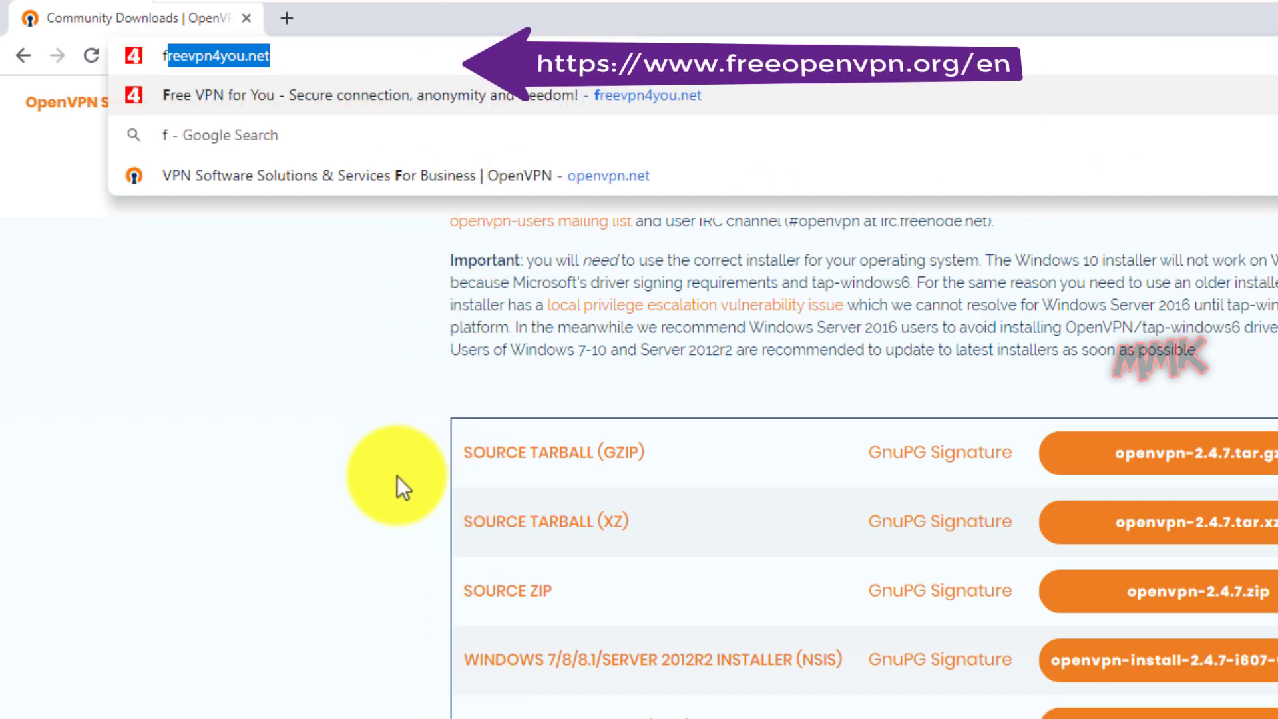
pyautogui.write('freeopenvpn.org')
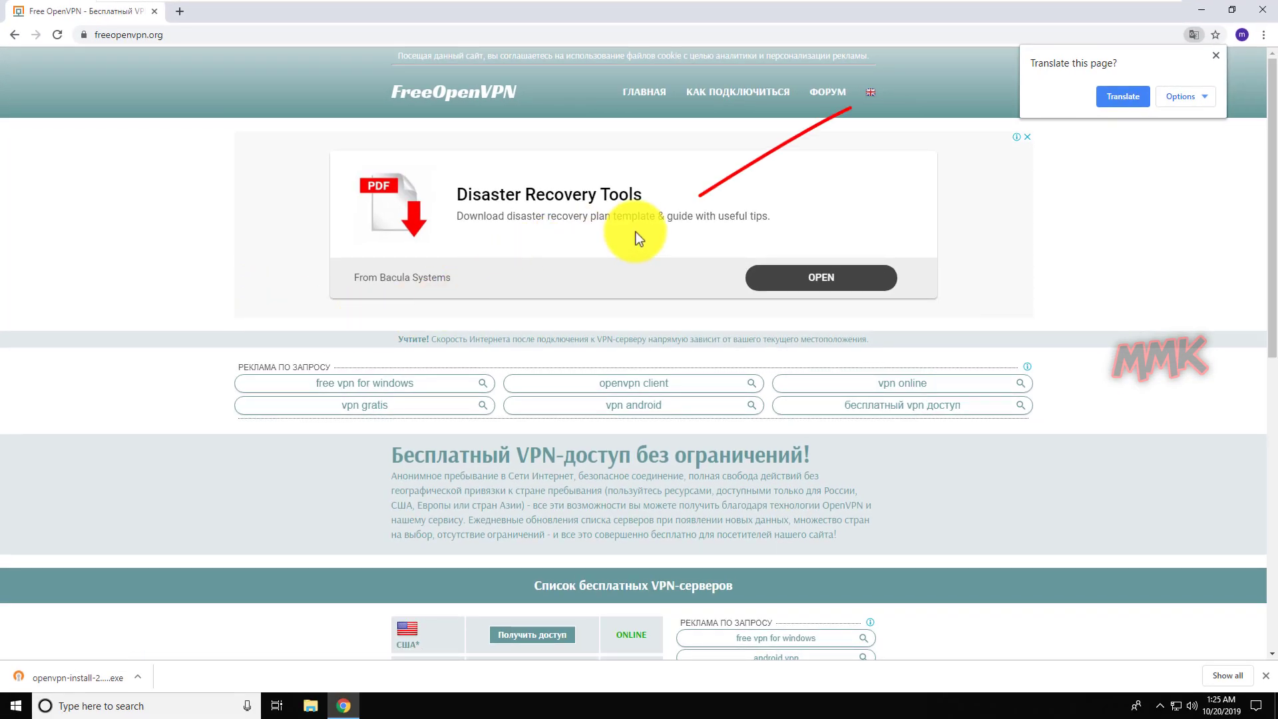
pyautogui.click(870, 92)
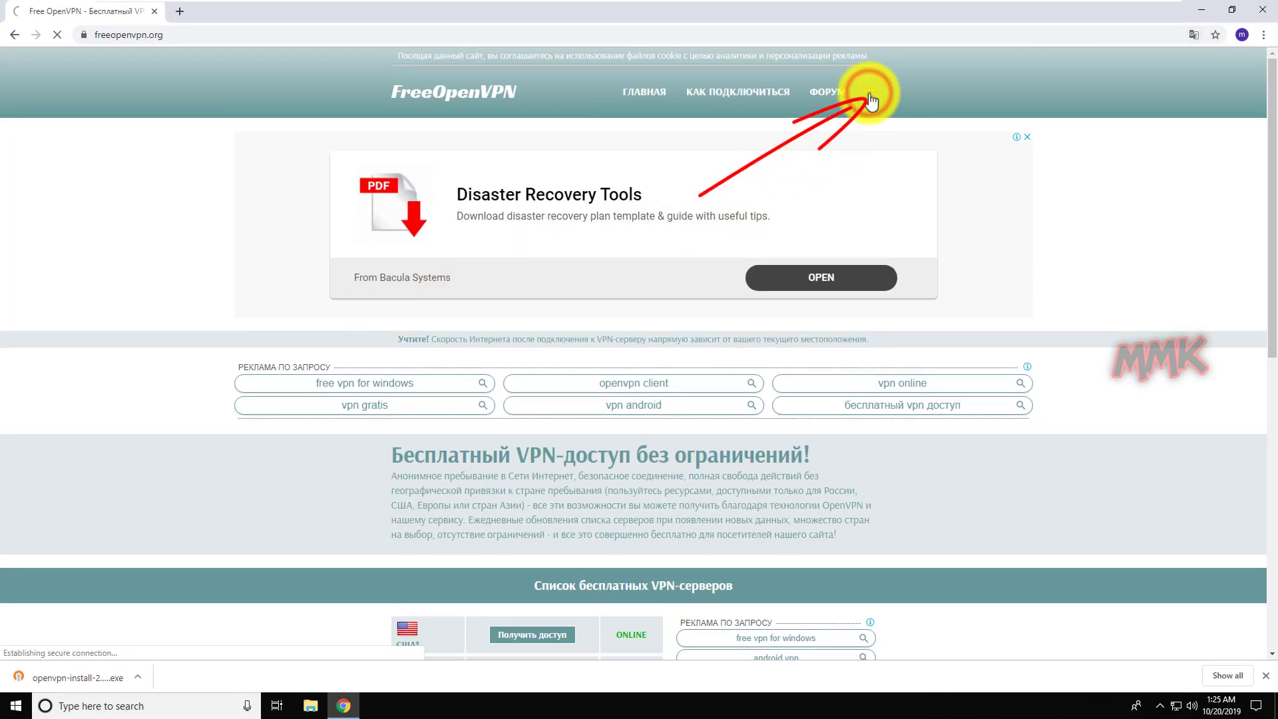
pyautogui.click(875, 96)
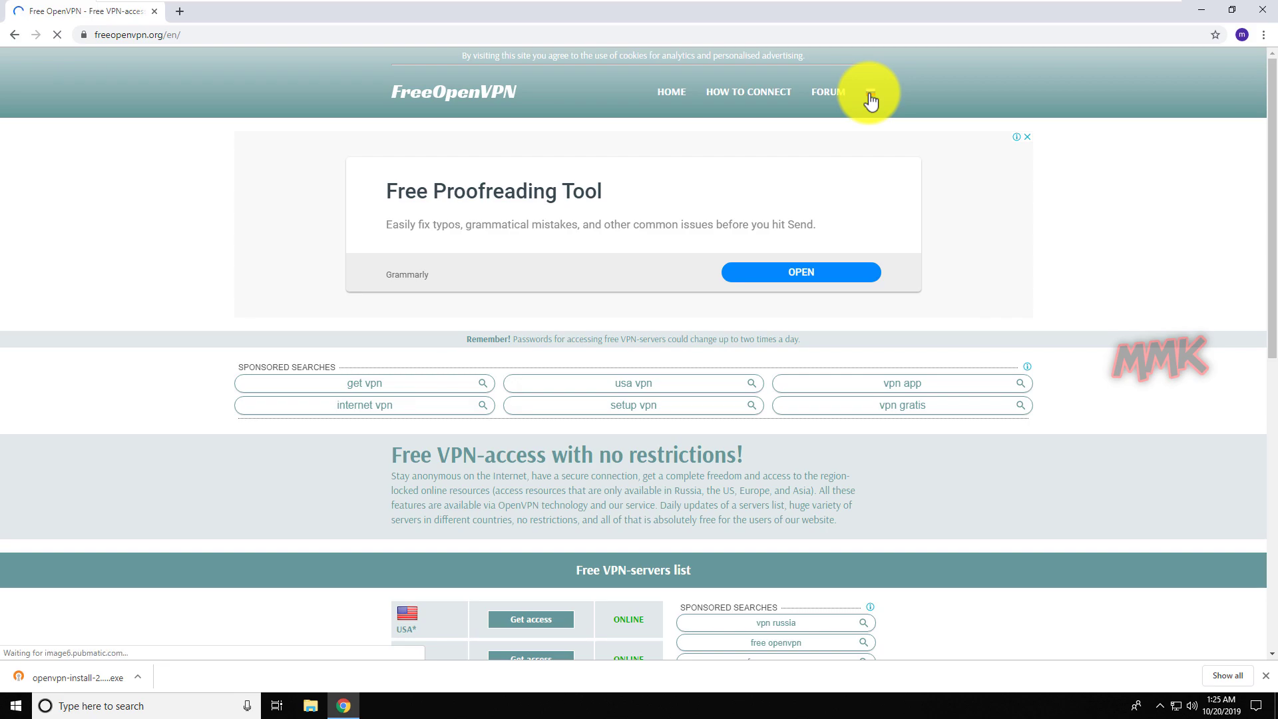
pyautogui.scroll(-3)
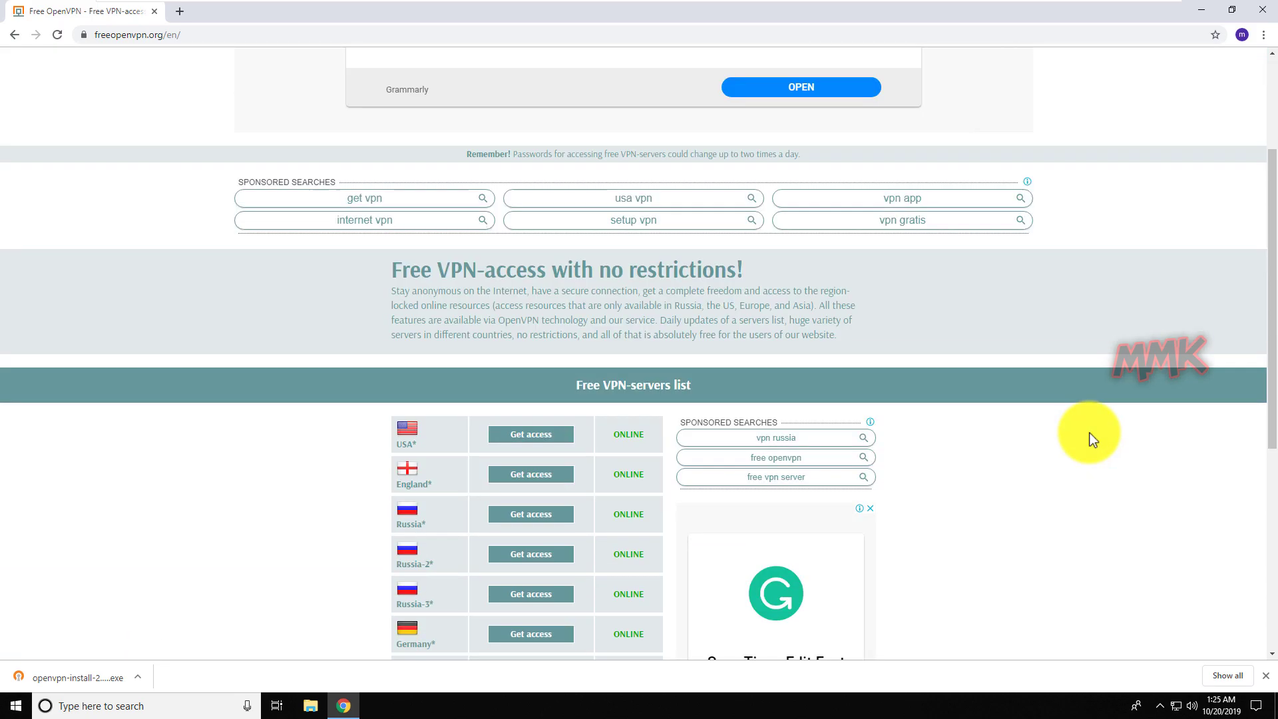
pyautogui.scroll(-3)
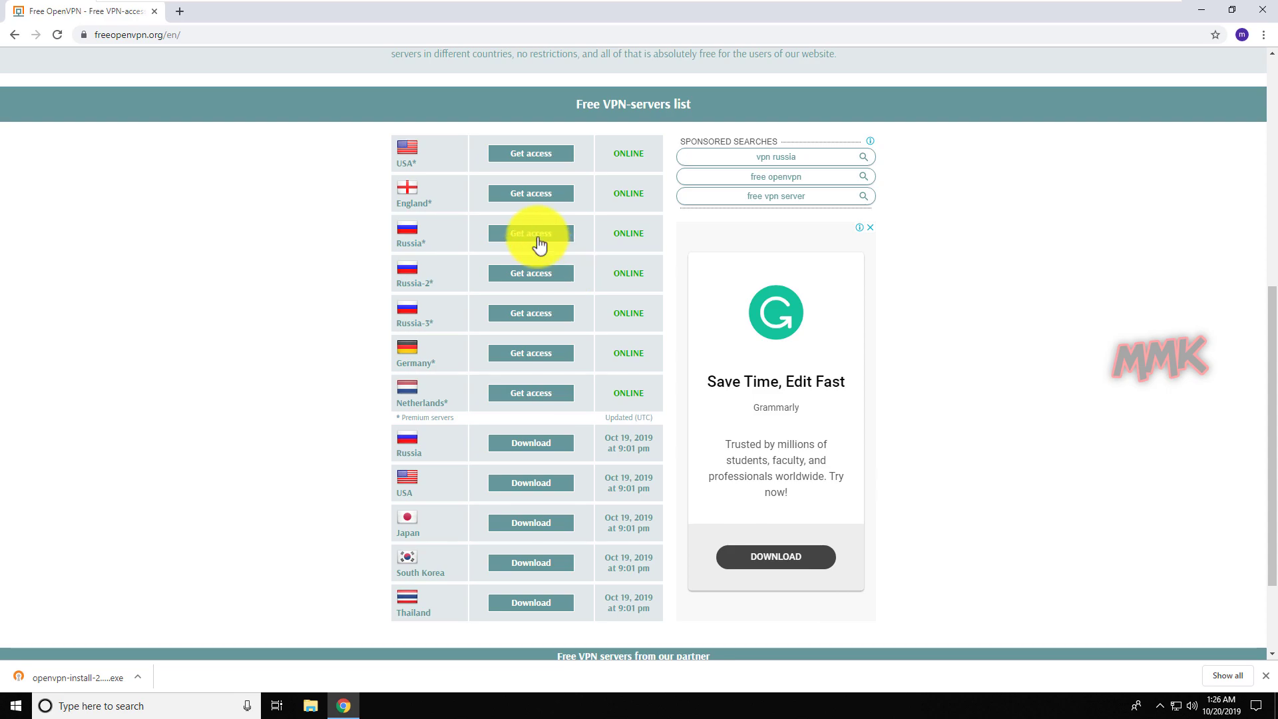
# Open the Russia server's access page and save its UDP config to the Desktop.
pyautogui.click(530, 233)
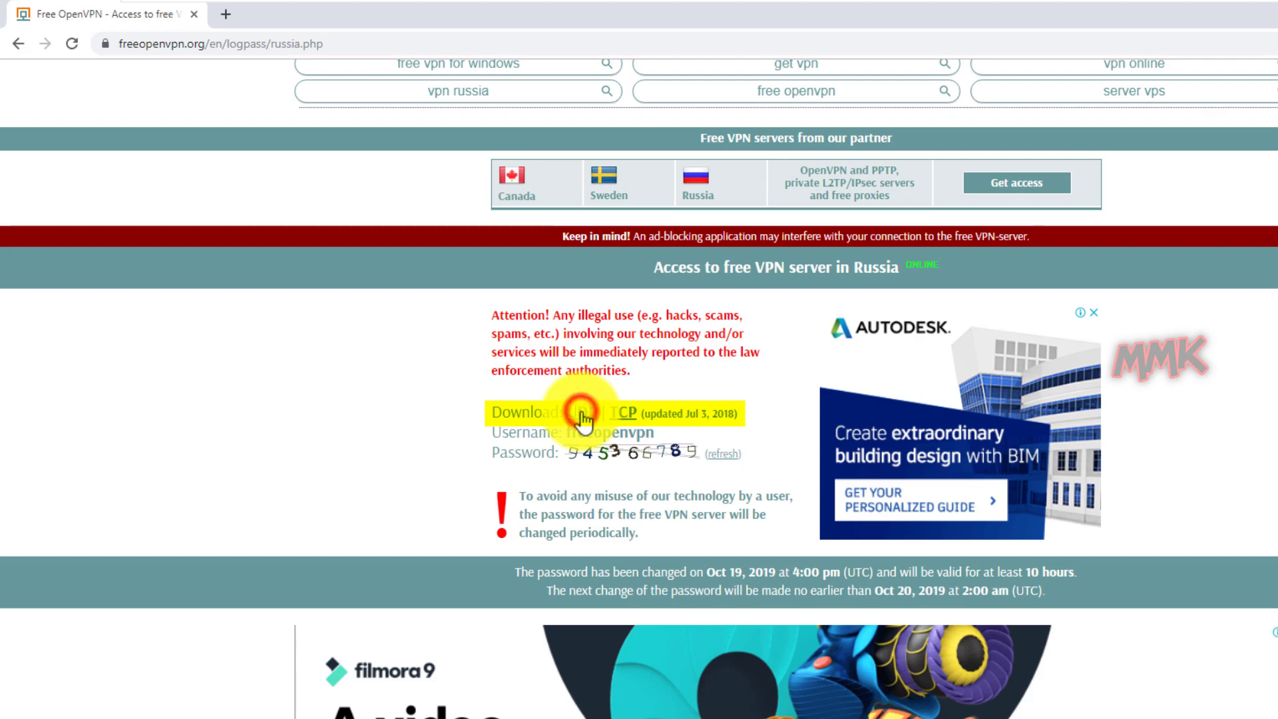
pyautogui.click(583, 413)
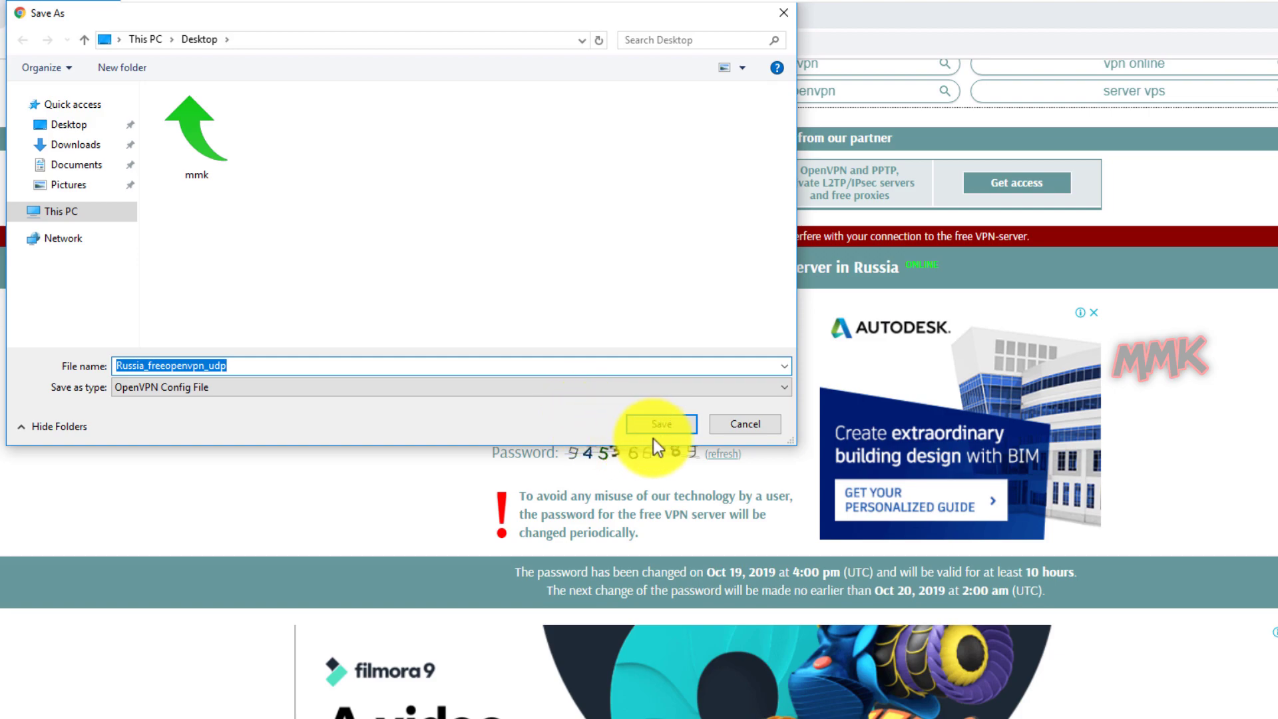
pyautogui.click(662, 424)
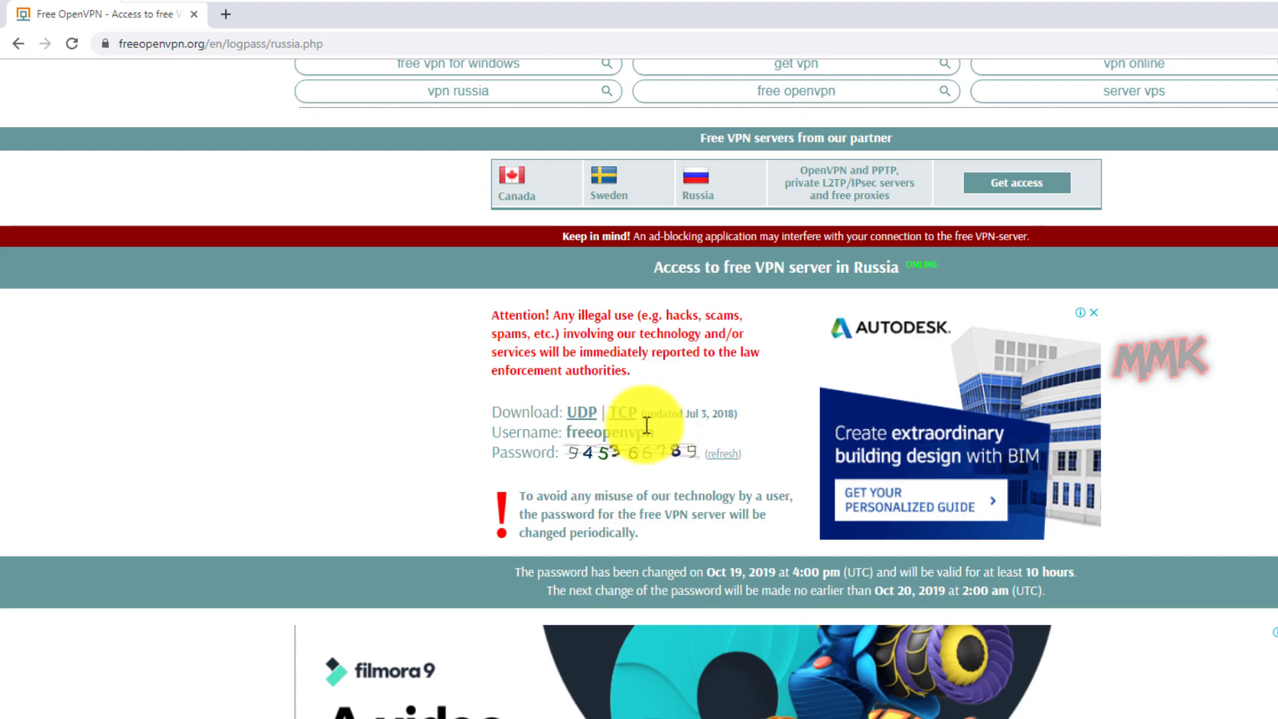
# Save the Russia server's TCP config file to the Desktop as well.
pyautogui.click(620, 413)
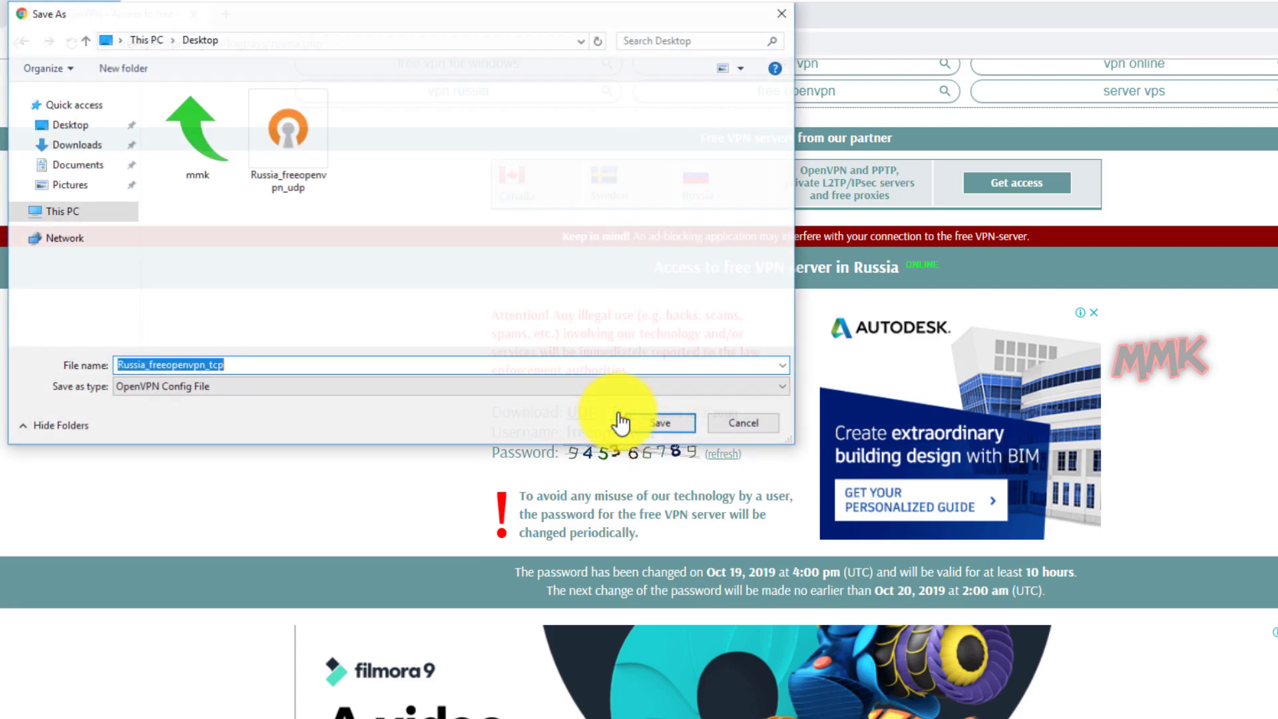
pyautogui.click(660, 424)
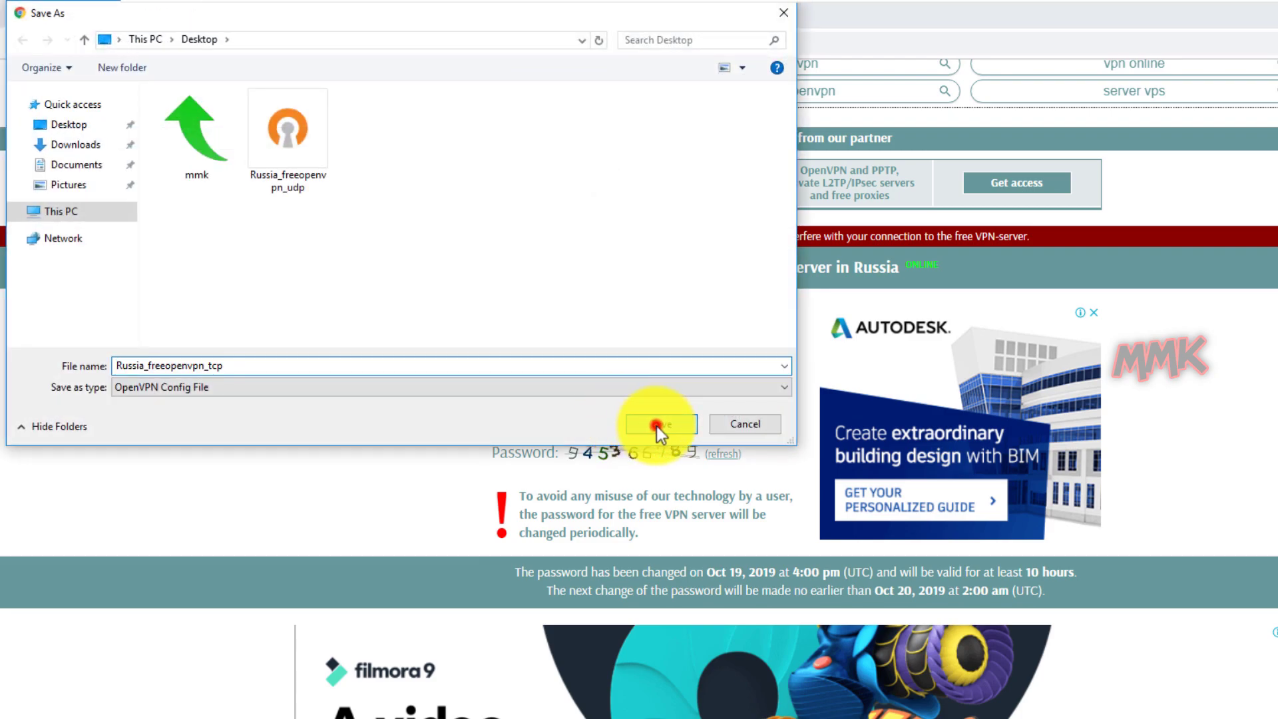
pyautogui.click(661, 424)
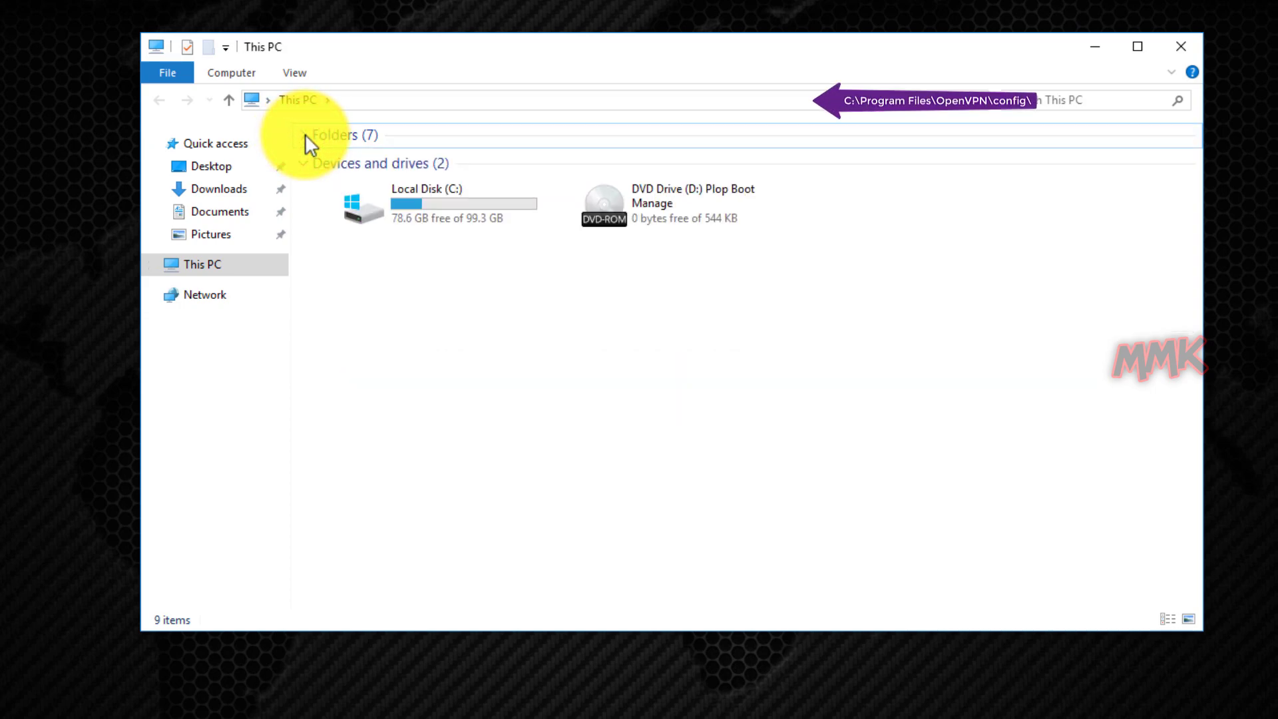
# Browse to C:\Program Files\OpenVPN\config and bring up the README file's context menu.
pyautogui.click(416, 205)
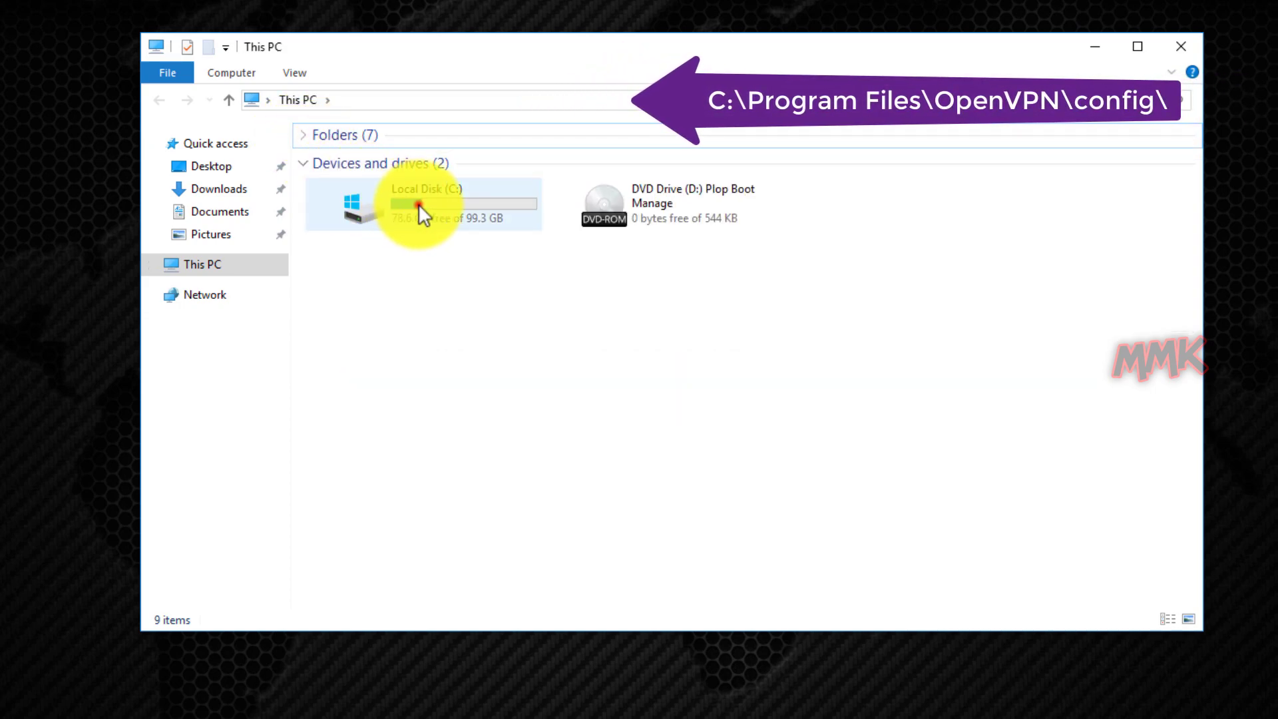
pyautogui.doubleClick(423, 206)
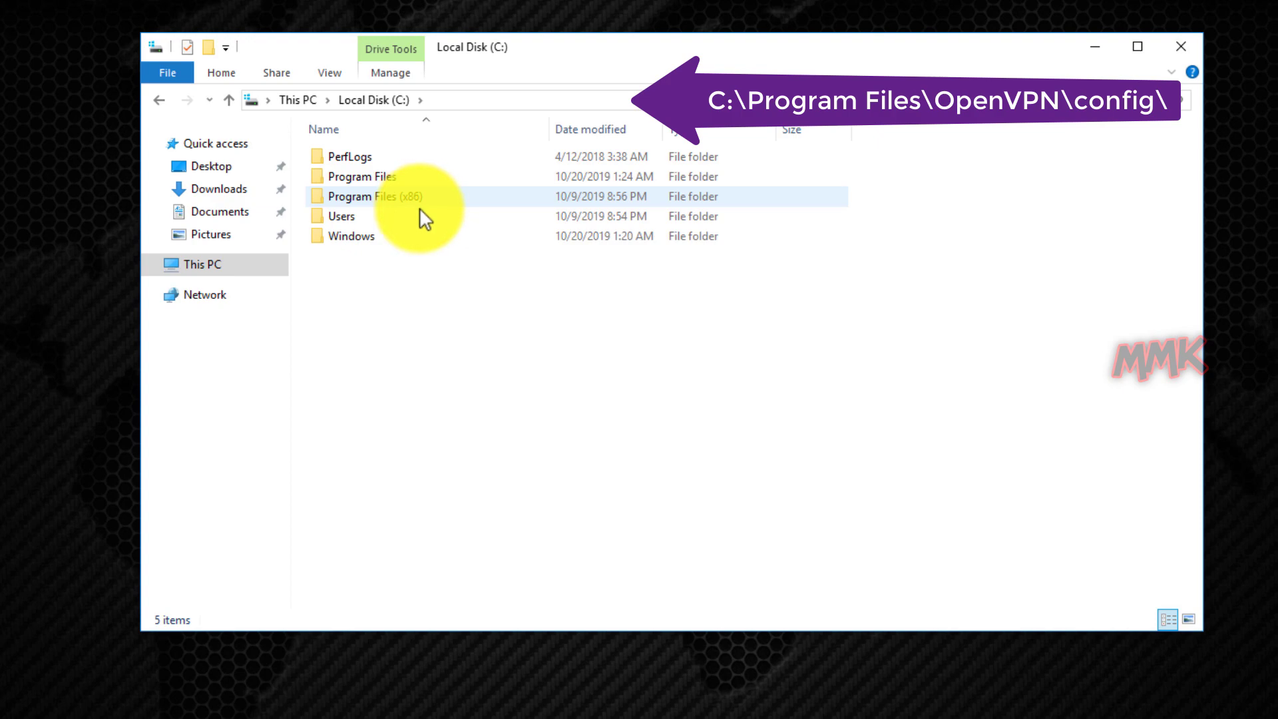
pyautogui.doubleClick(360, 176)
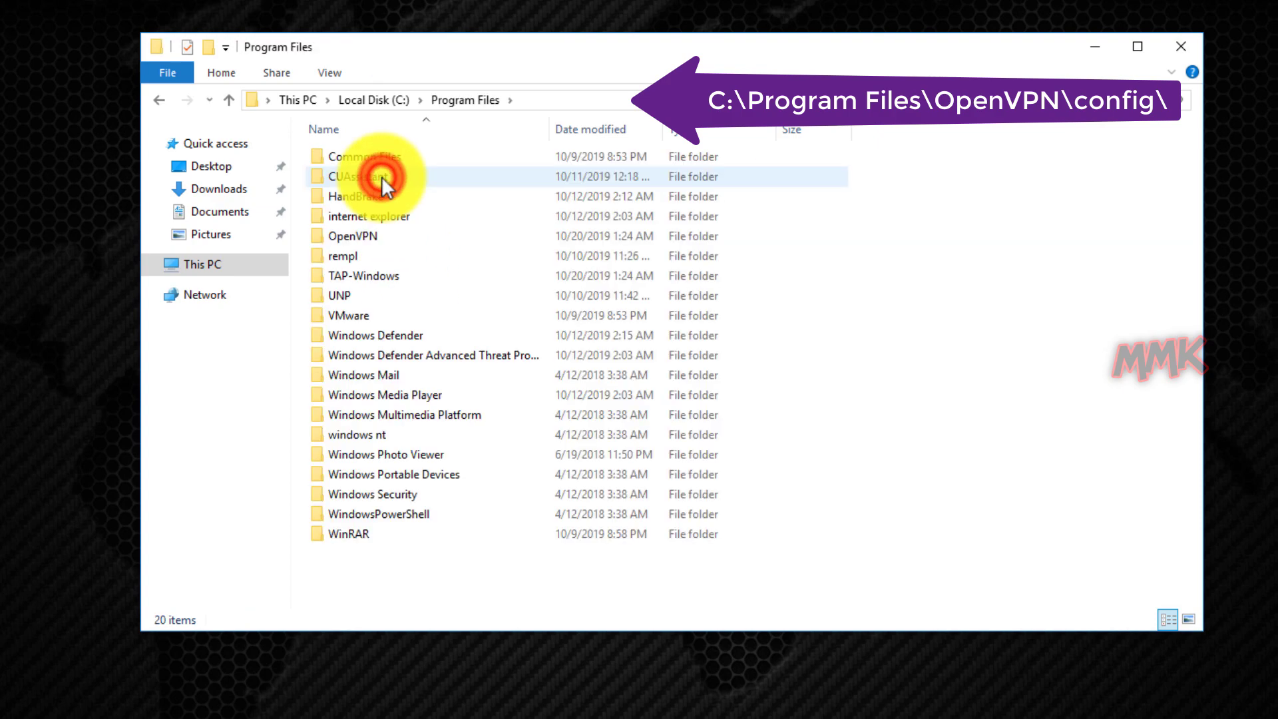
pyautogui.click(354, 236)
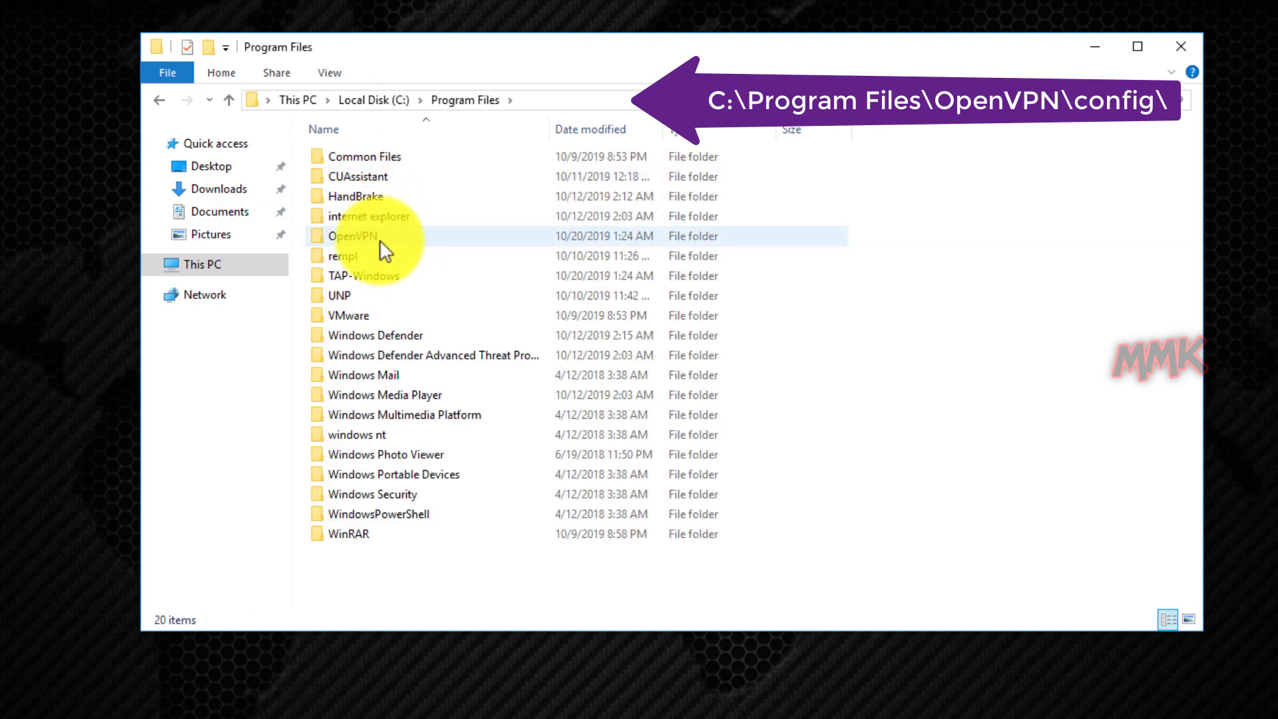
pyautogui.doubleClick(353, 236)
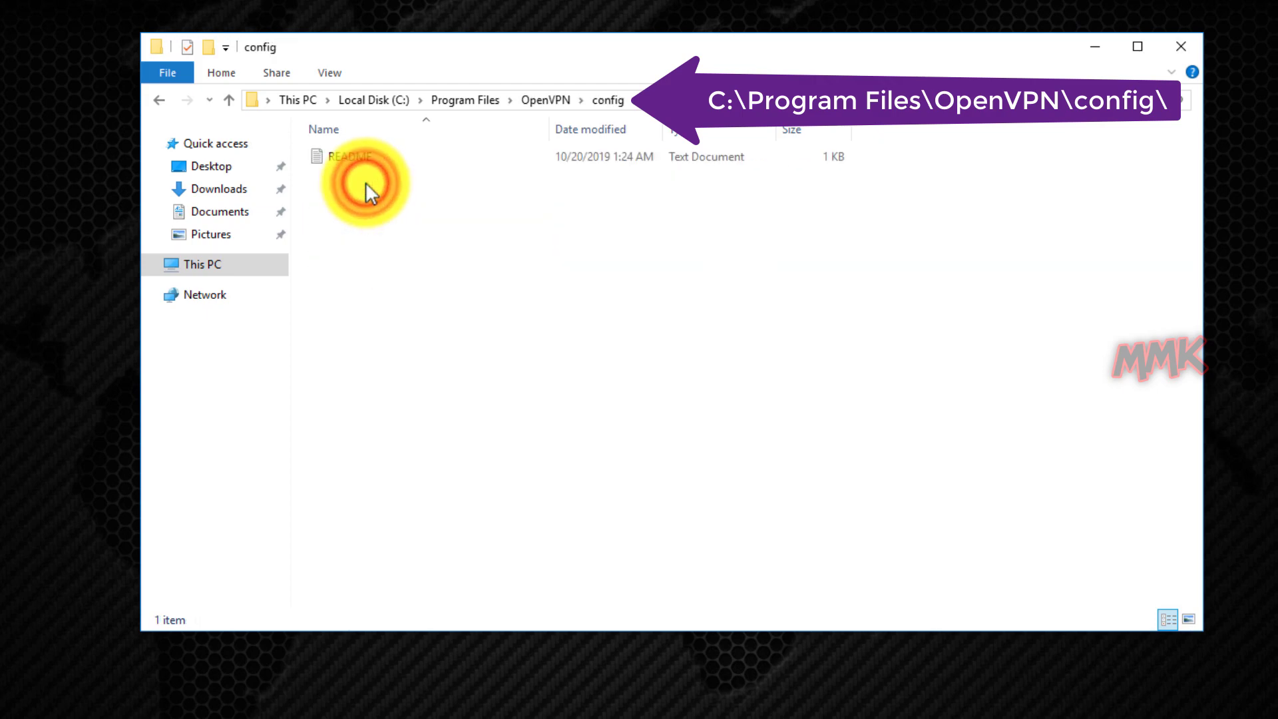
pyautogui.rightClick(342, 156)
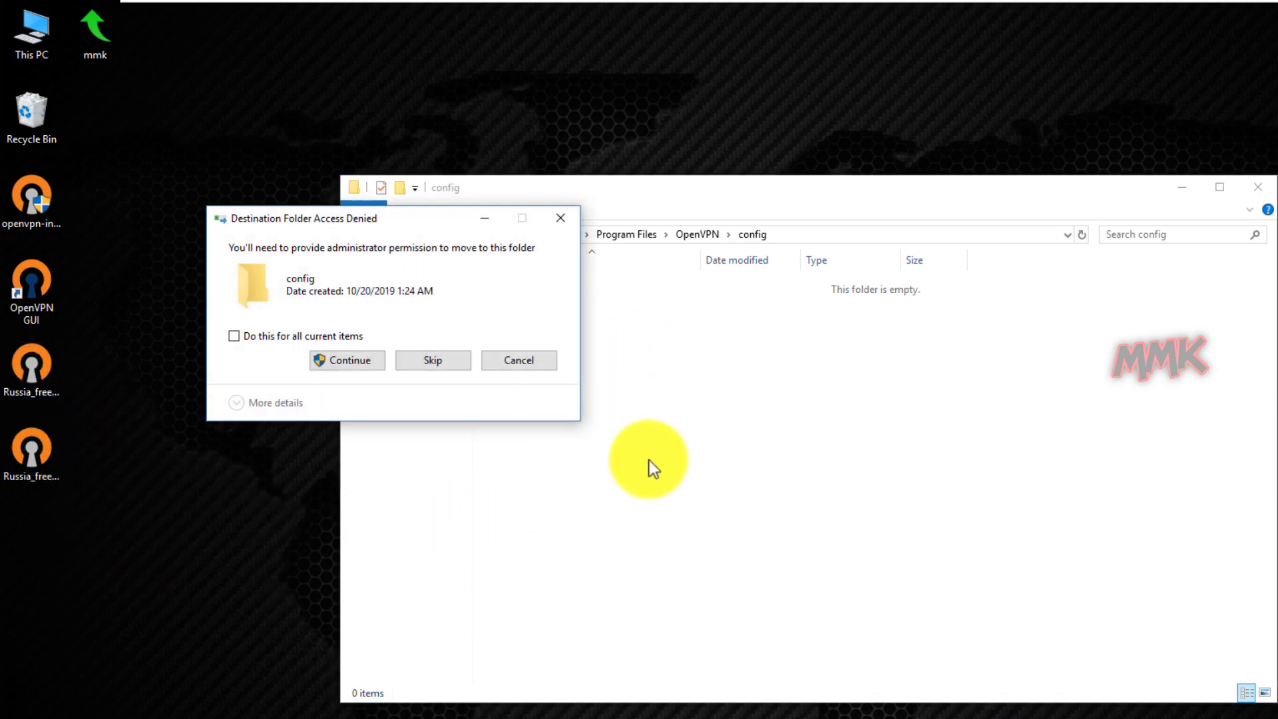
# Approve moving the Russia UDP and TCP config files into config, then close Explorer.
pyautogui.click(347, 361)
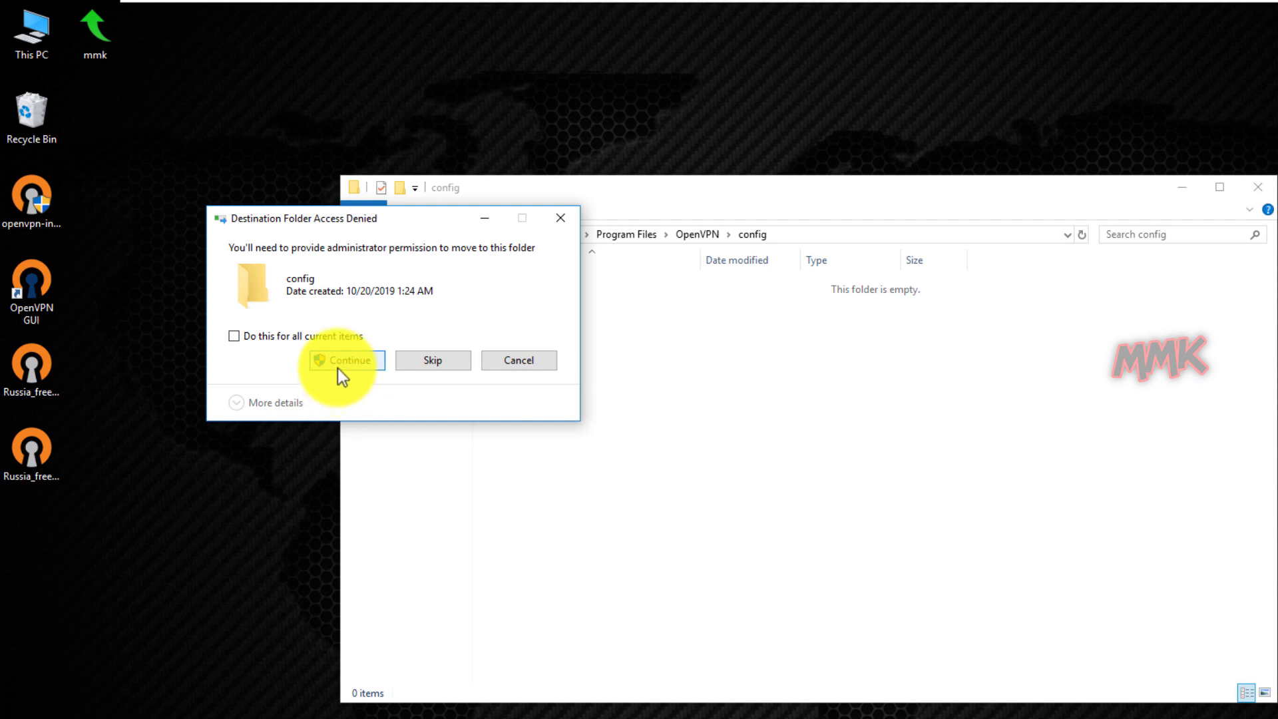
pyautogui.click(347, 360)
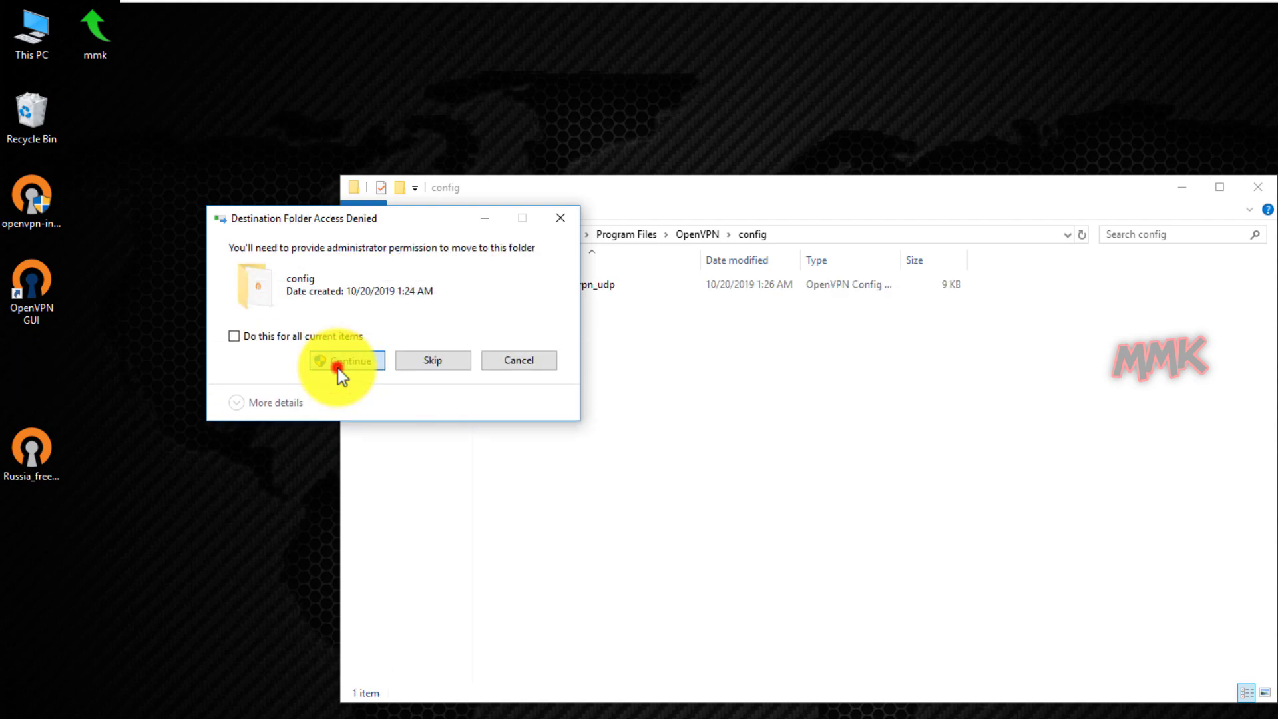
pyautogui.click(348, 361)
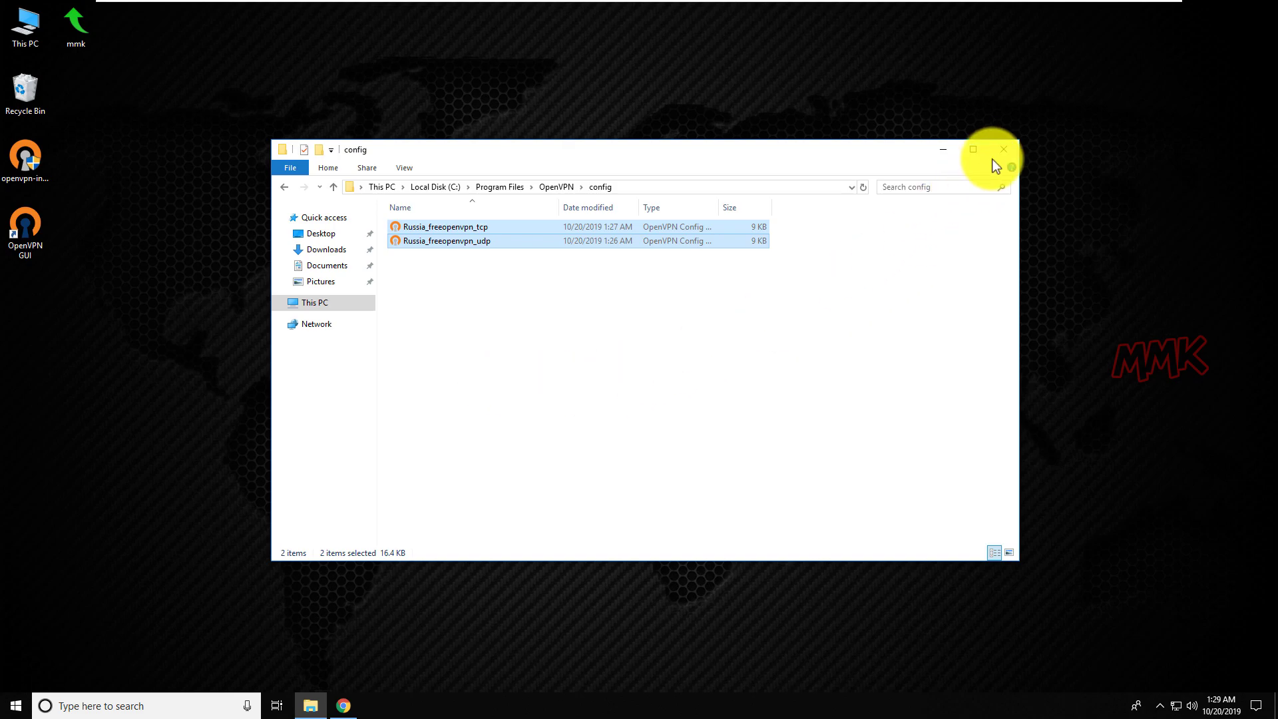
pyautogui.click(1003, 148)
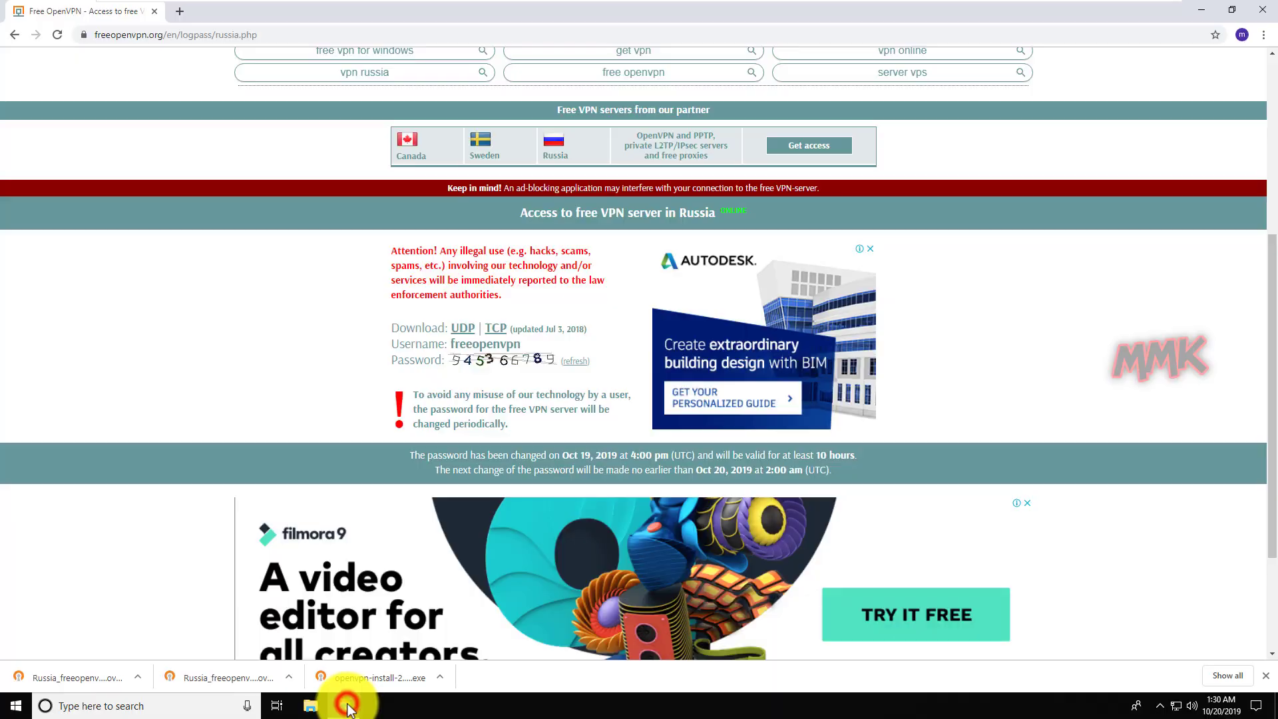
# Back in Chrome, open the Germany server's access page and download its UDP config.
pyautogui.click(18, 36)
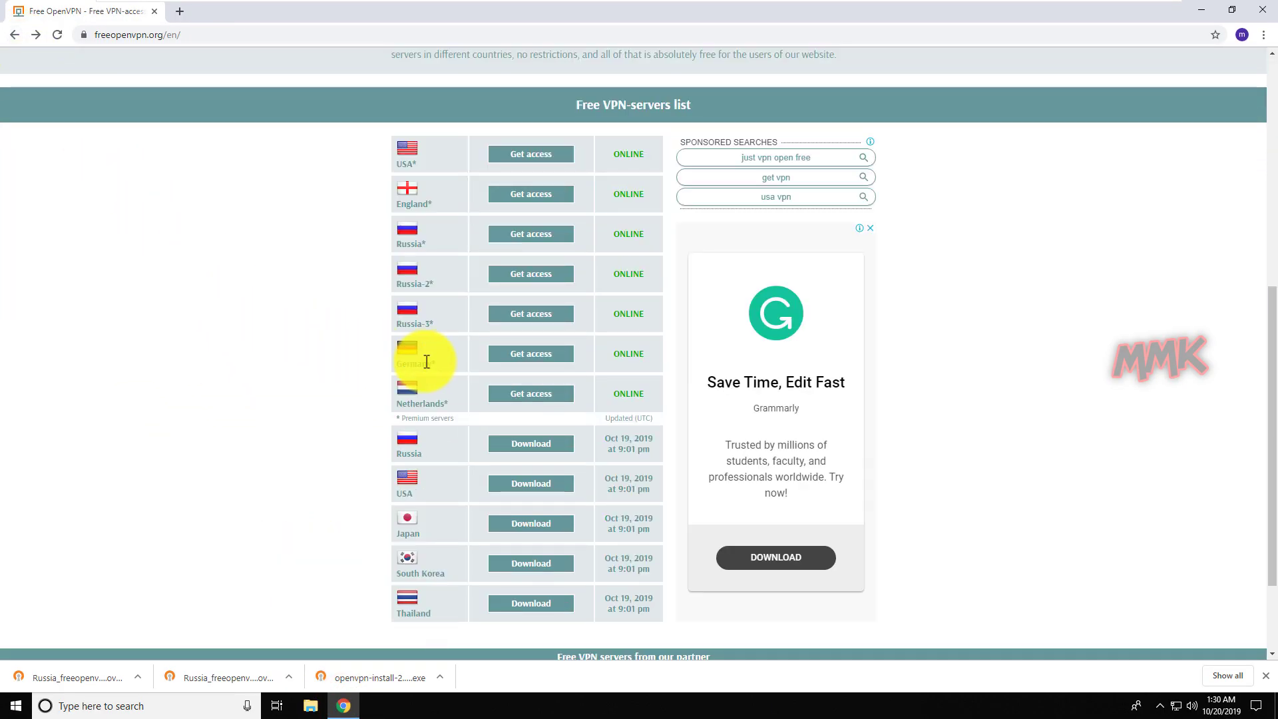
pyautogui.click(531, 354)
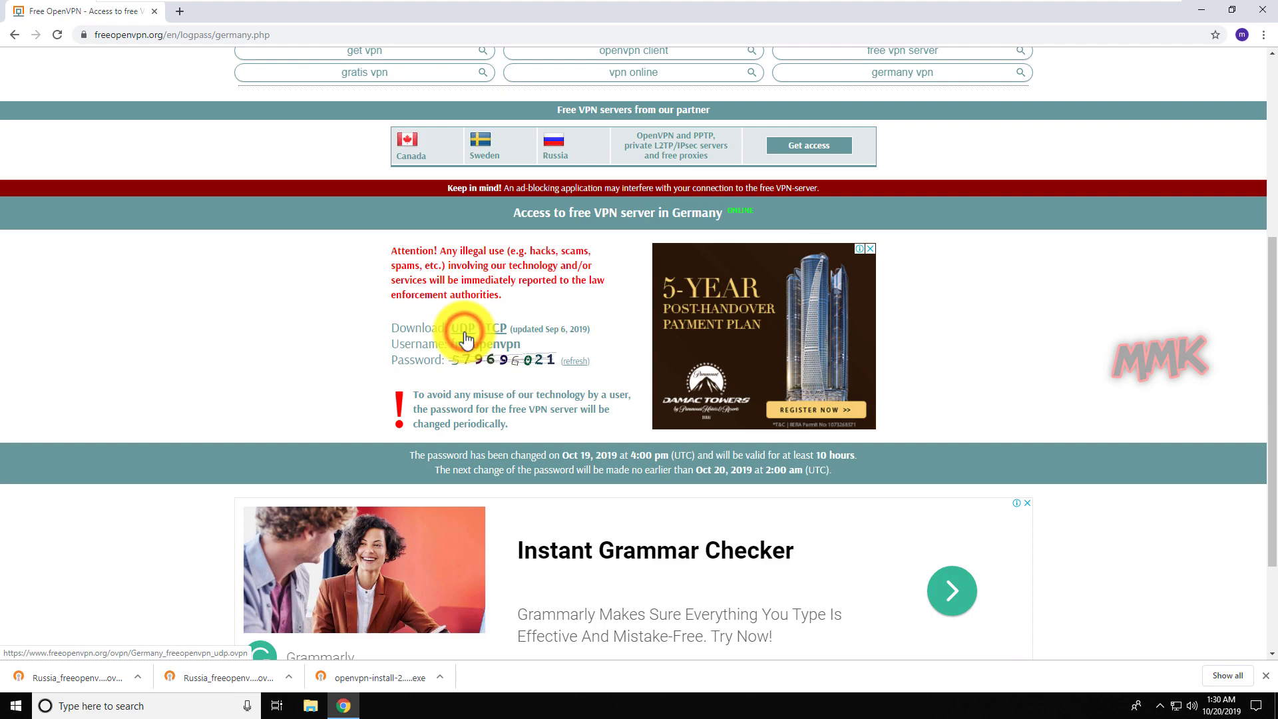
pyautogui.click(463, 329)
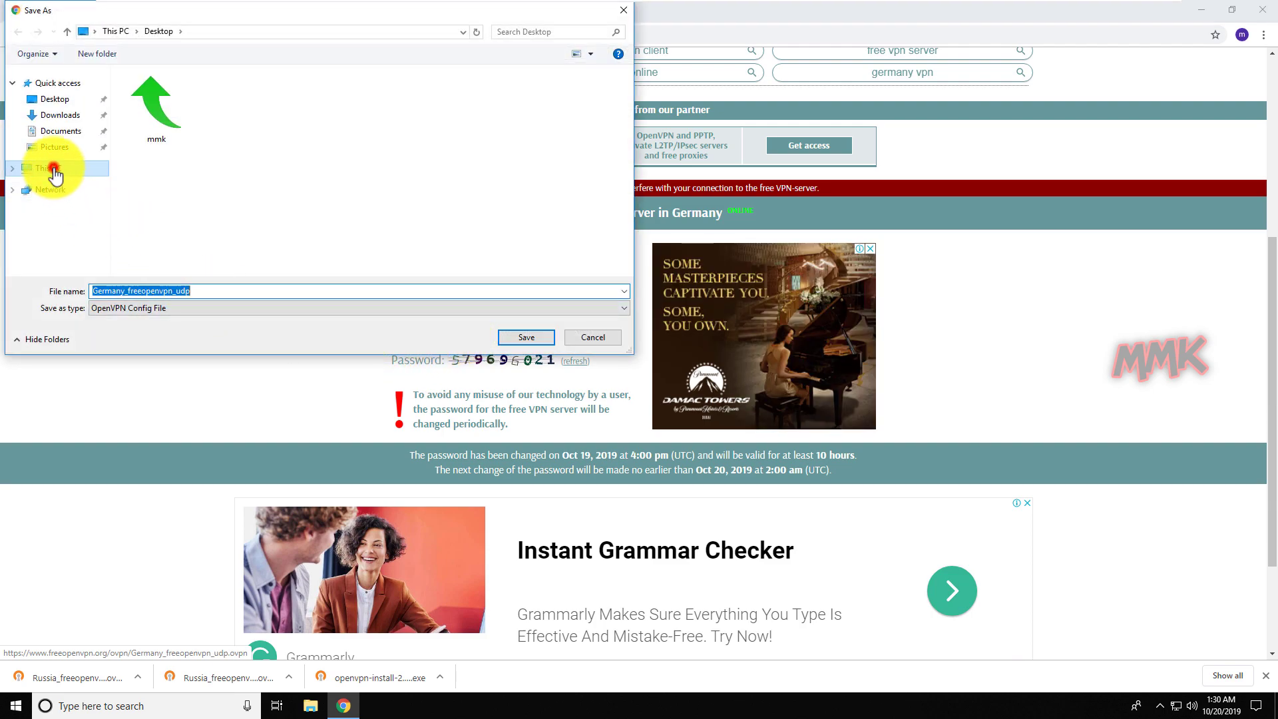
# Try saving Germany_freeopenvpn_udp into the OpenVPN config folder and decline saving elsewhere.
pyautogui.click(46, 169)
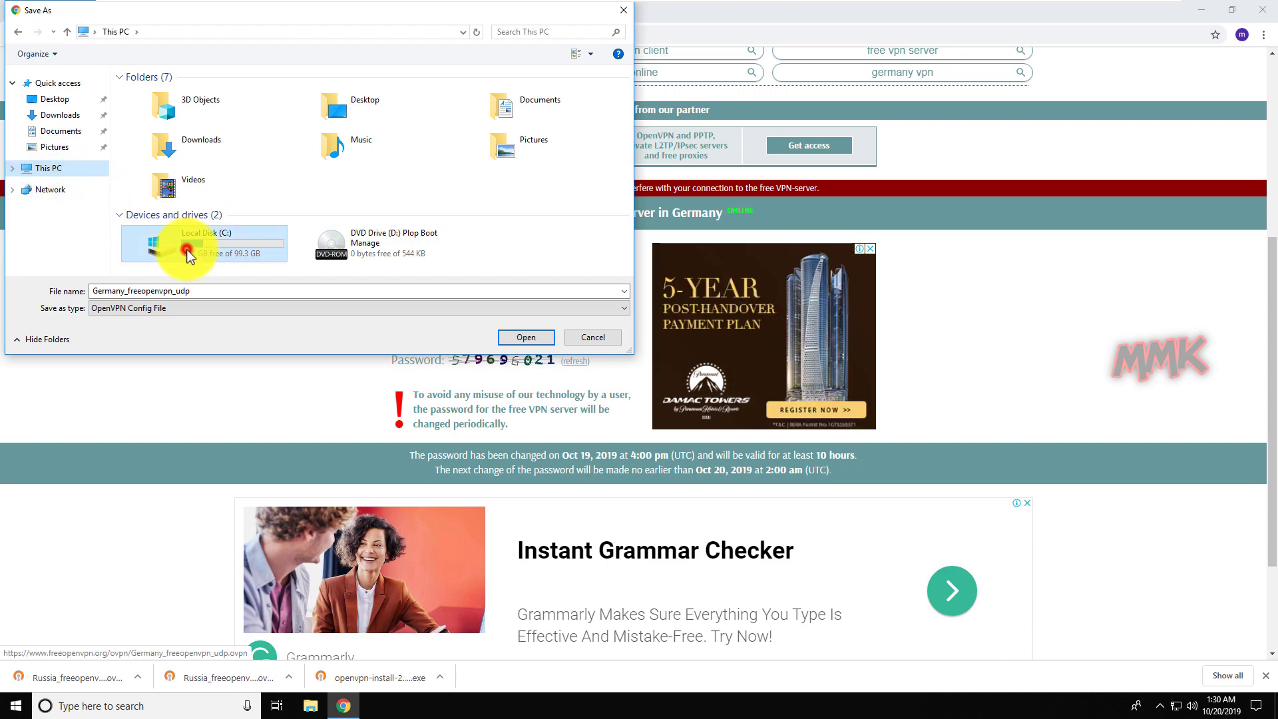
pyautogui.doubleClick(192, 255)
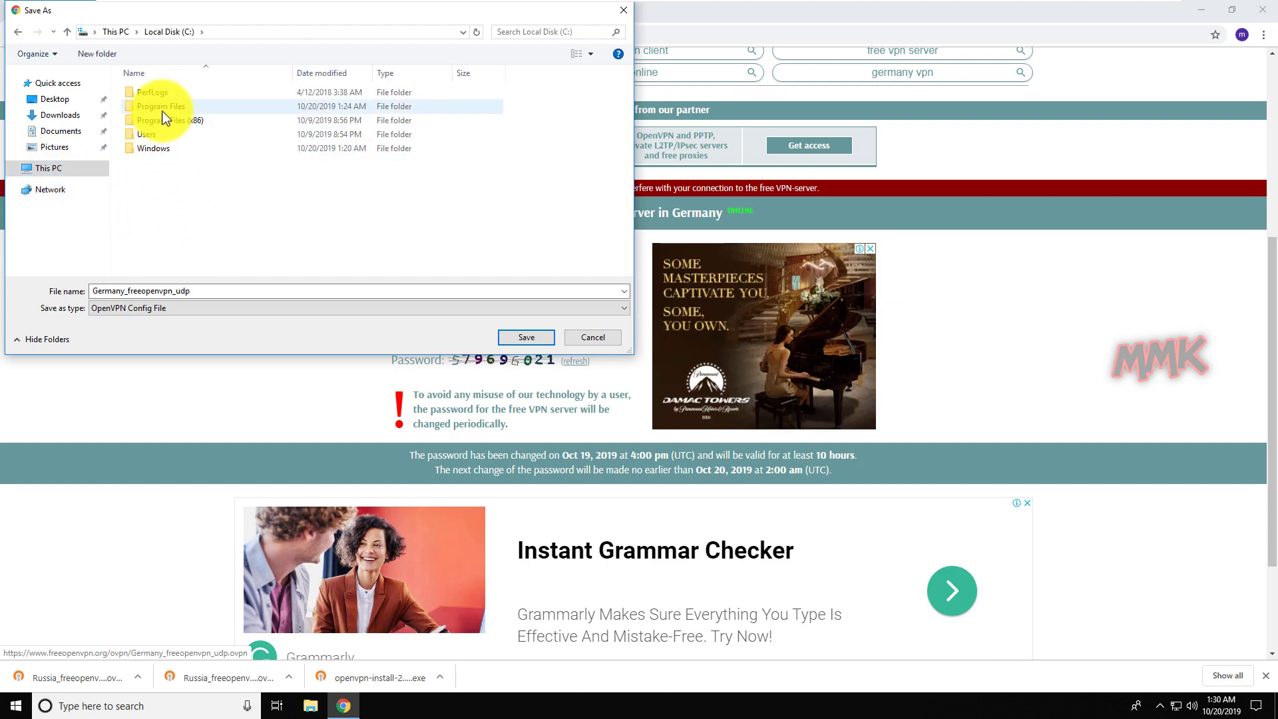
pyautogui.doubleClick(158, 106)
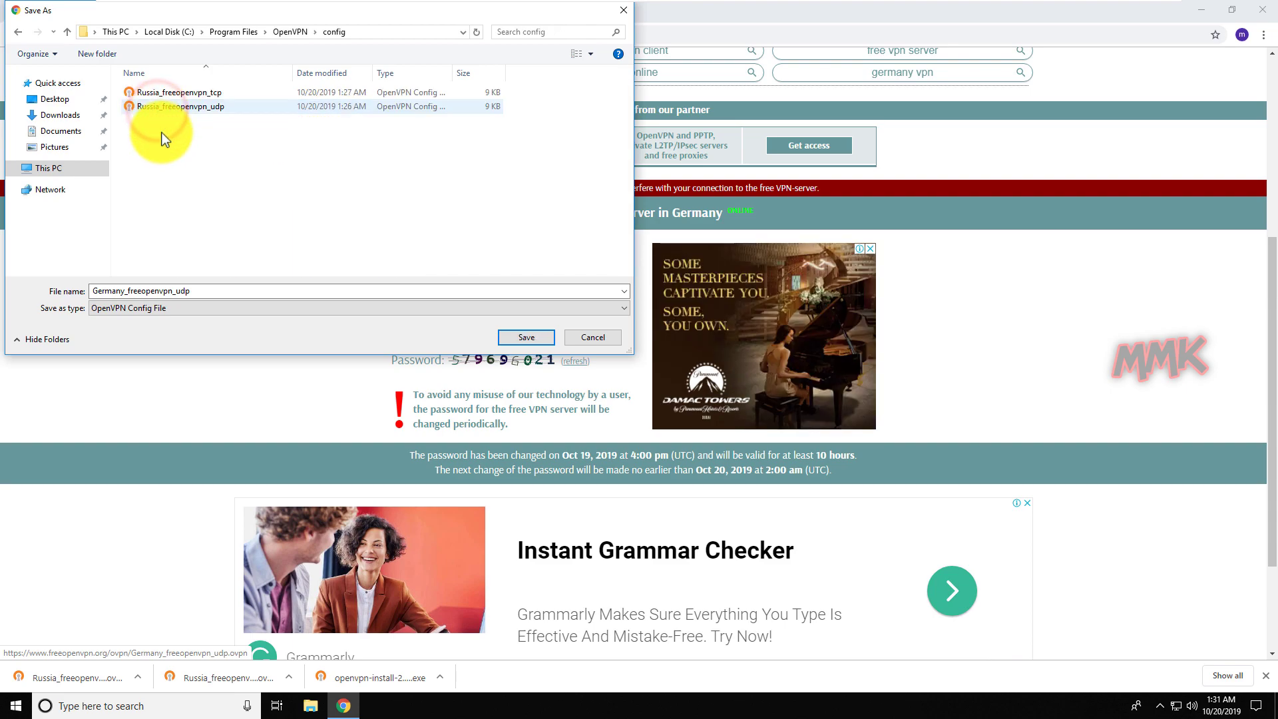
pyautogui.click(526, 337)
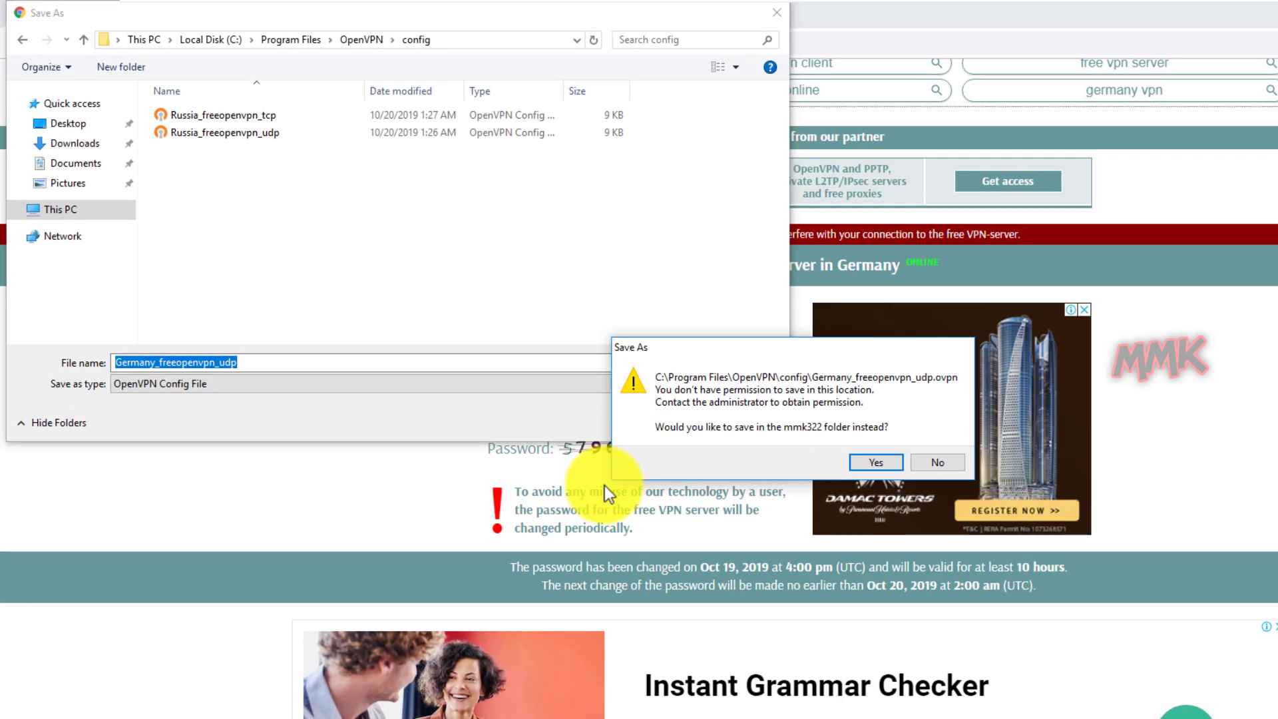
pyautogui.moveTo(947, 470)
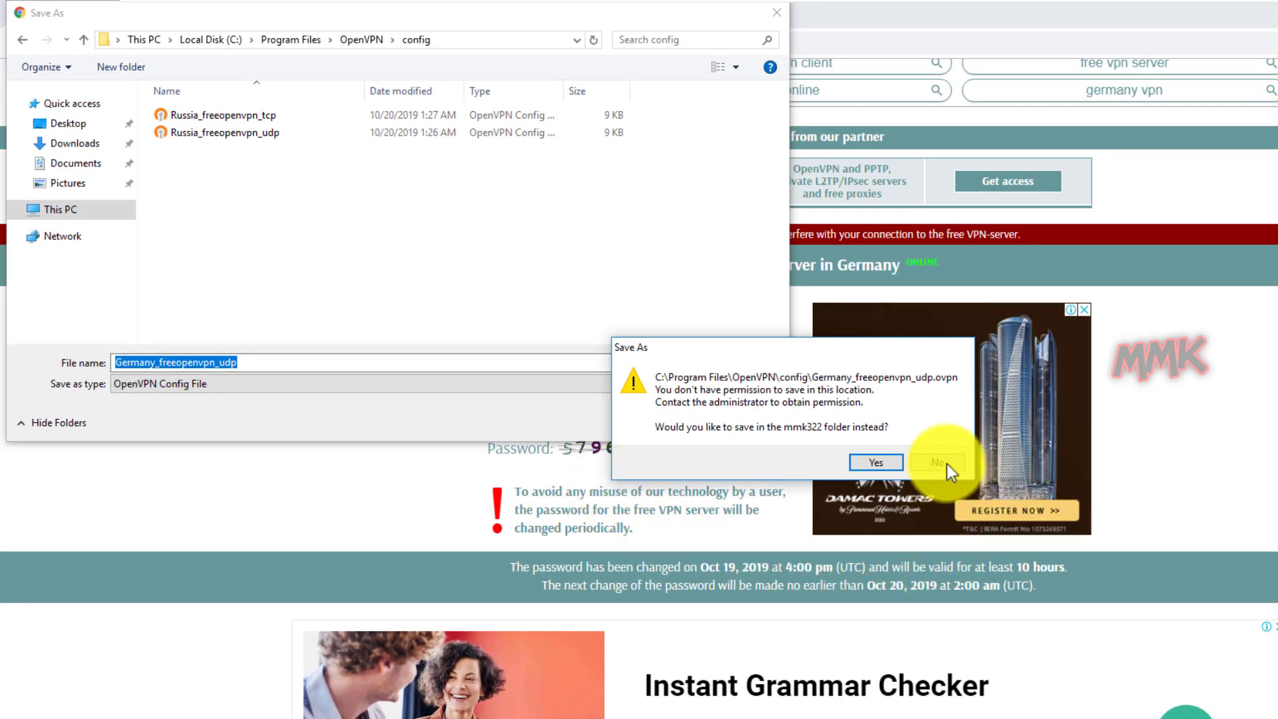
pyautogui.click(939, 462)
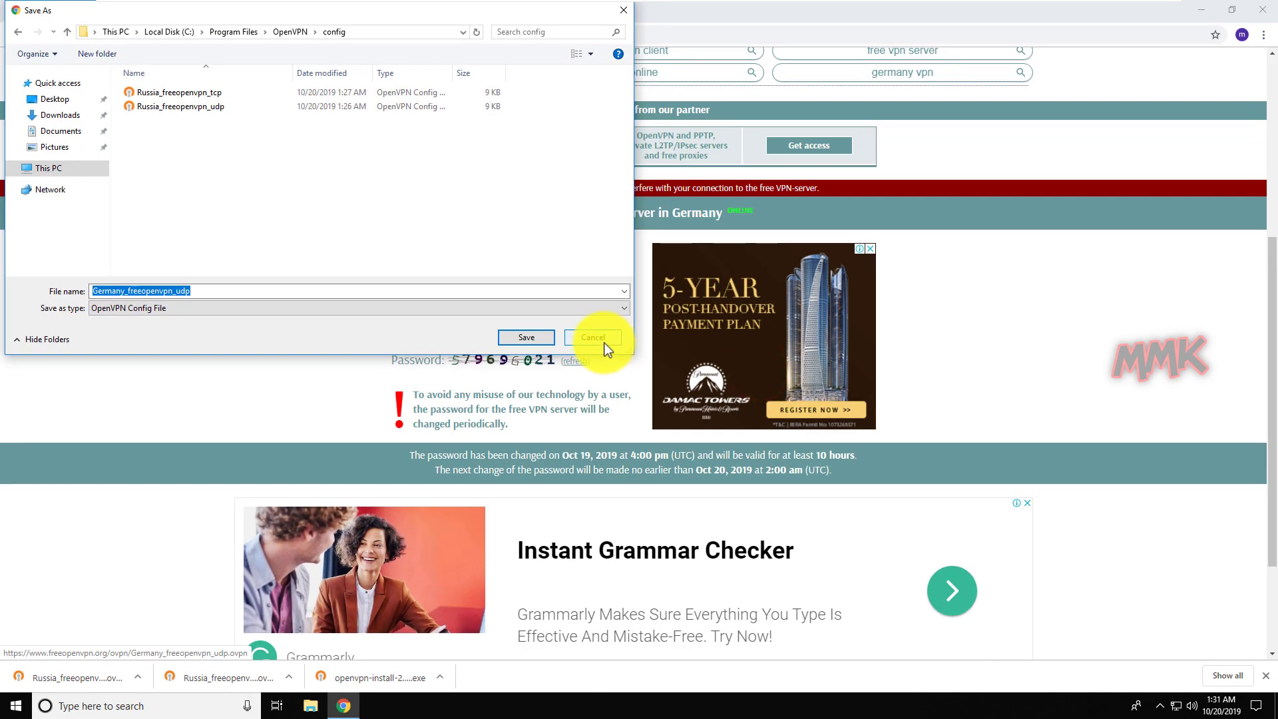
pyautogui.rightClick(691, 617)
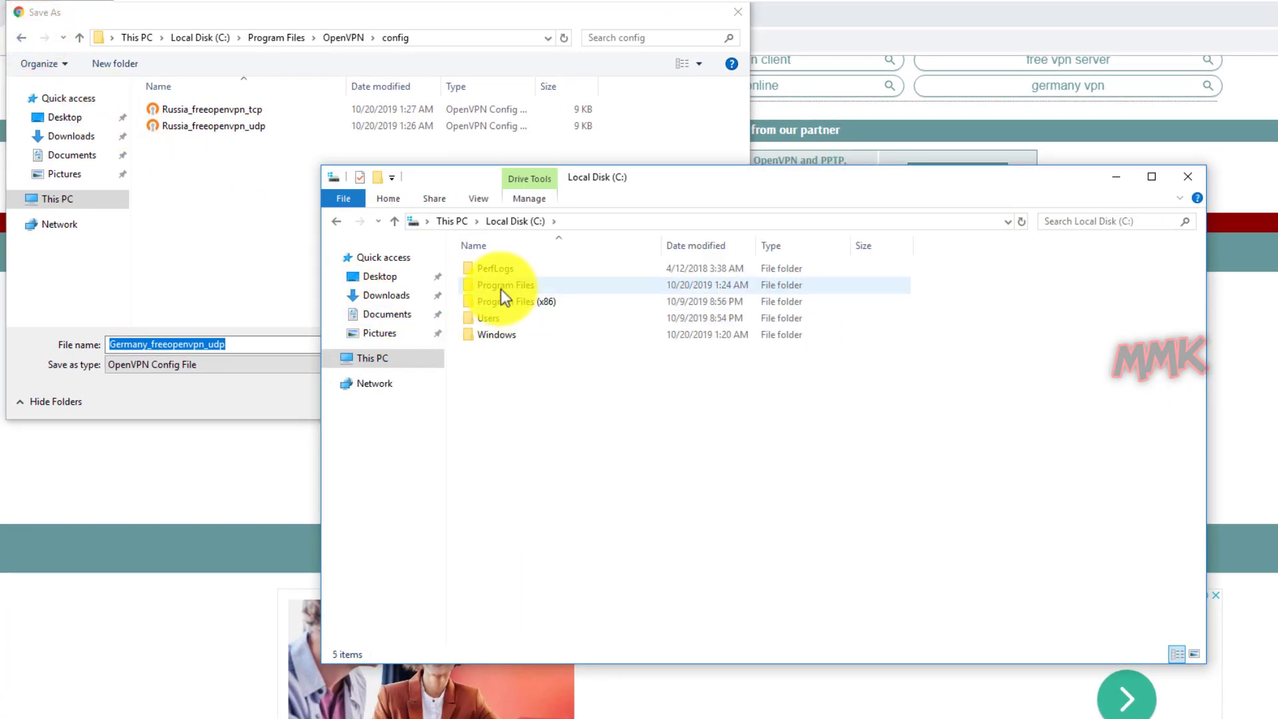
# Grant the Users group Full control on C:\Program Files\OpenVPN\config via Security permissions.
pyautogui.doubleClick(505, 285)
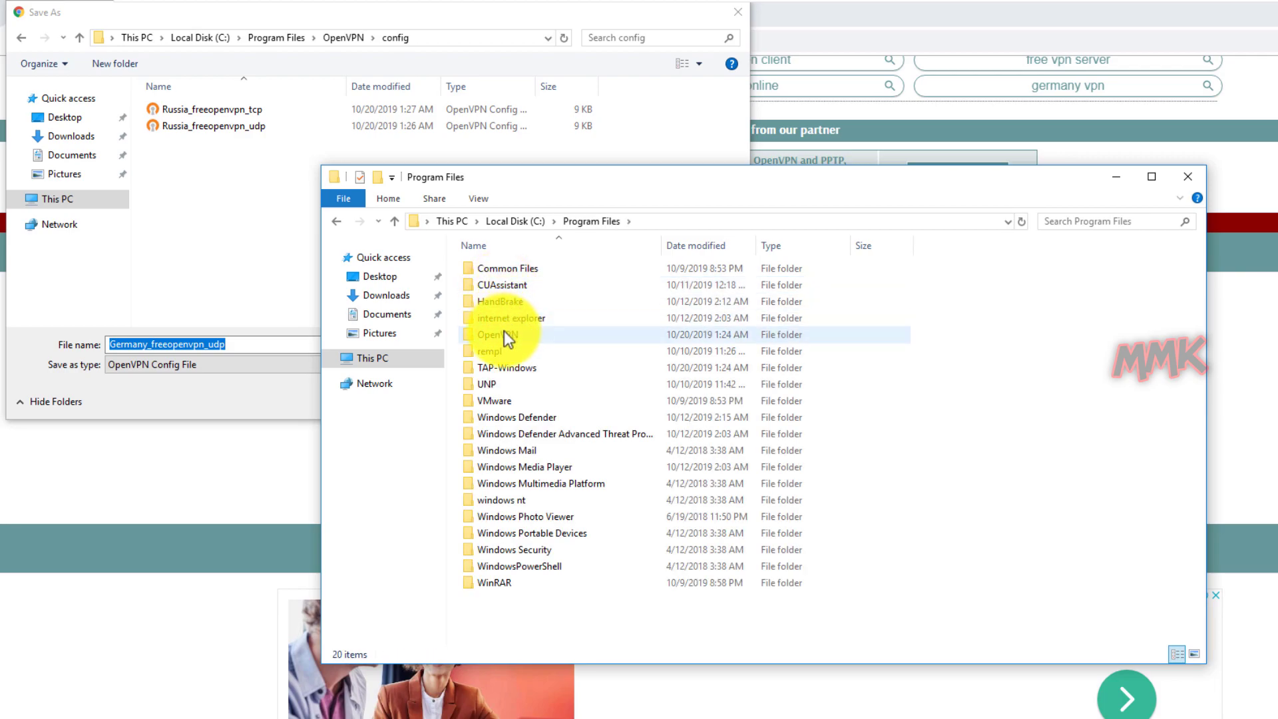
pyautogui.doubleClick(498, 334)
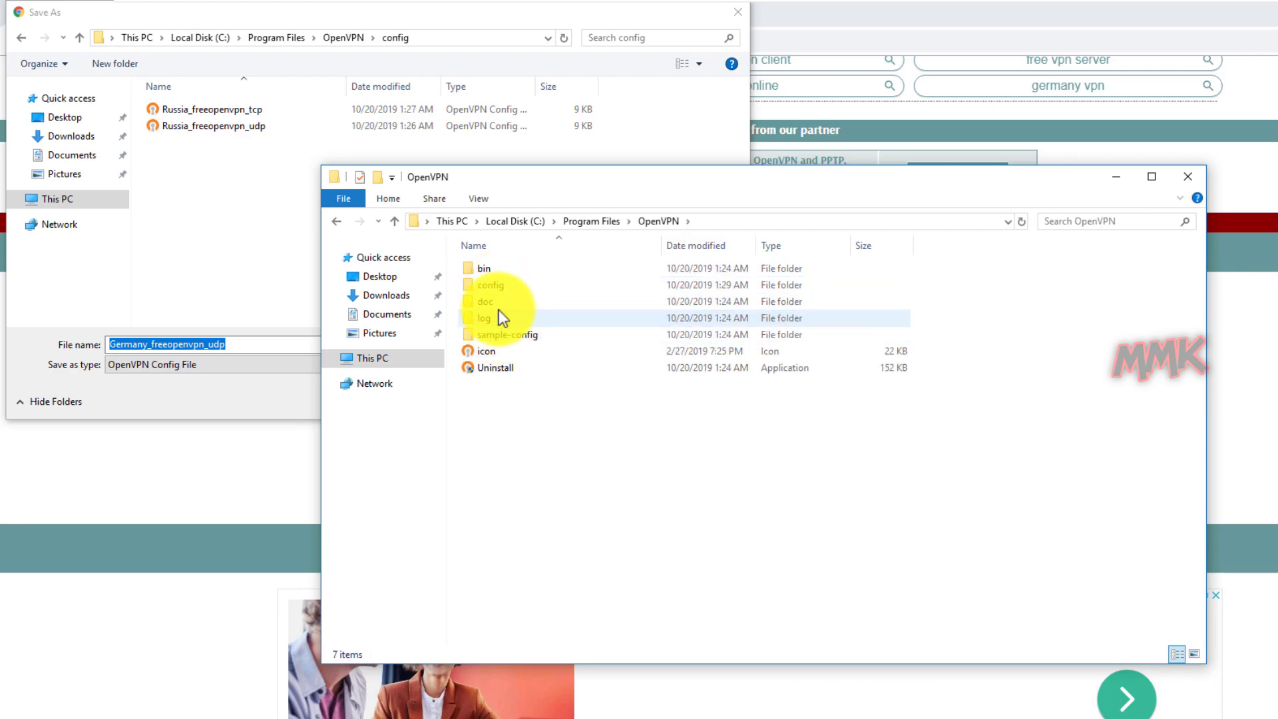
pyautogui.rightClick(489, 285)
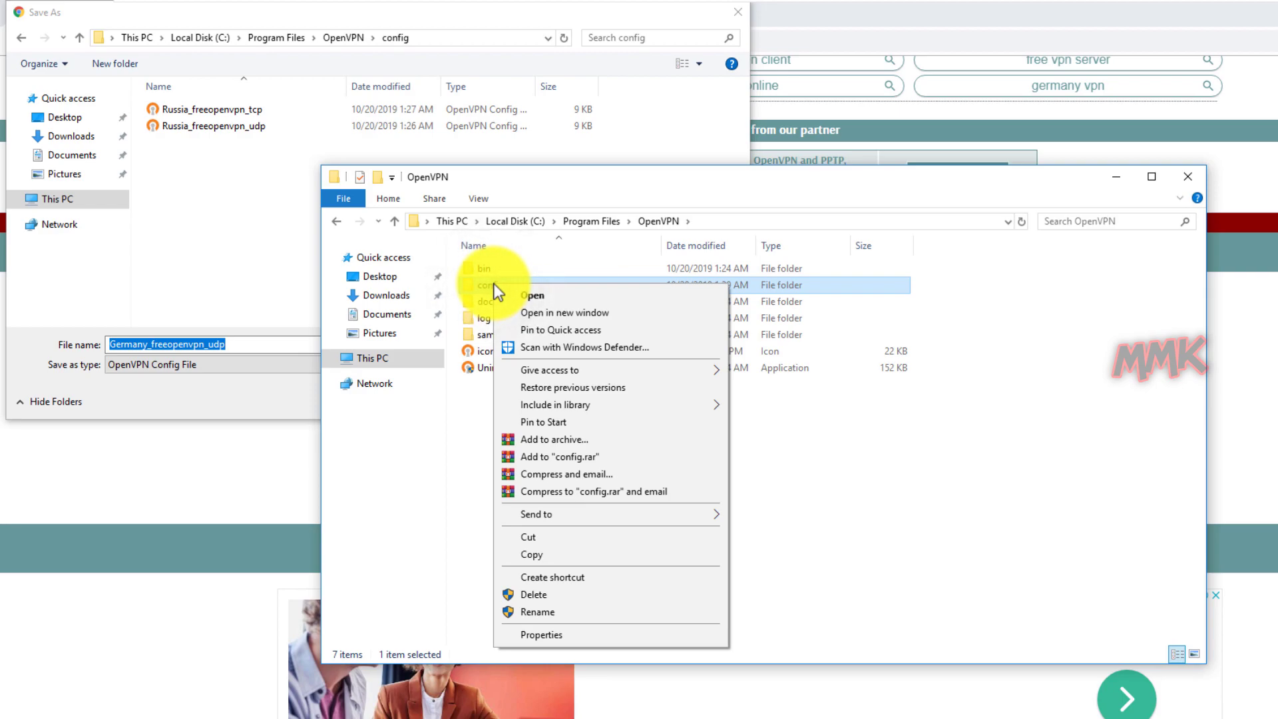
pyautogui.click(542, 635)
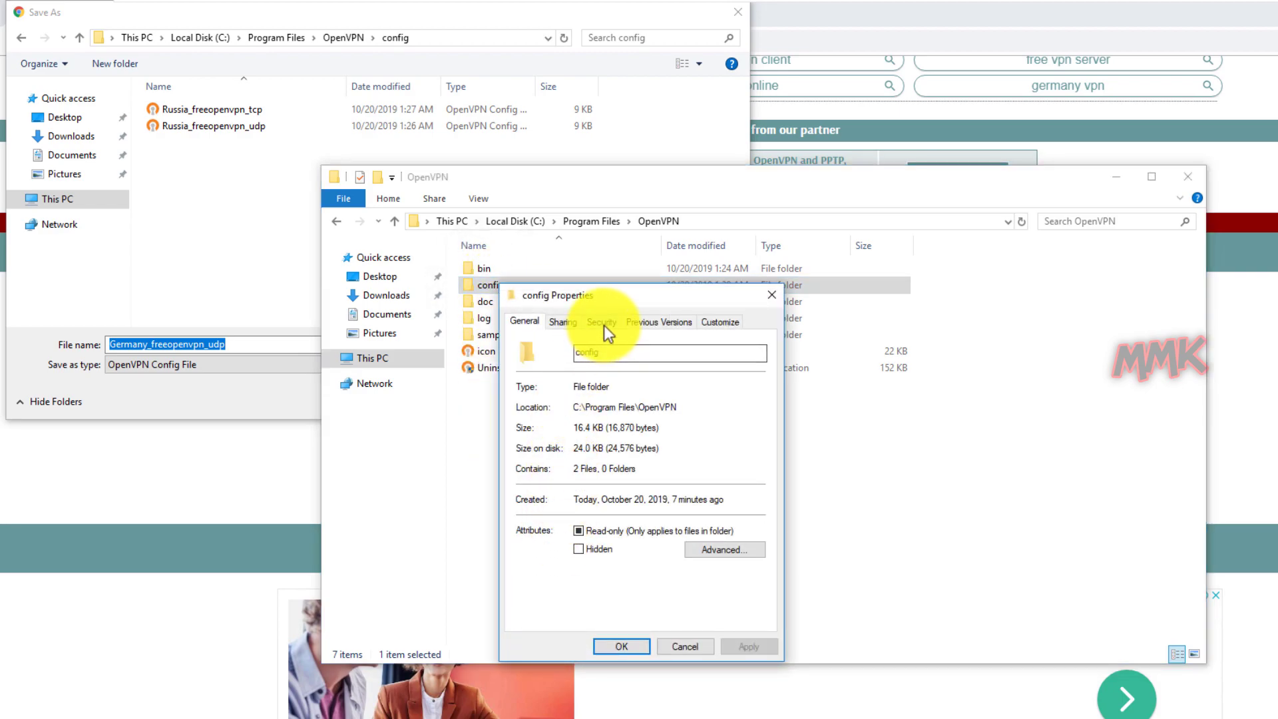
pyautogui.click(601, 321)
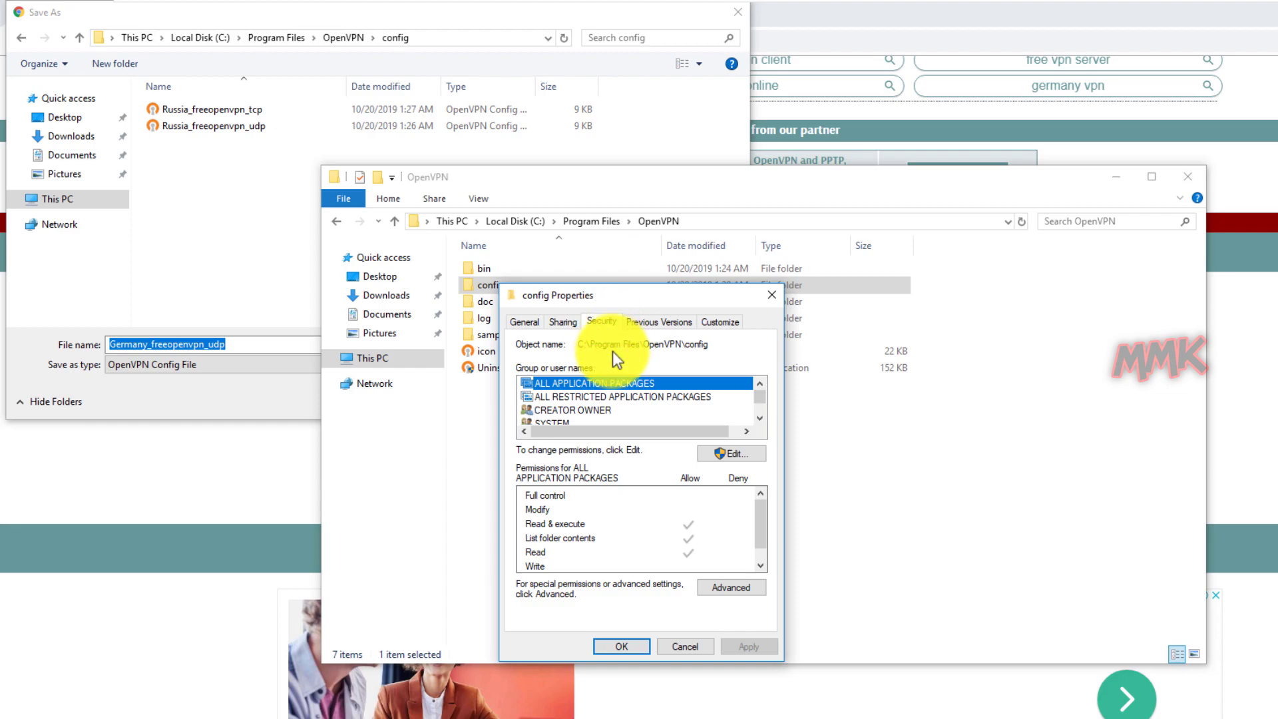
pyautogui.click(731, 453)
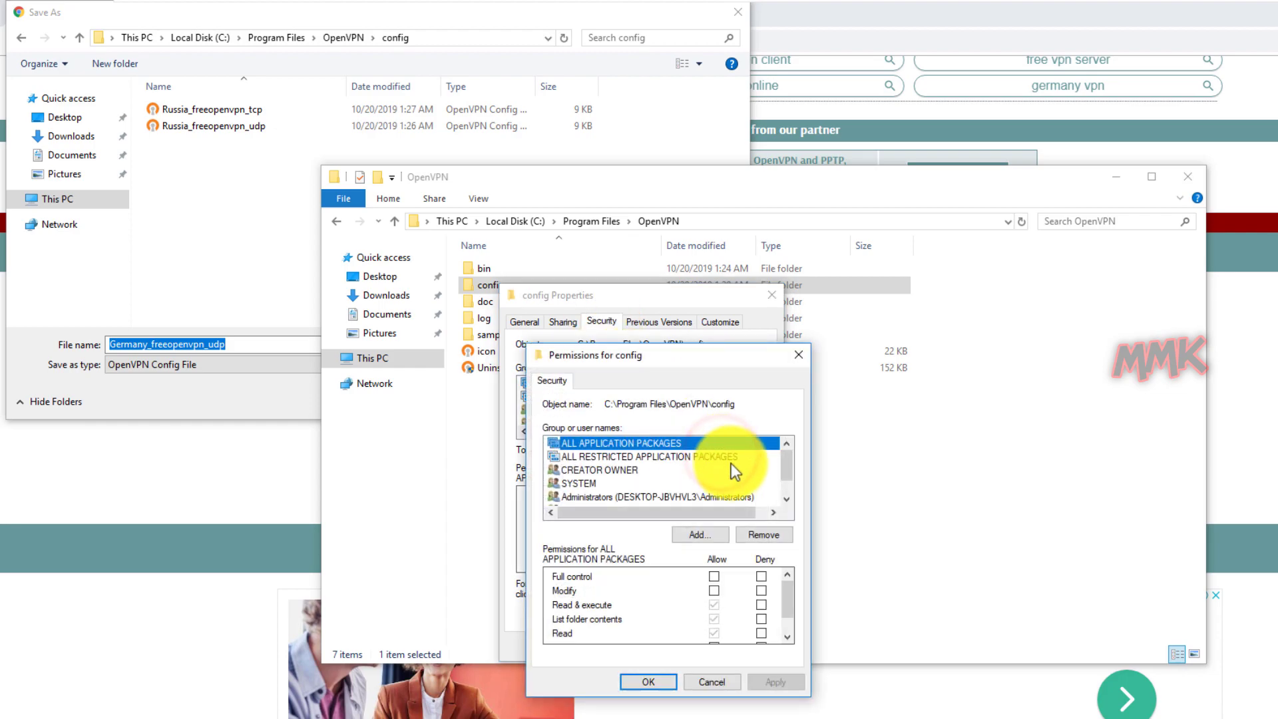
pyautogui.scroll(-3)
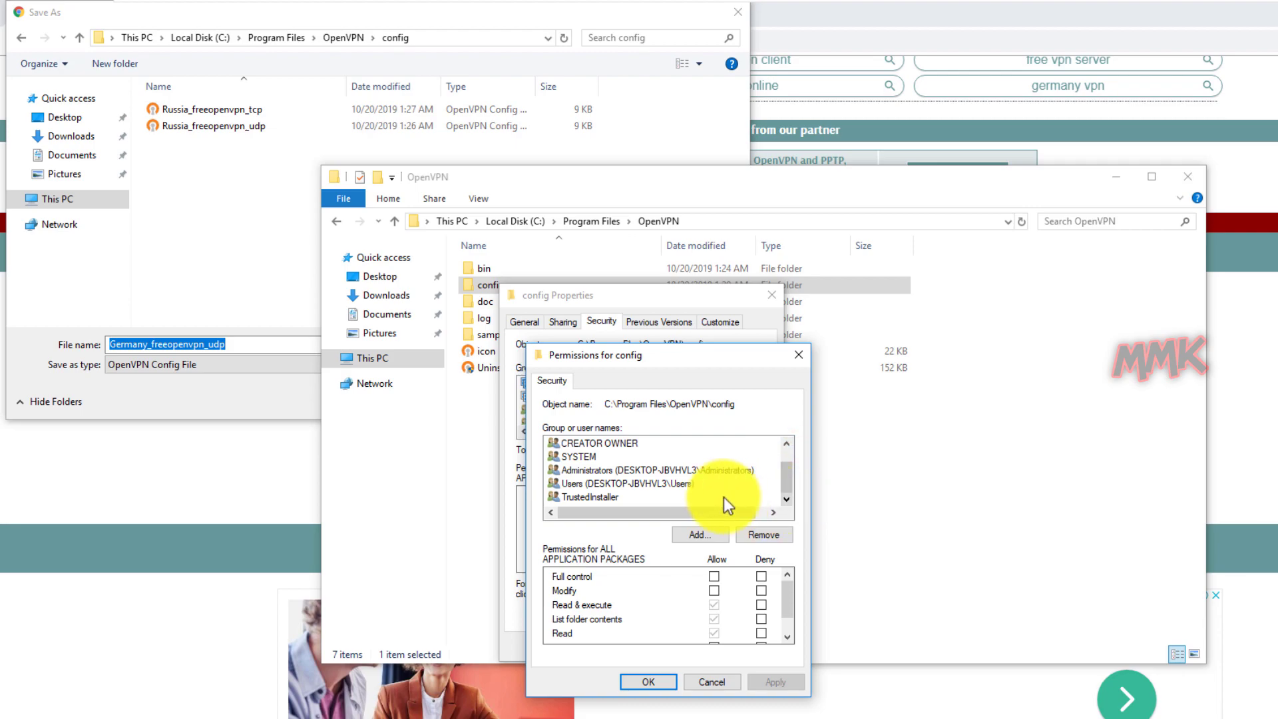
pyautogui.click(605, 483)
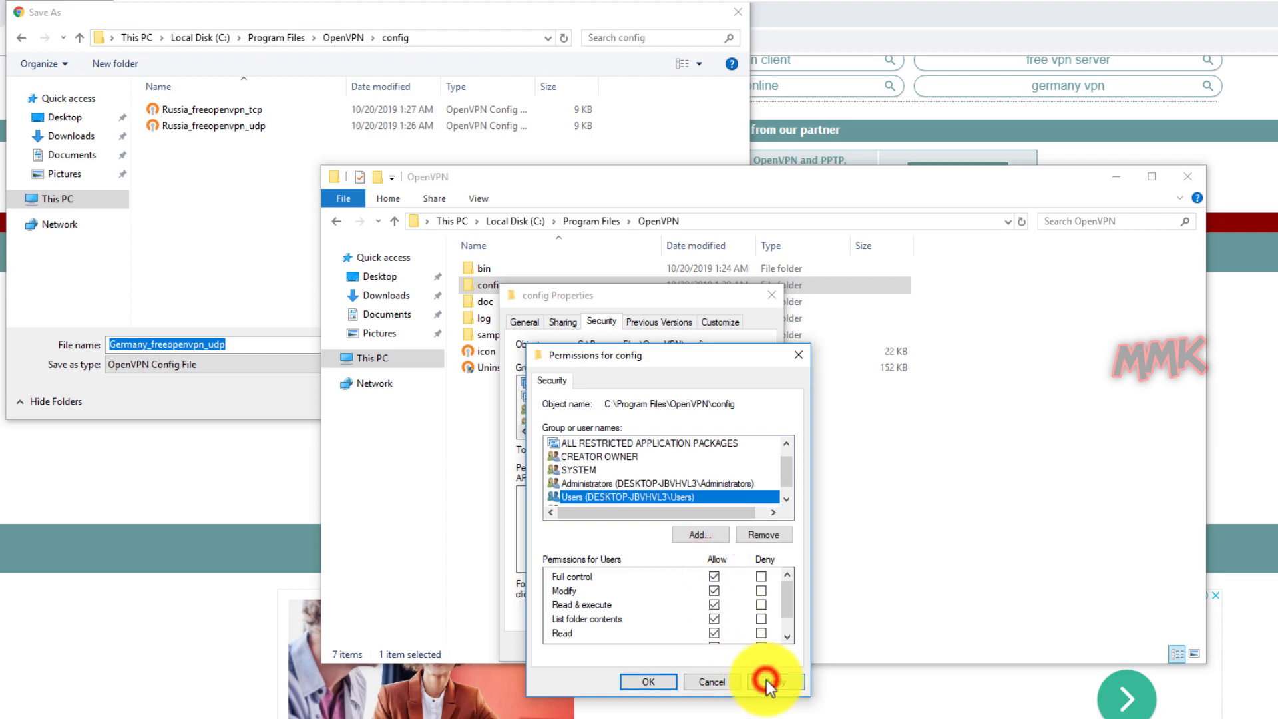
pyautogui.click(768, 682)
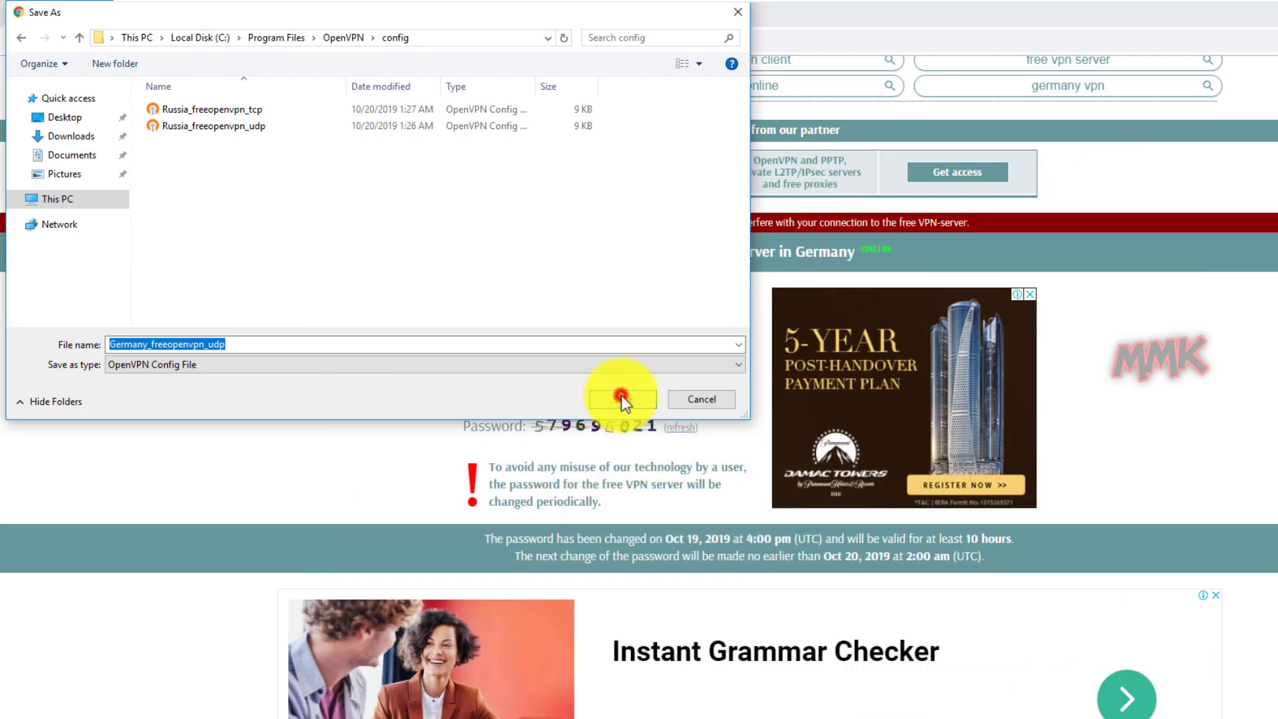
# Save the Germany UDP config to the config folder, then download and save Germany_freeopenvpn_tcp.
pyautogui.click(622, 399)
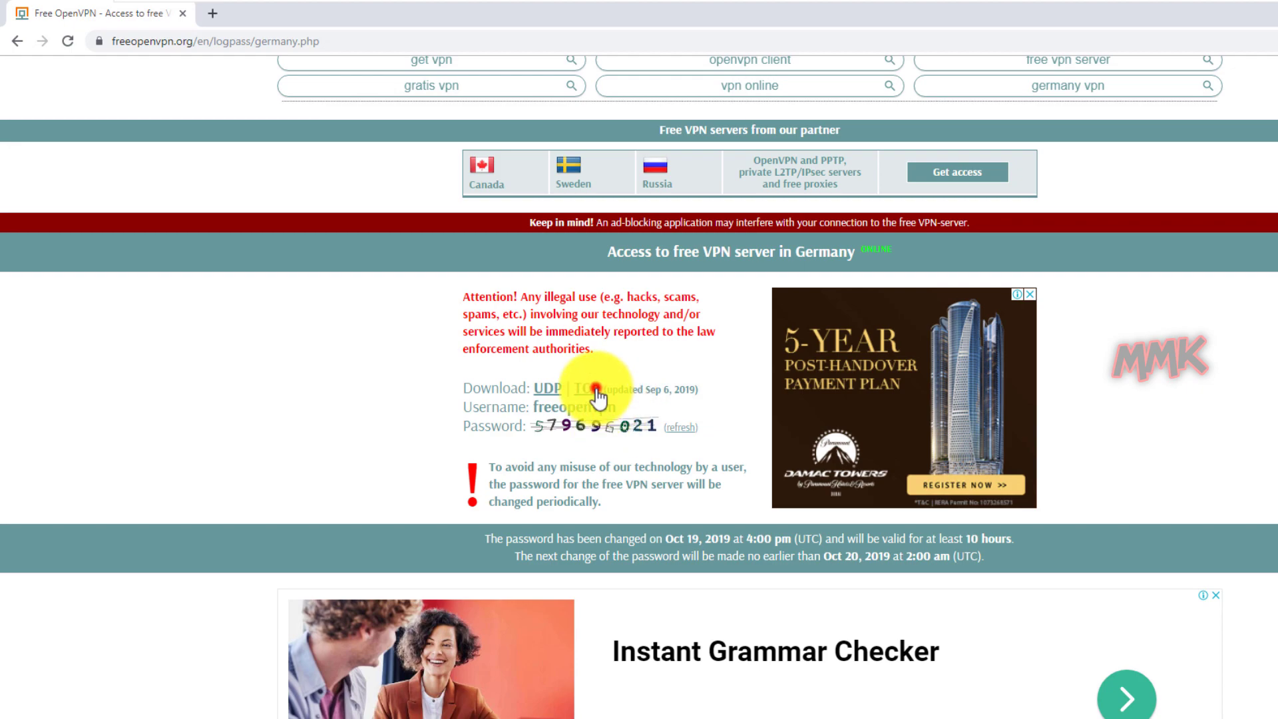
pyautogui.click(586, 389)
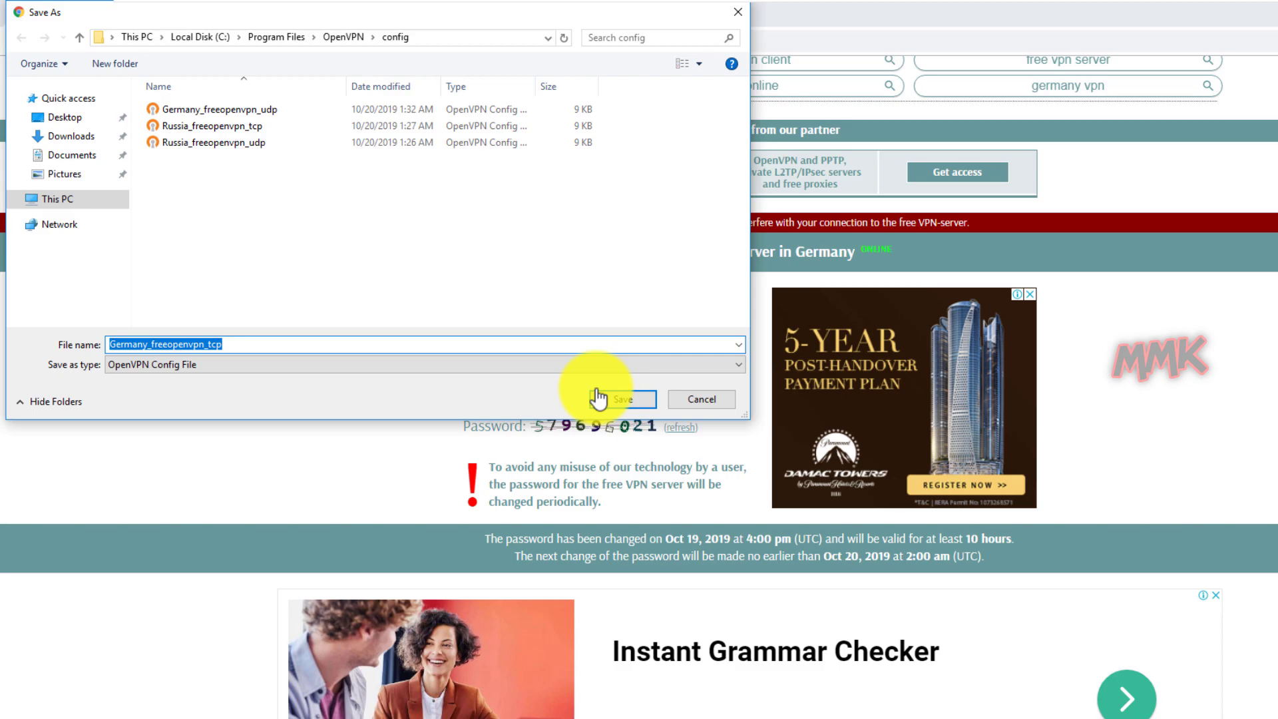
pyautogui.click(621, 399)
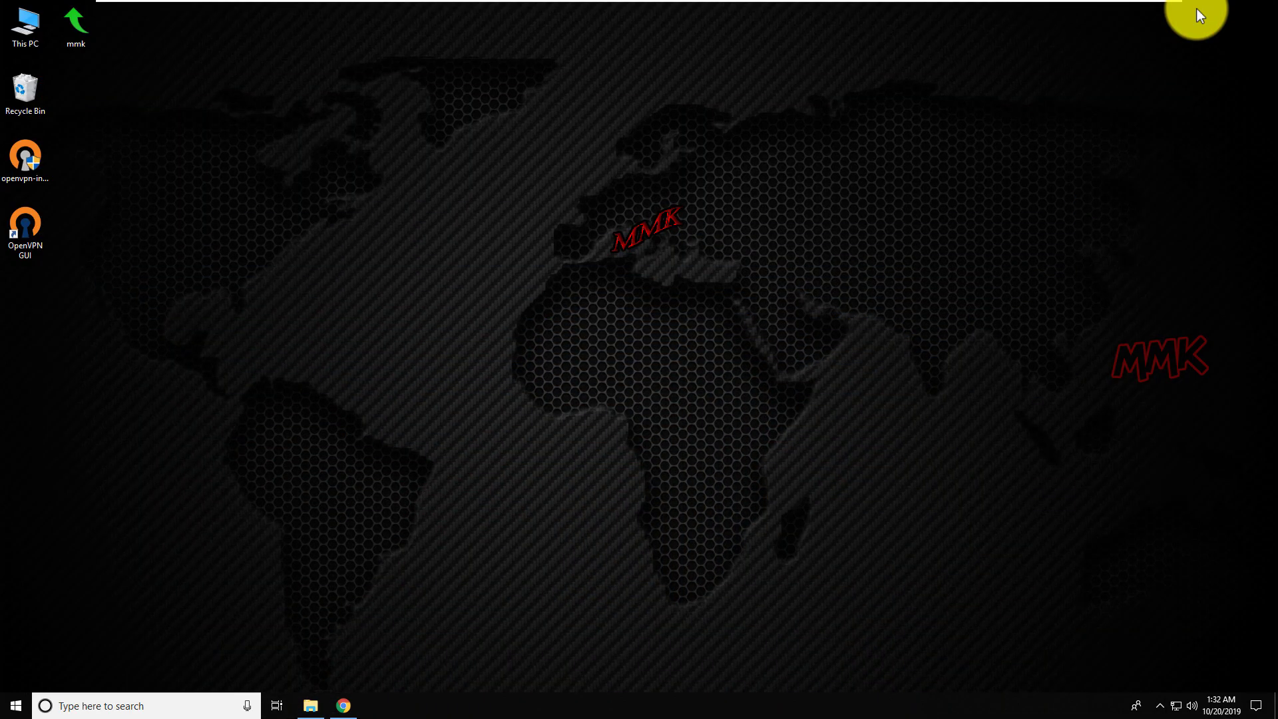
# Open Properties for the OpenVPN GUI desktop shortcut.
pyautogui.rightClick(24, 223)
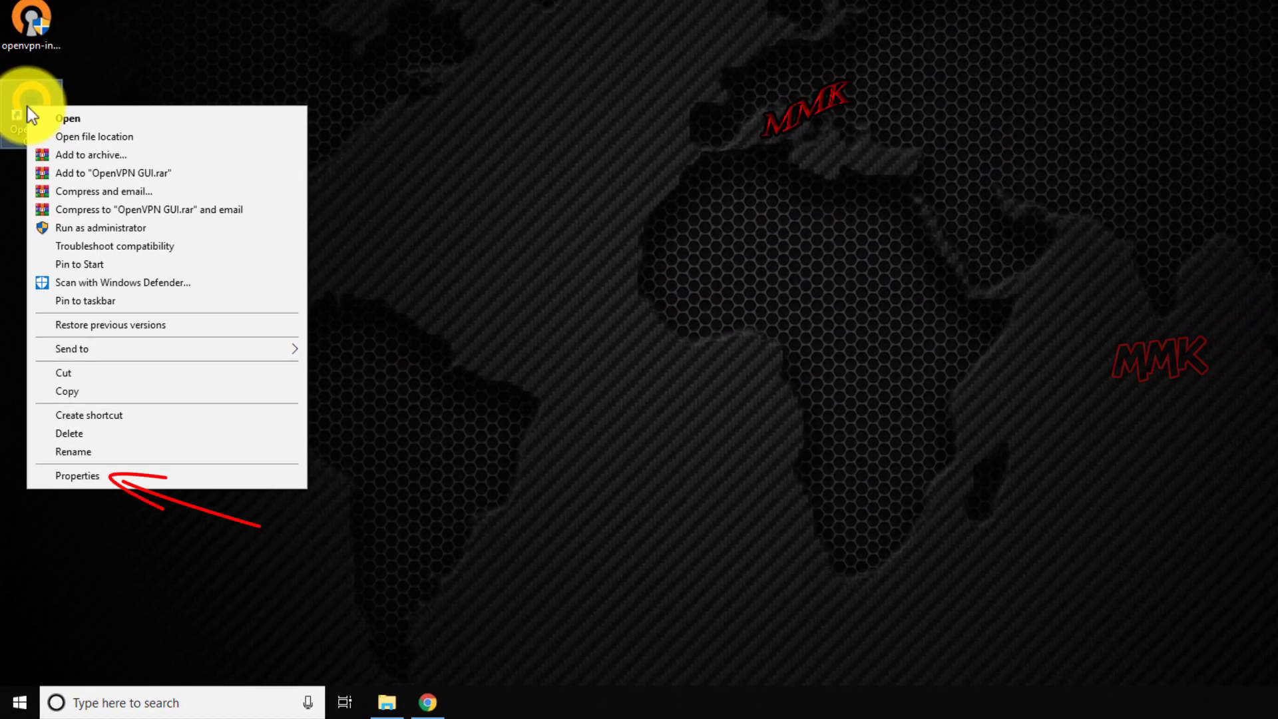
pyautogui.click(77, 476)
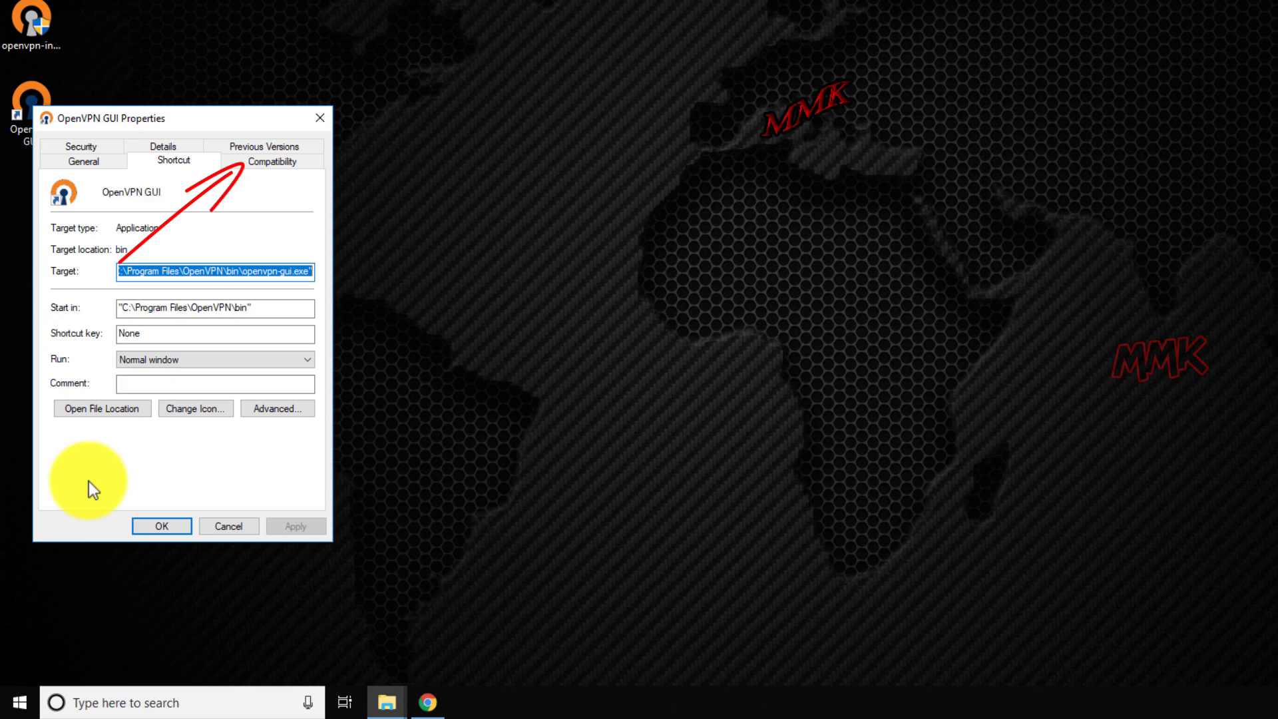
# Enable 'Run this program as an administrator' on the shortcut's Compatibility settings.
pyautogui.click(265, 161)
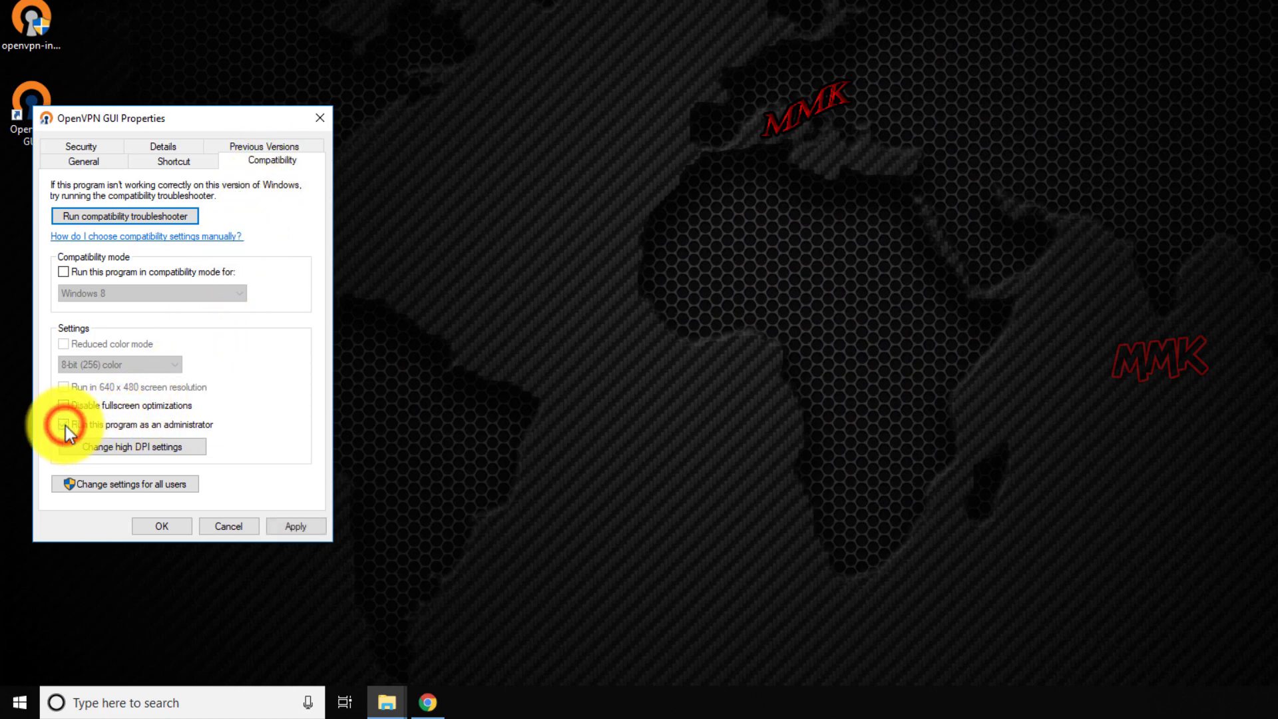
pyautogui.click(64, 425)
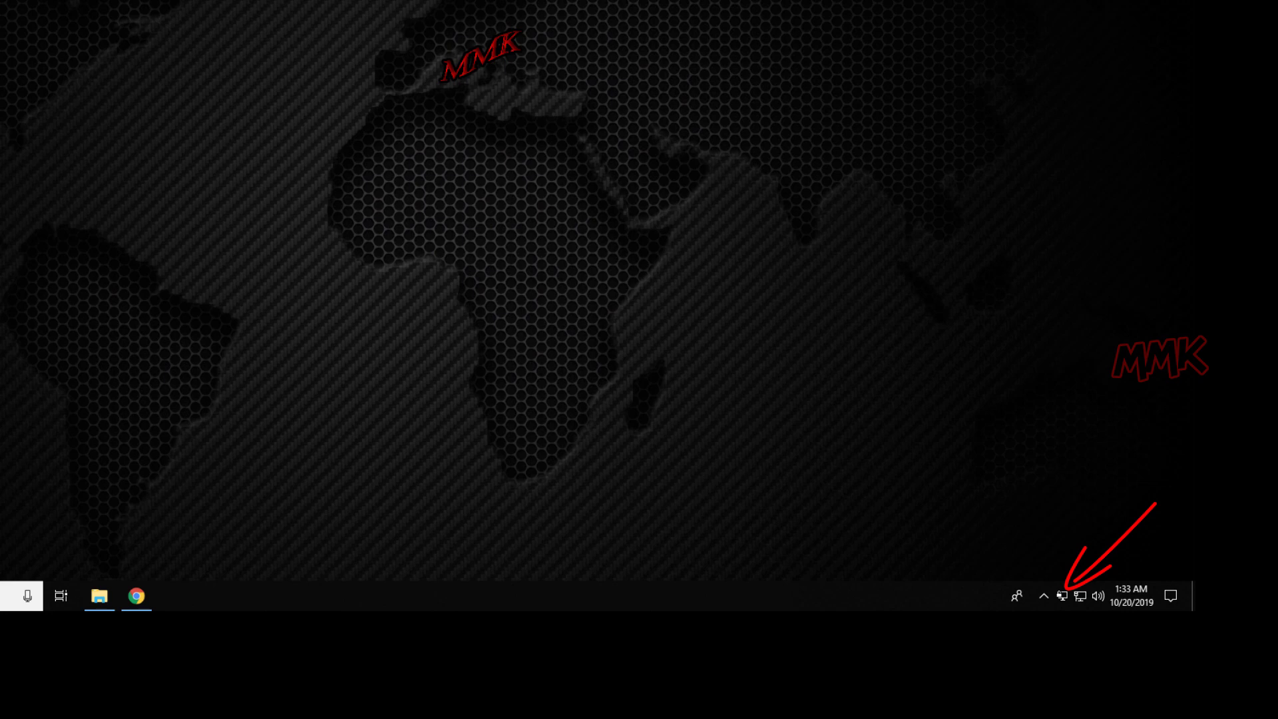
# Connect to the Germany_freeopenvpn_tcp profile from the OpenVPN GUI tray menu.
pyautogui.click(1041, 597)
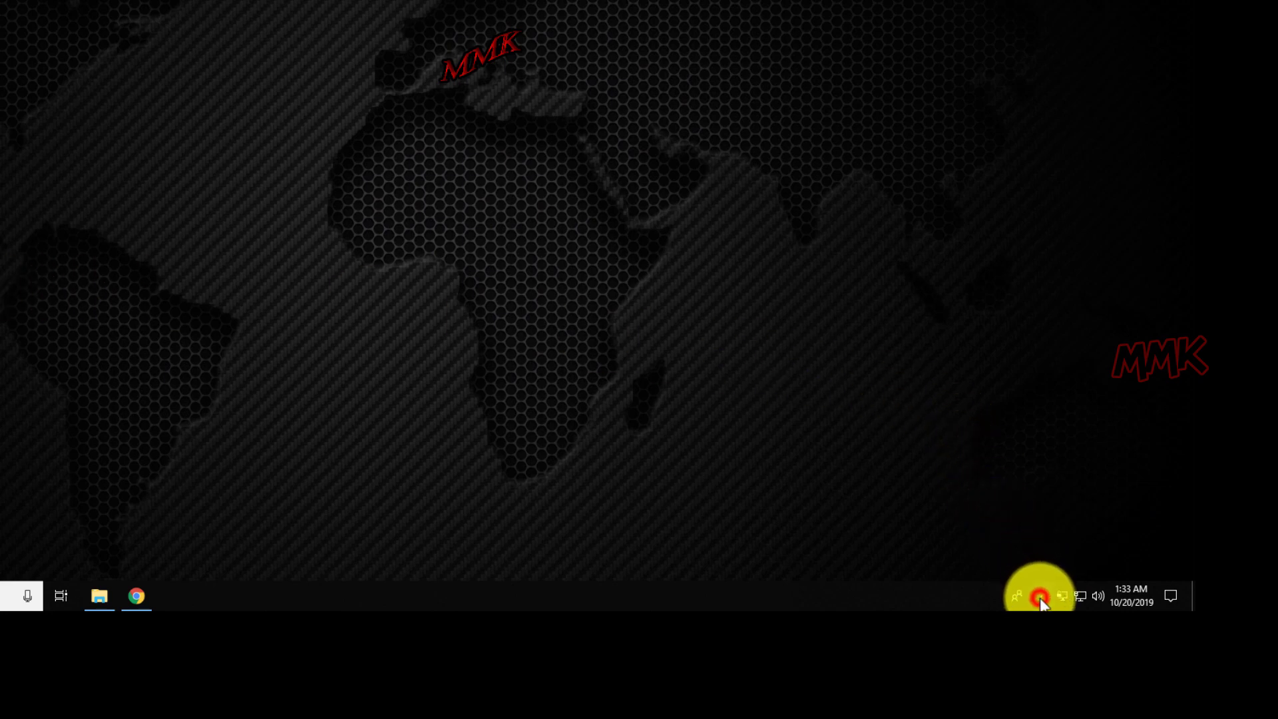
pyautogui.click(1063, 596)
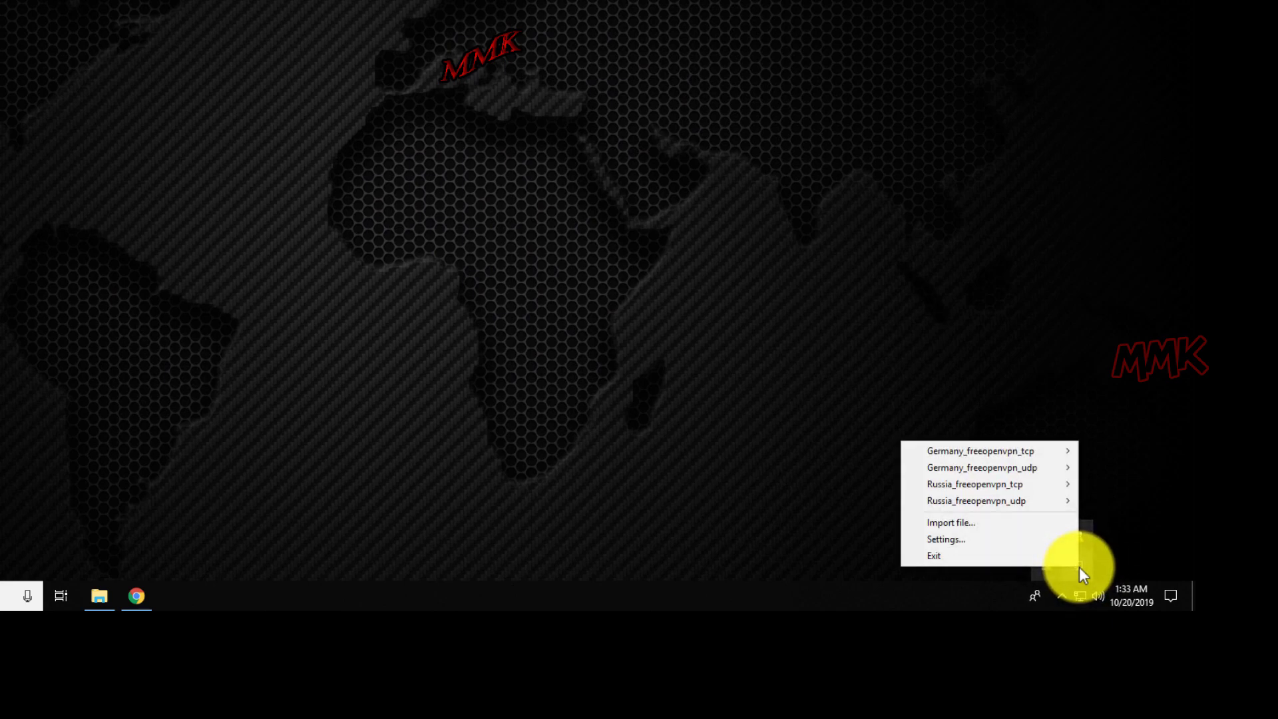
pyautogui.moveTo(981, 451)
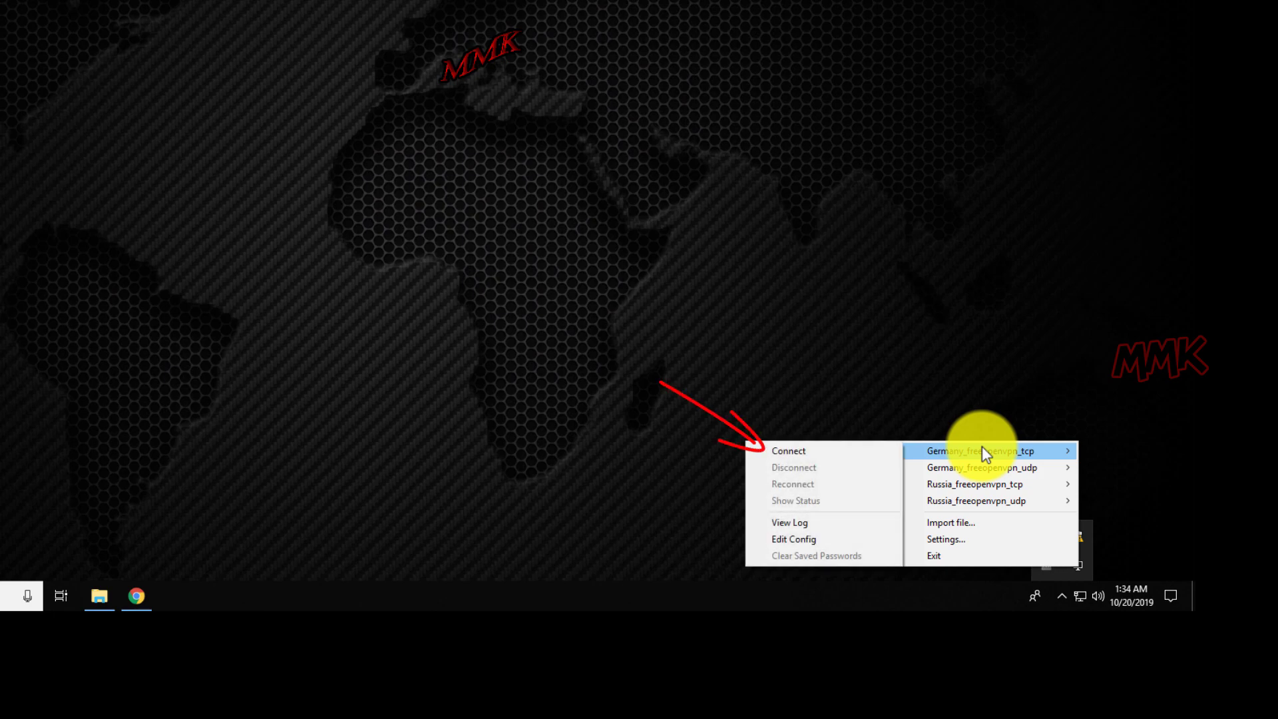
pyautogui.click(989, 451)
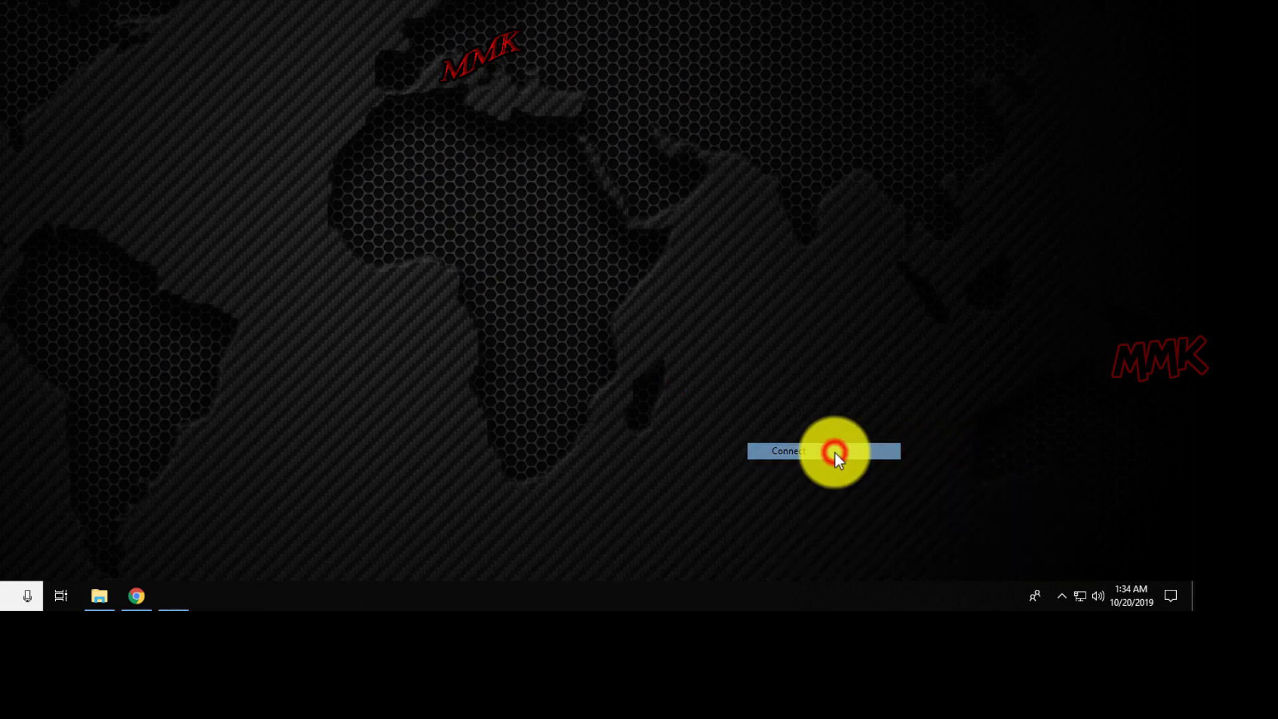
pyautogui.click(832, 451)
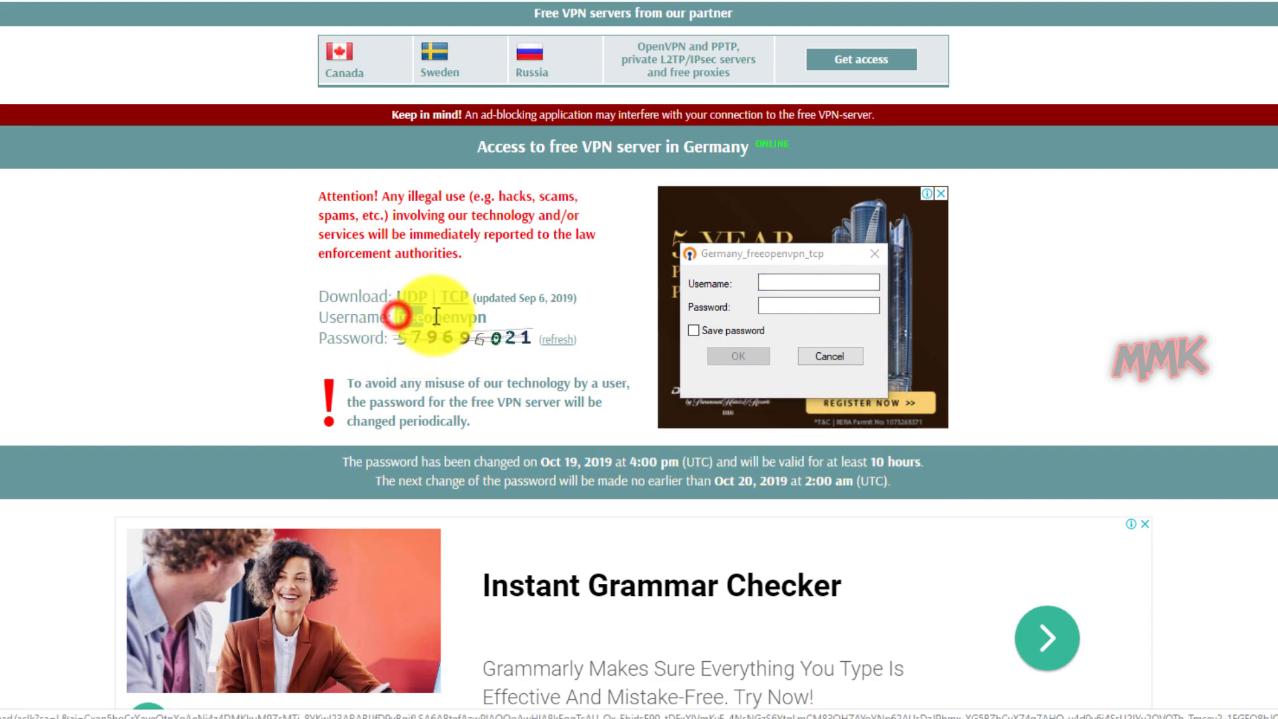
pyautogui.doubleClick(423, 316)
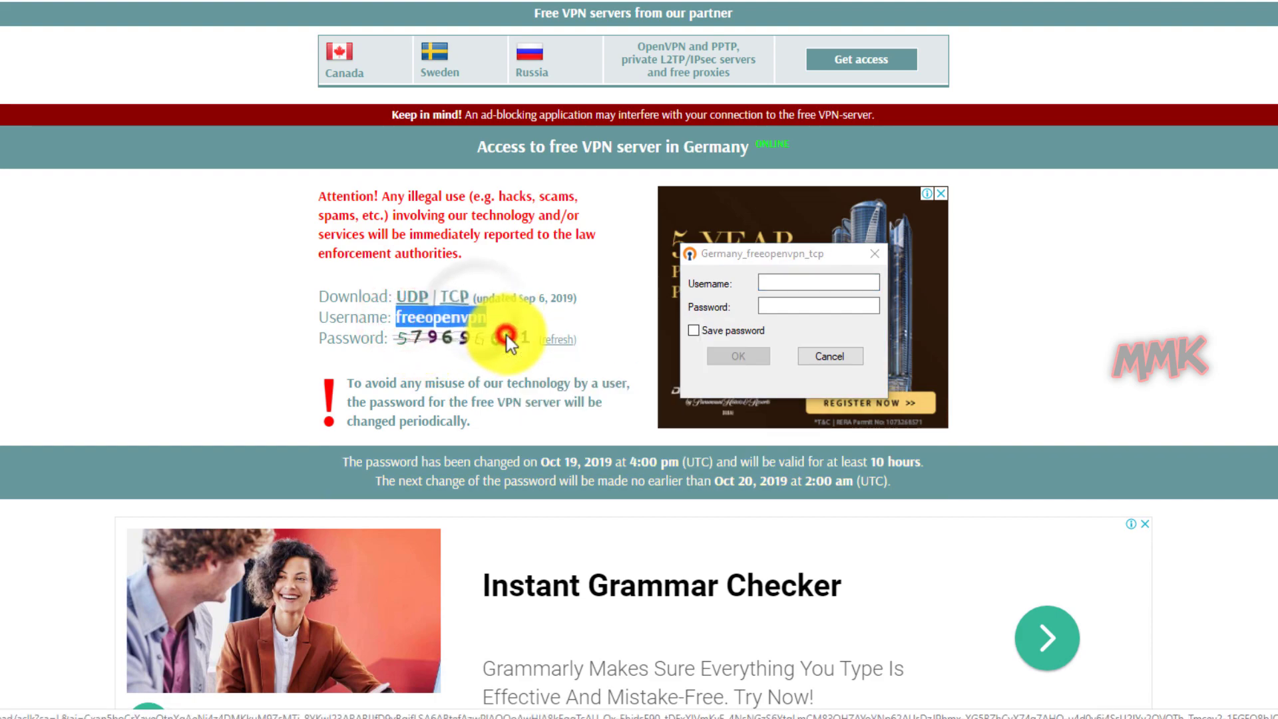
pyautogui.rightClick(818, 281)
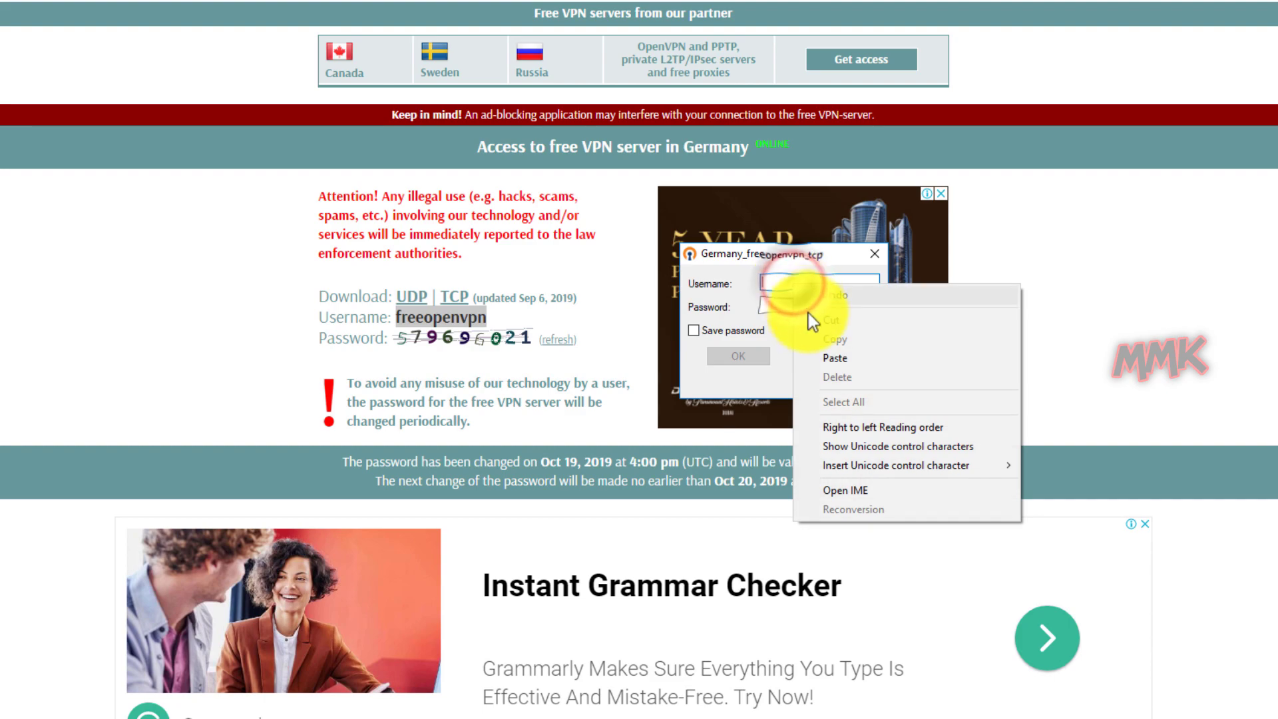
pyautogui.click(835, 359)
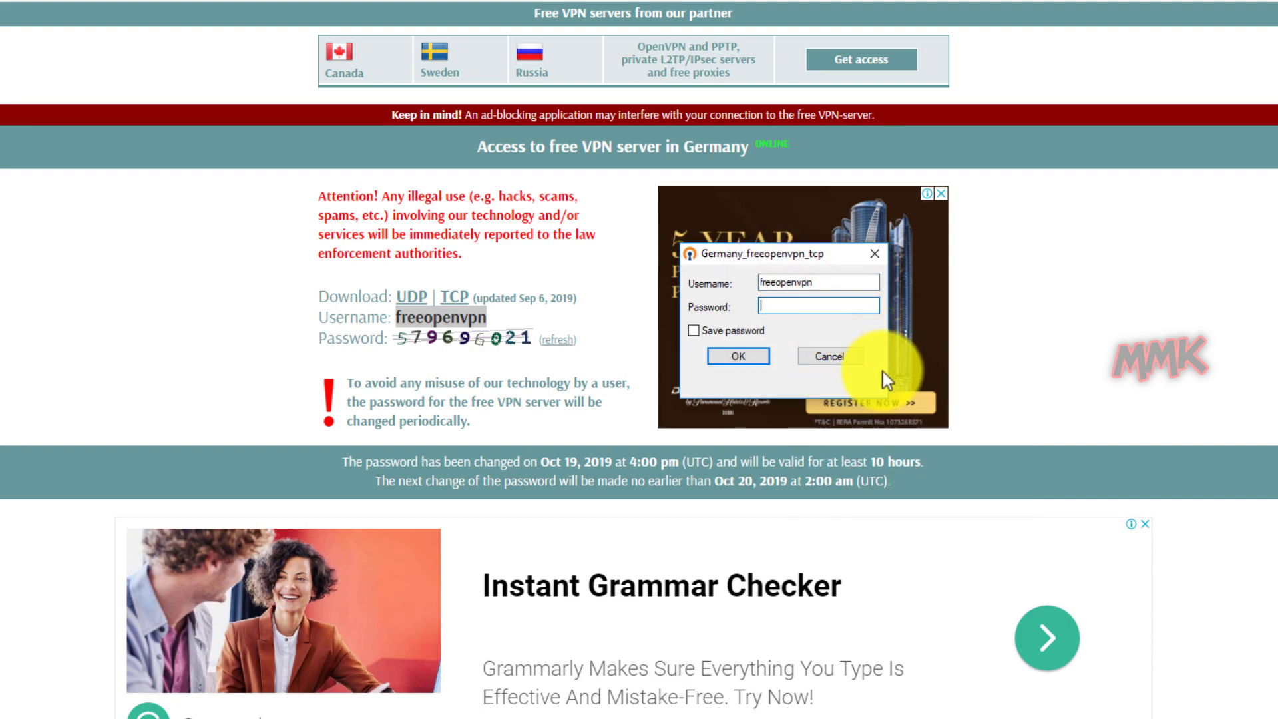
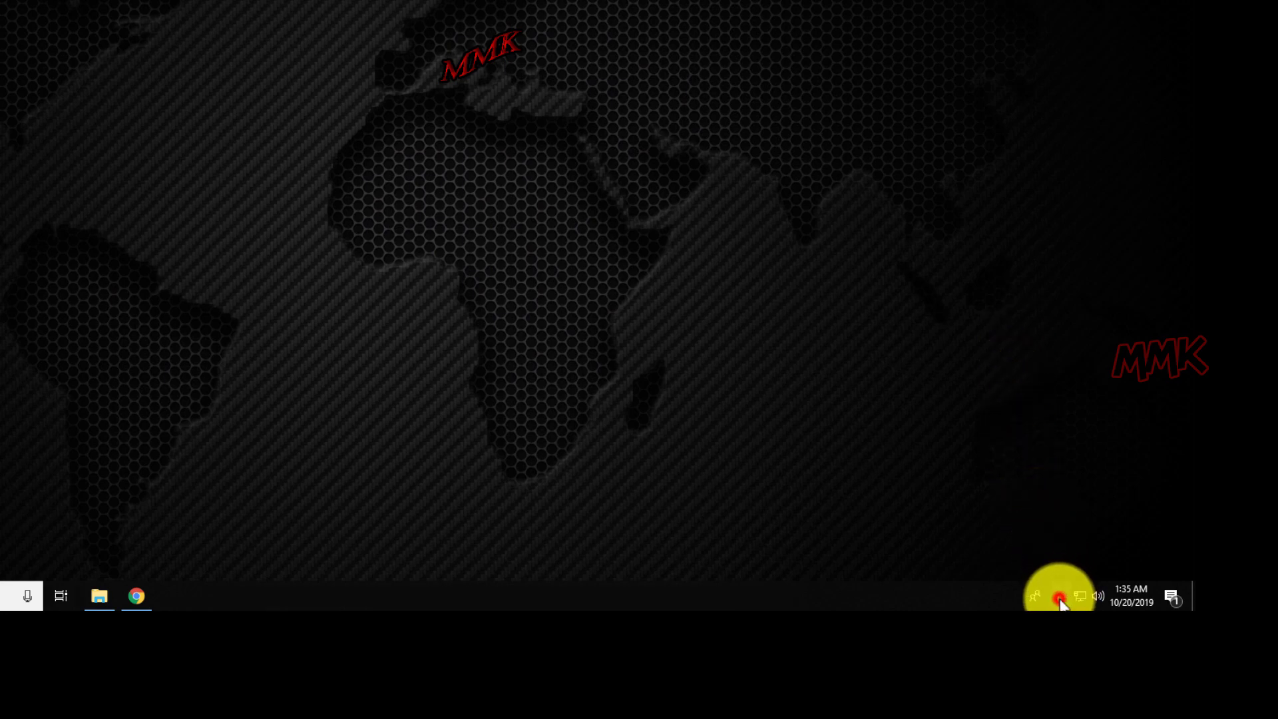
# Open the OpenVPN GUI tray icon's connection options.
pyautogui.click(1059, 597)
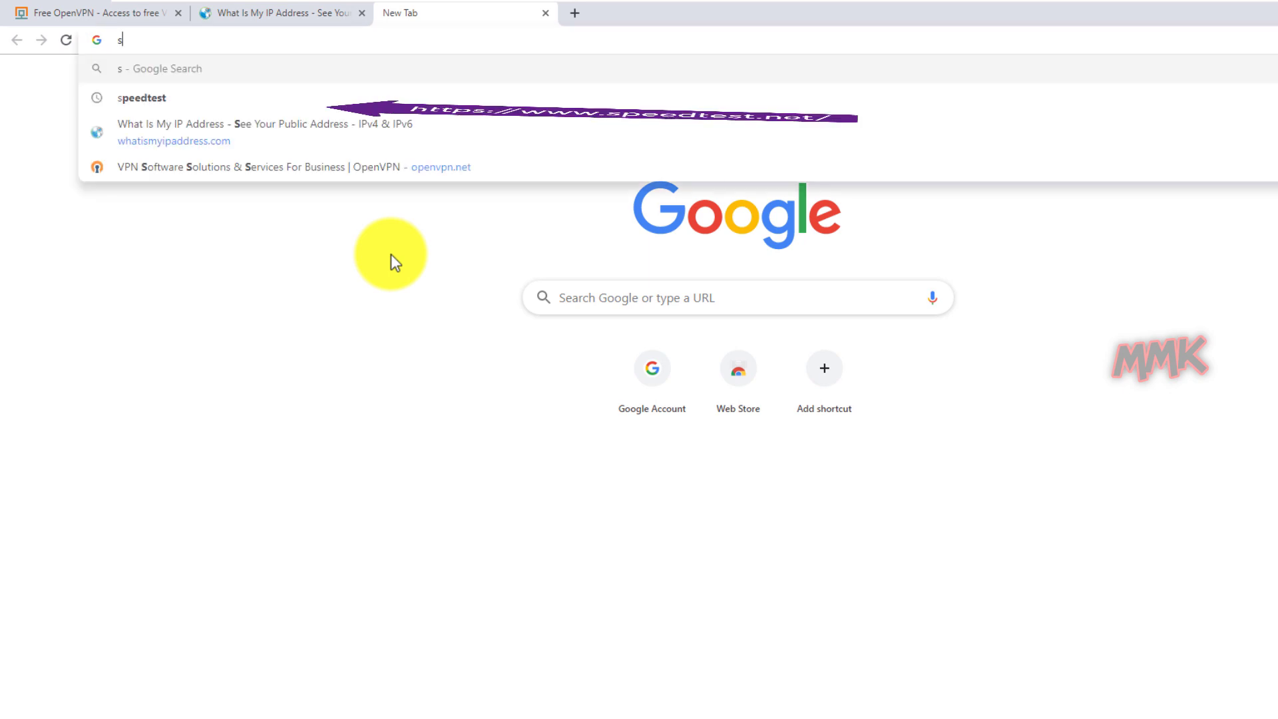
# Open speedtest.net and accept its cookie consent prompt.
pyautogui.write('peedtest.net')
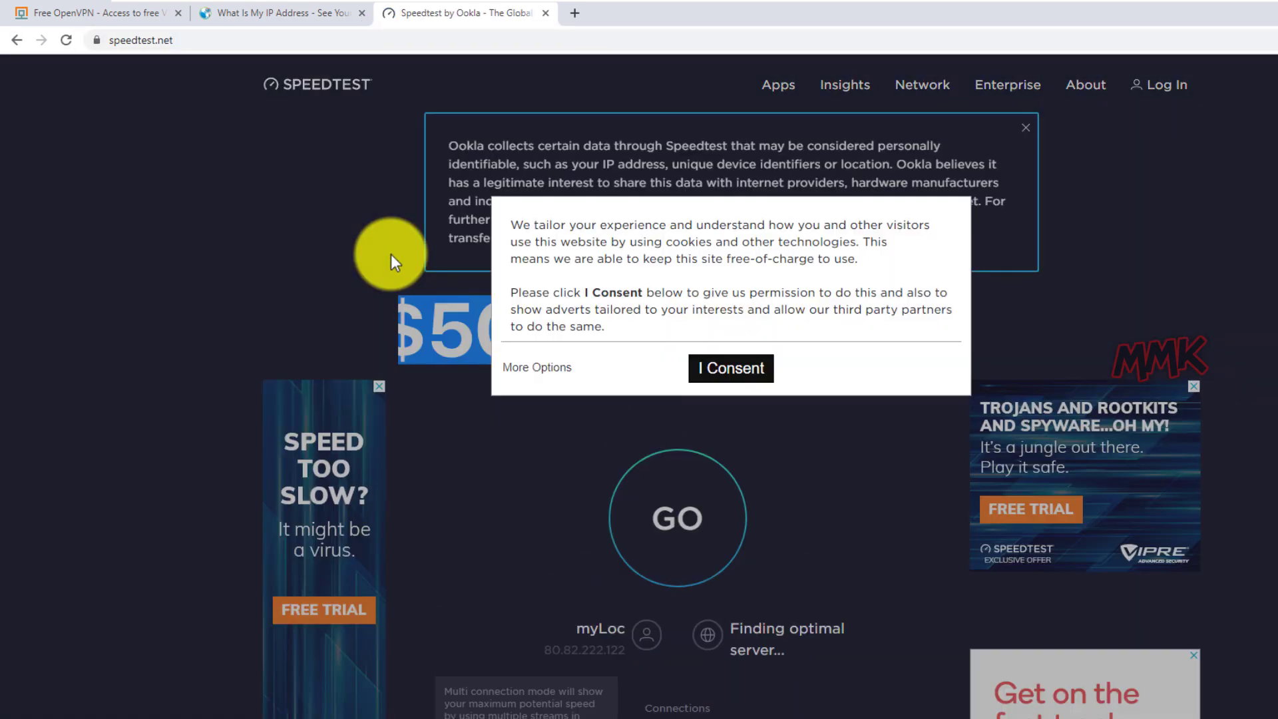
pyautogui.click(731, 368)
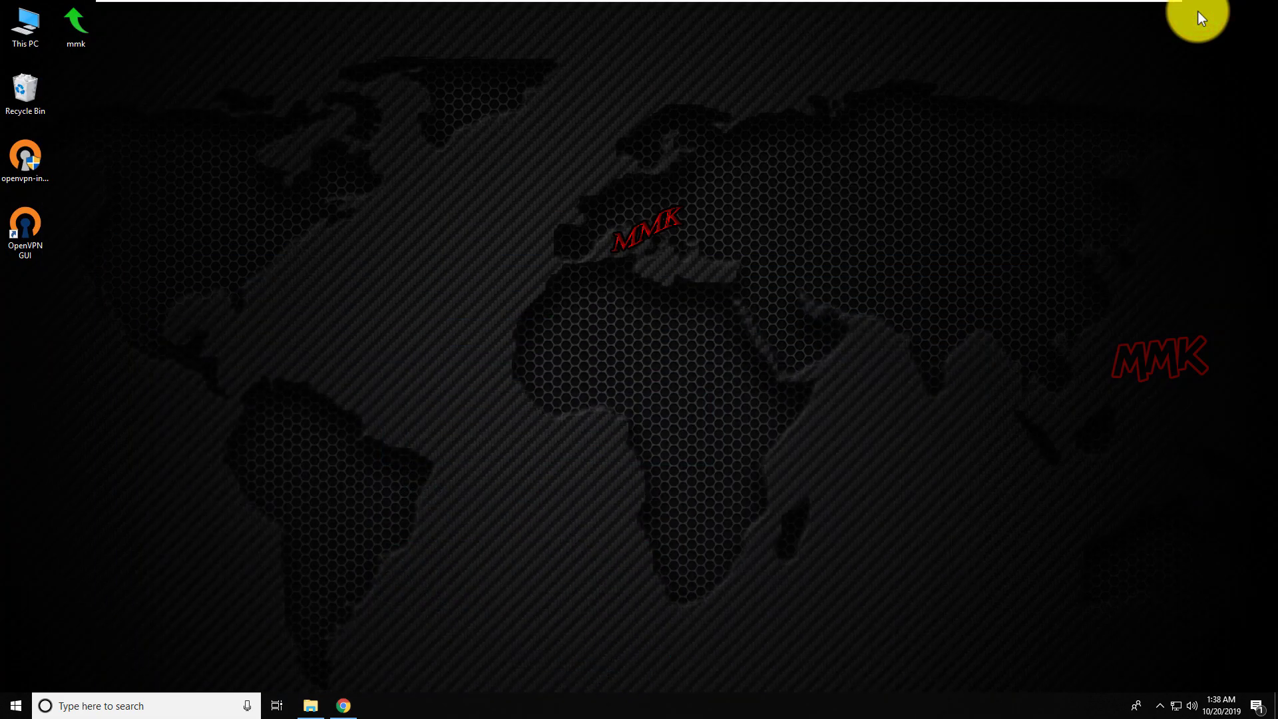
# Restore Chrome and load vpnbook.com in the new tab.
pyautogui.click(342, 707)
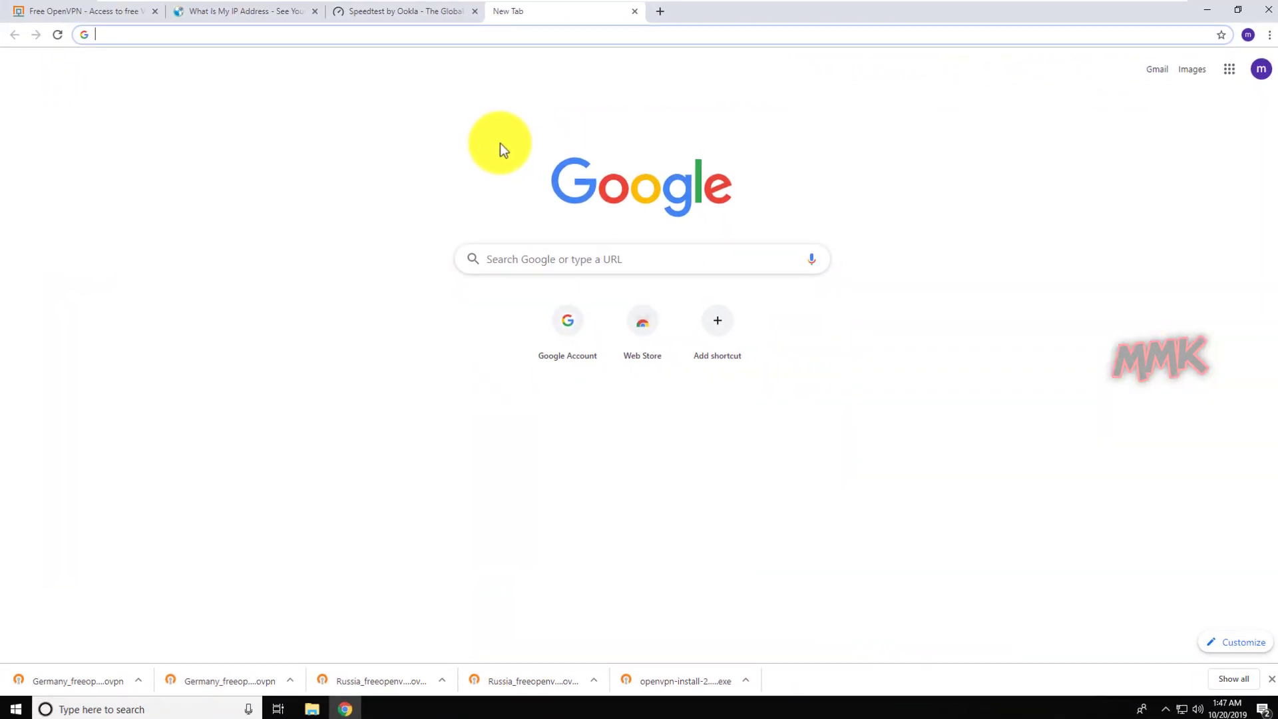
pyautogui.write('vpnbook.')
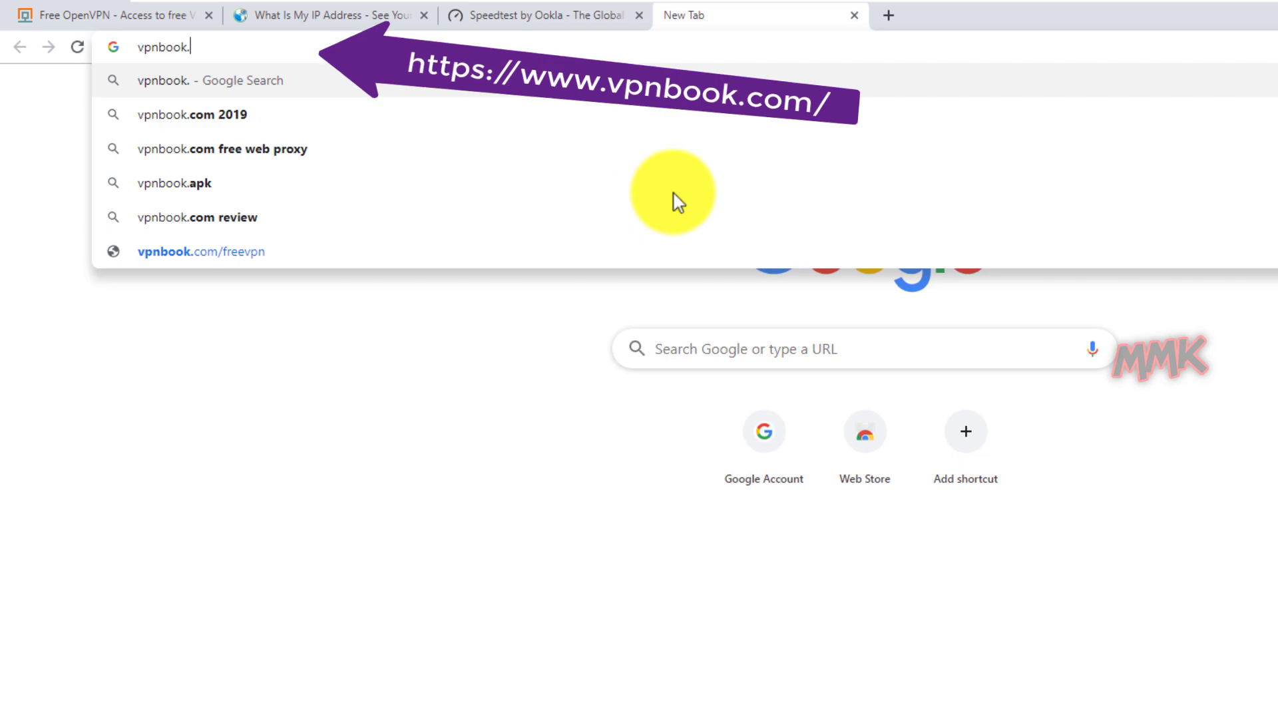
pyautogui.press('Enter')
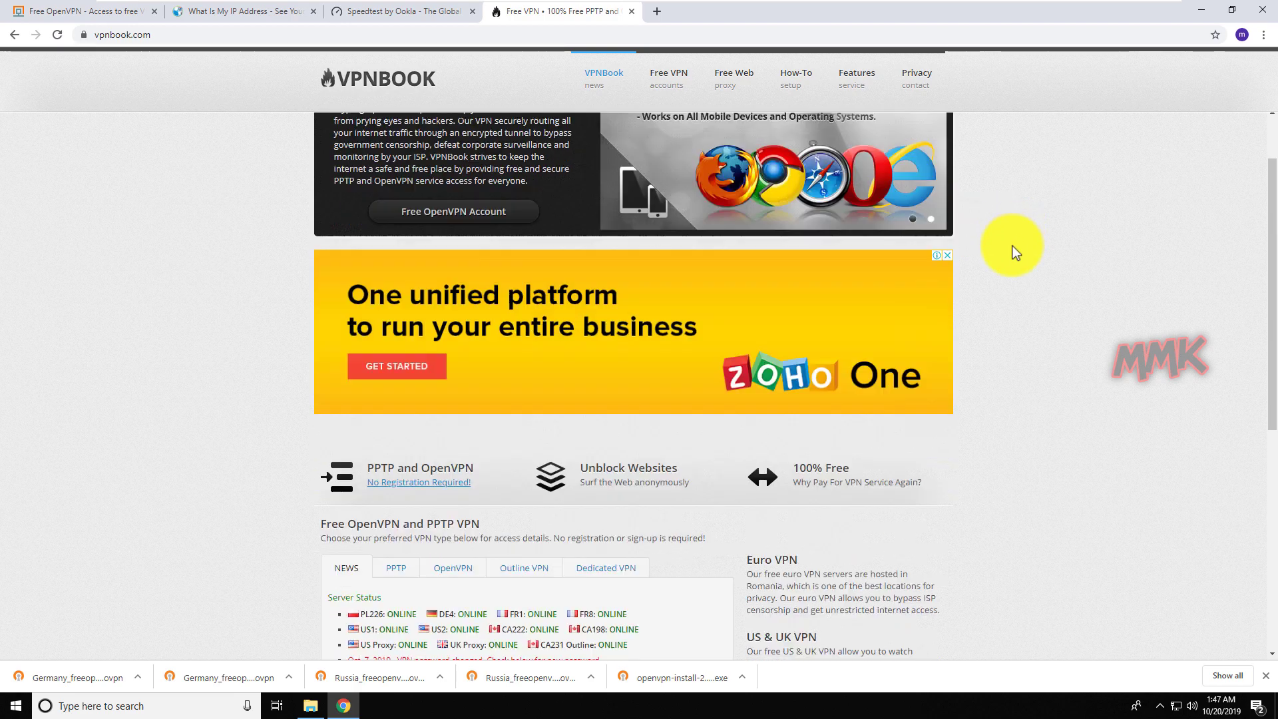
# Download the FR8 OpenVPN certificate bundle into C:\Program Files\OpenVPN\config.
pyautogui.scroll(-3)
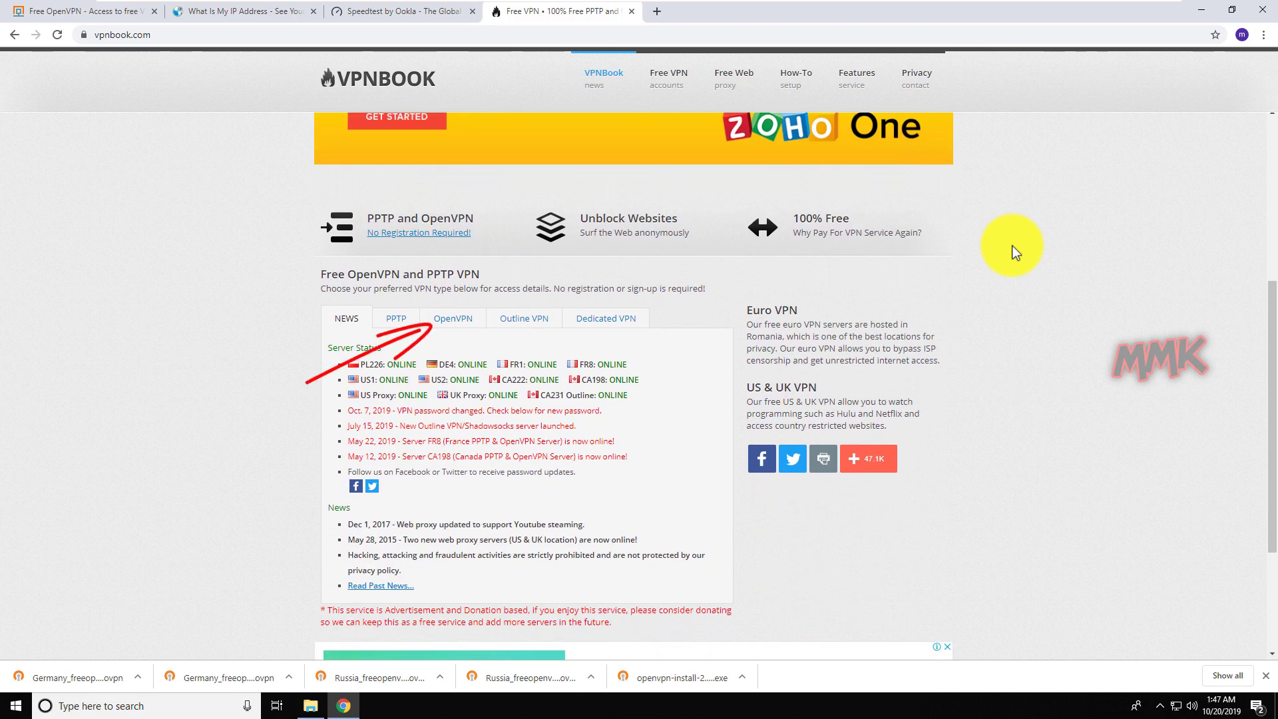
pyautogui.click(452, 318)
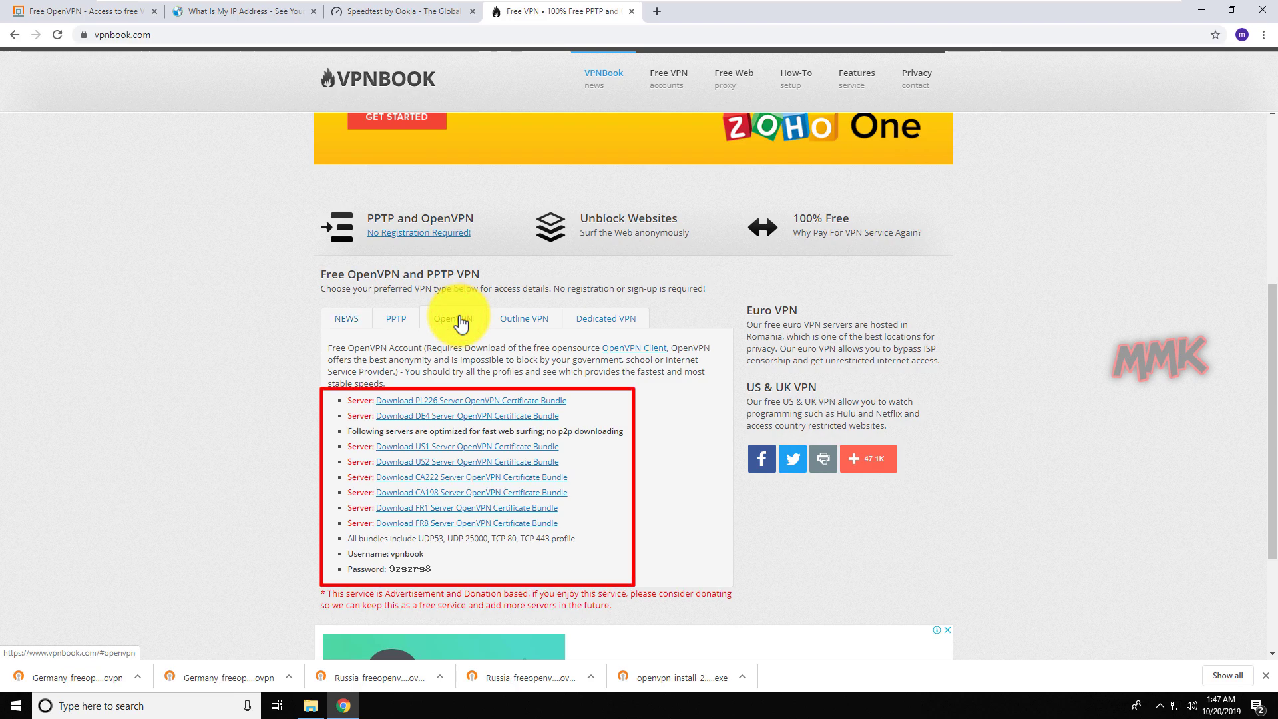
pyautogui.click(464, 526)
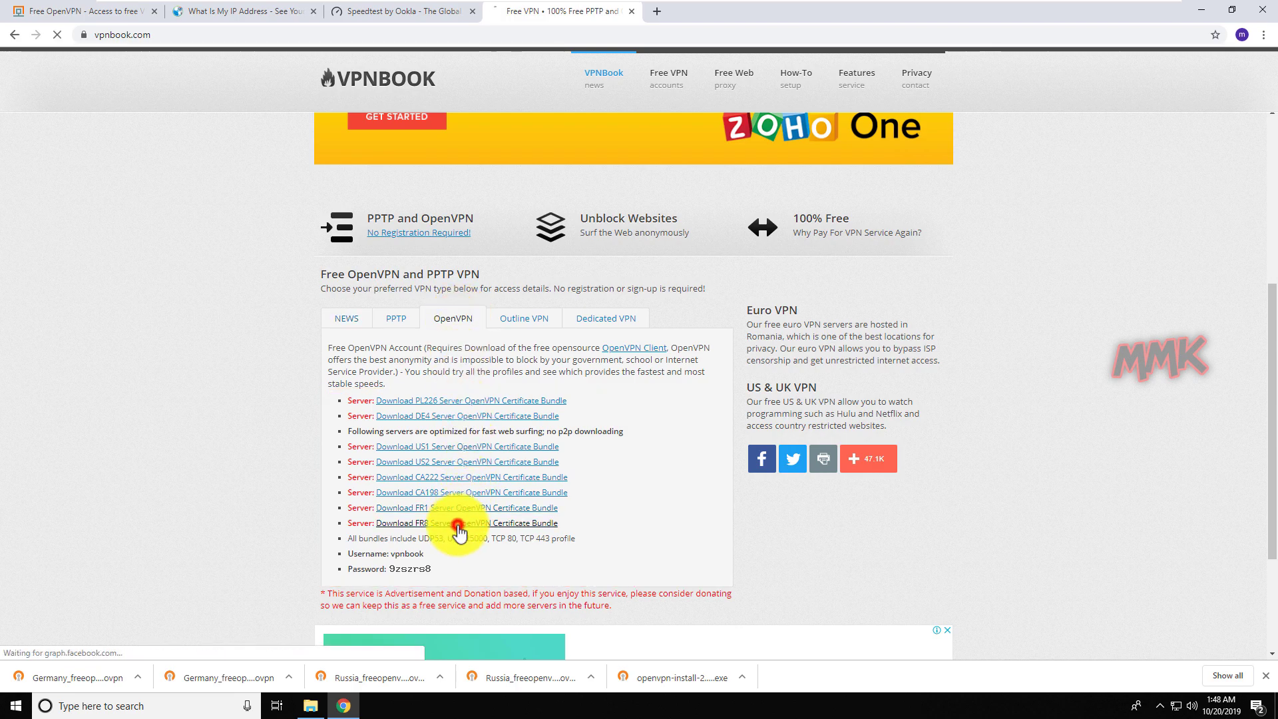
pyautogui.click(459, 522)
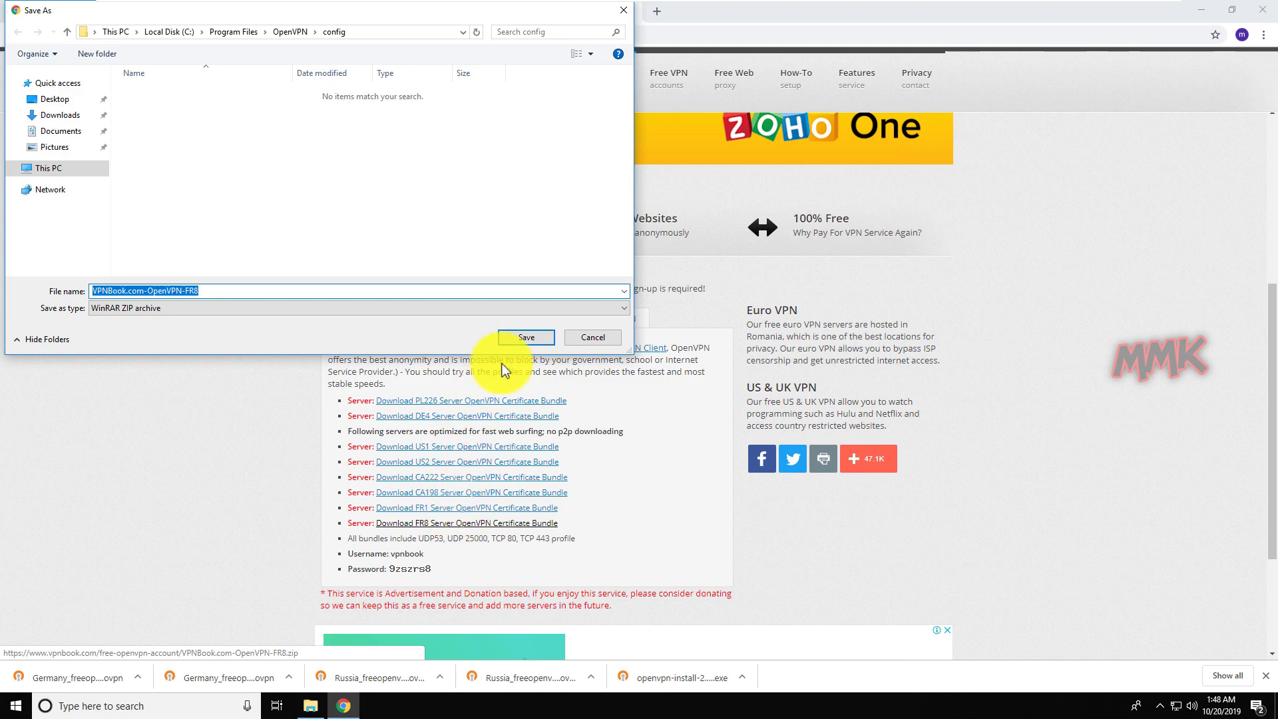
pyautogui.click(526, 337)
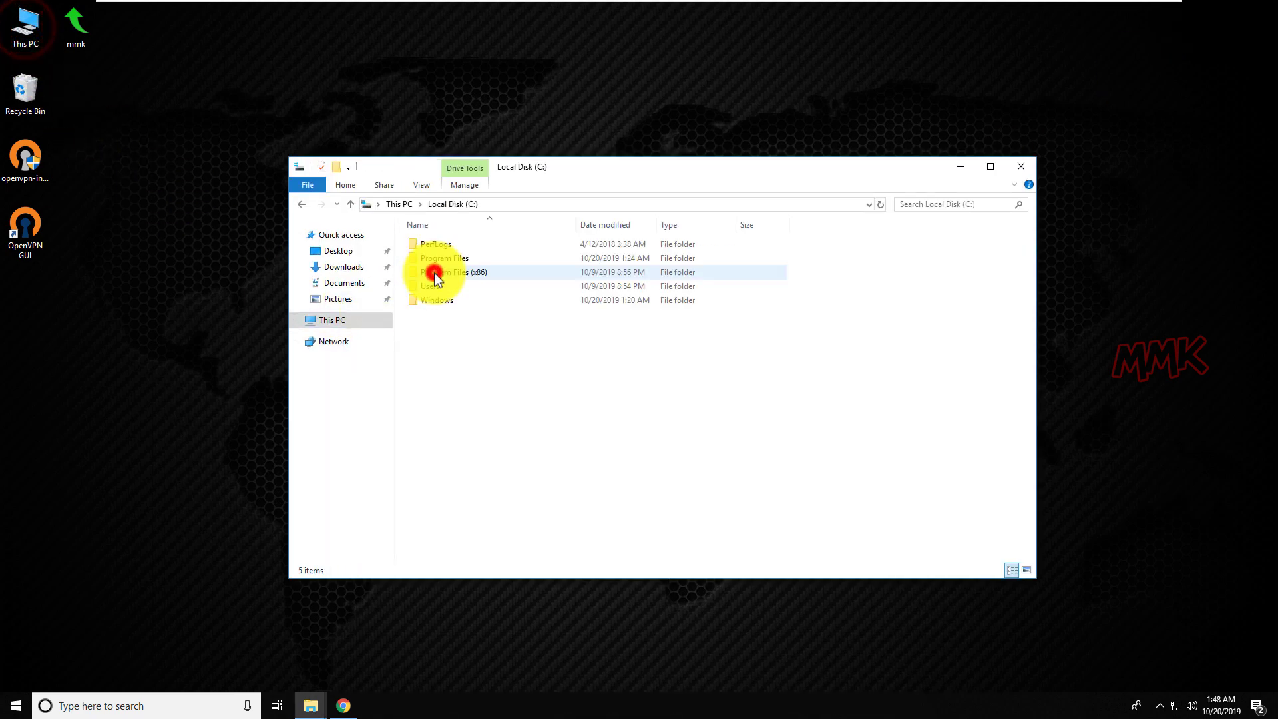
# Unpack the VPNBook FR8 bundle into Program Files > OpenVPN > config.
pyautogui.doubleClick(441, 258)
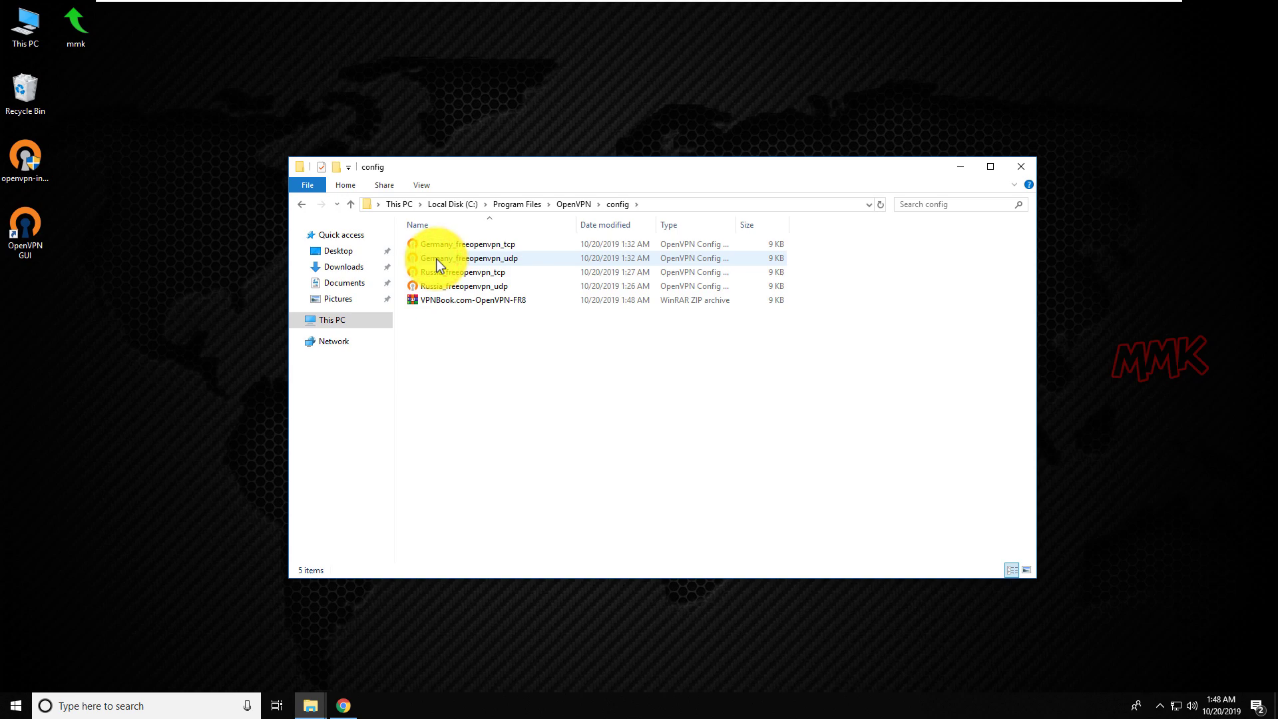
pyautogui.click(472, 300)
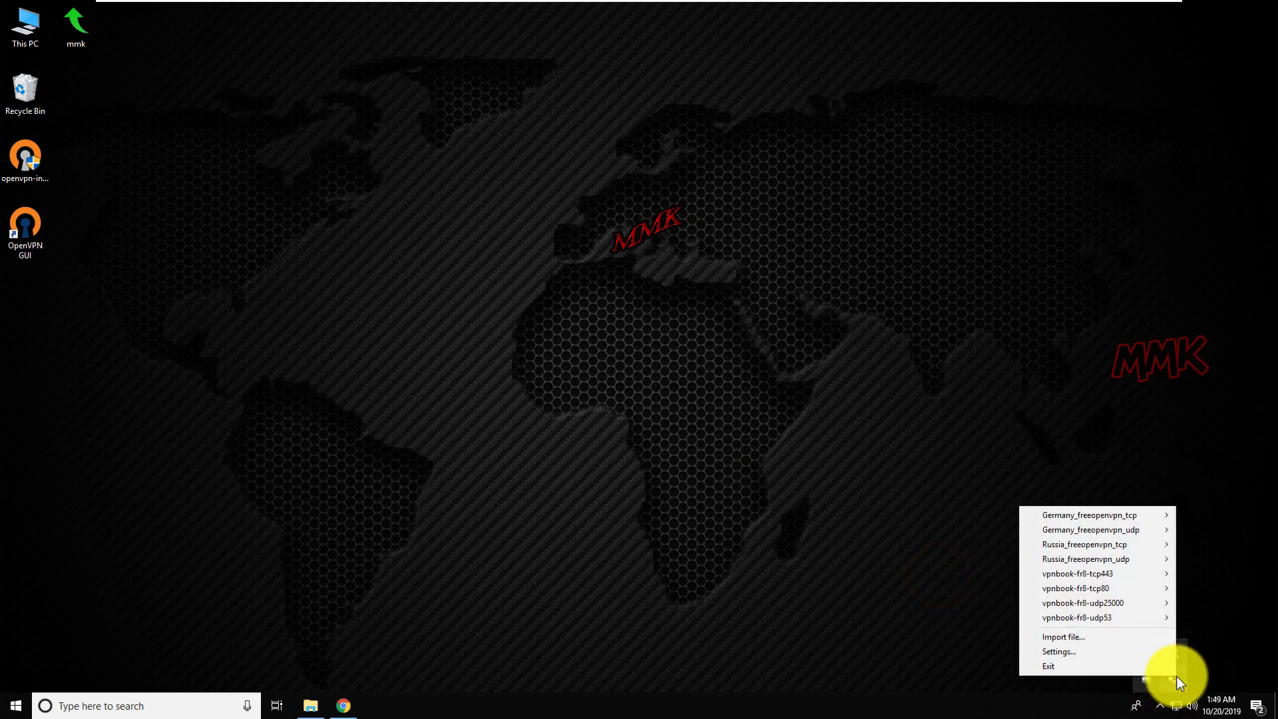
pyautogui.moveTo(1096, 617)
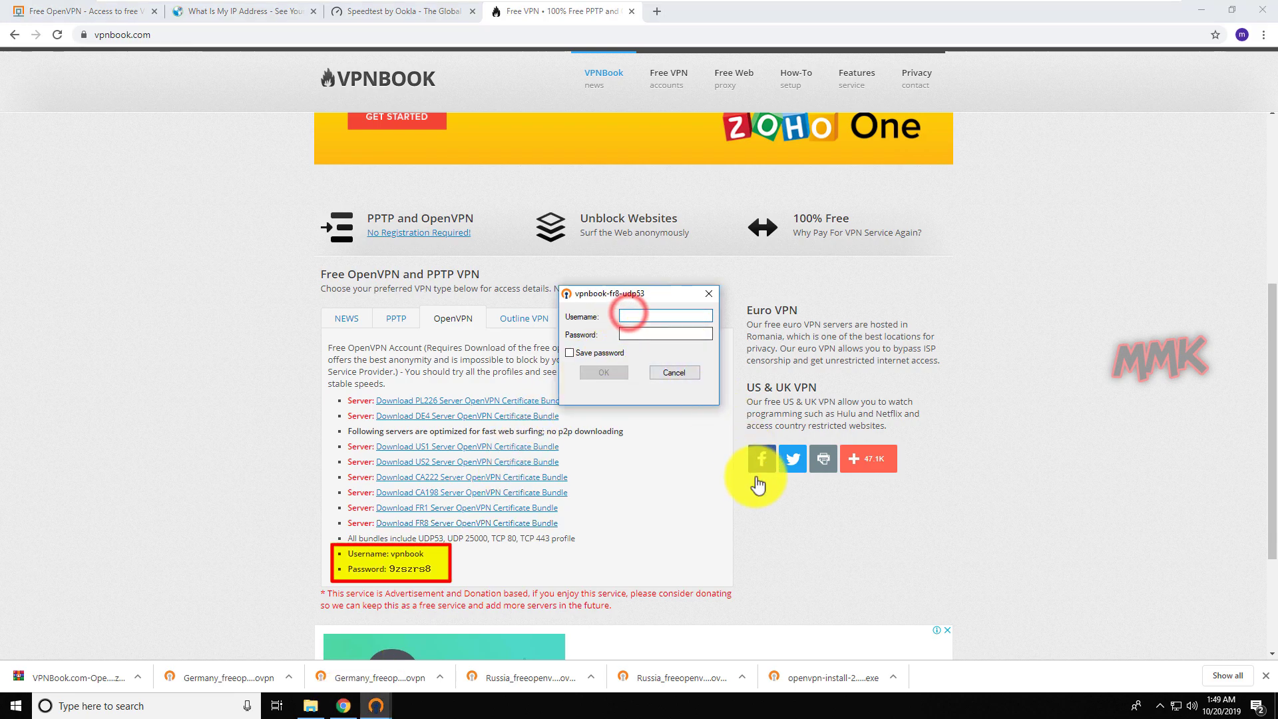
pyautogui.write('vpnbook')
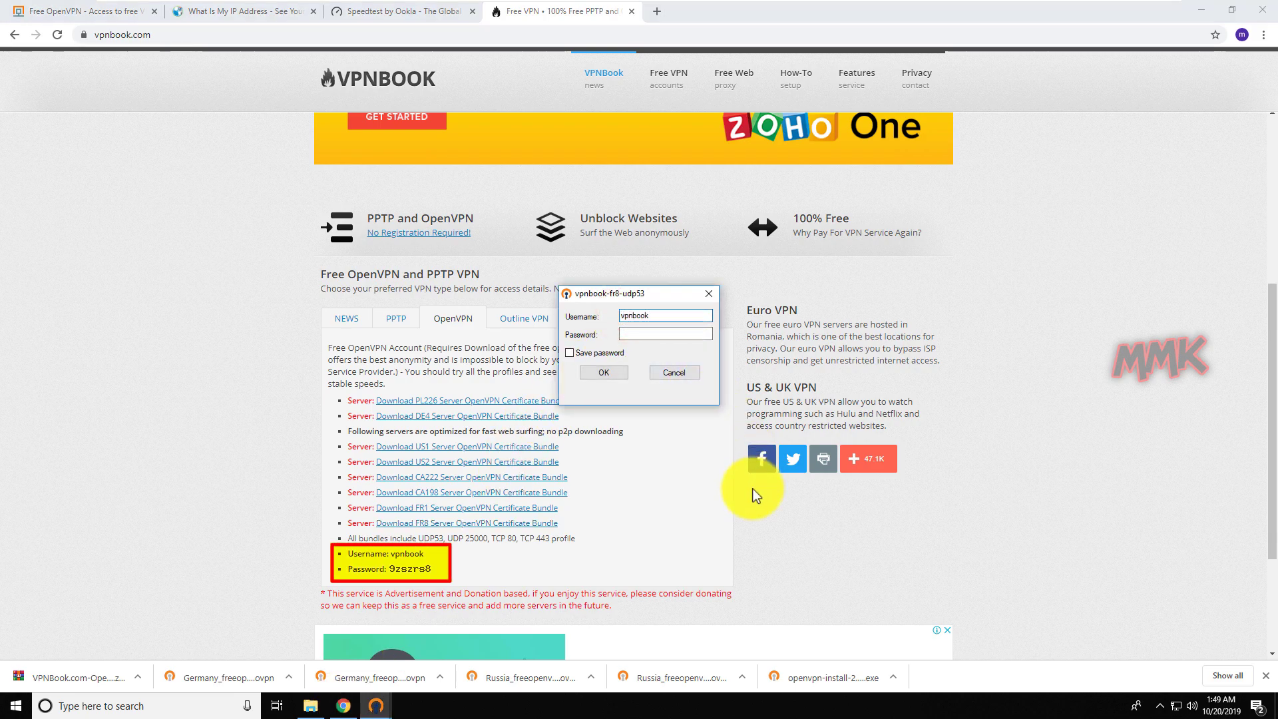
pyautogui.write('9zszrs8')
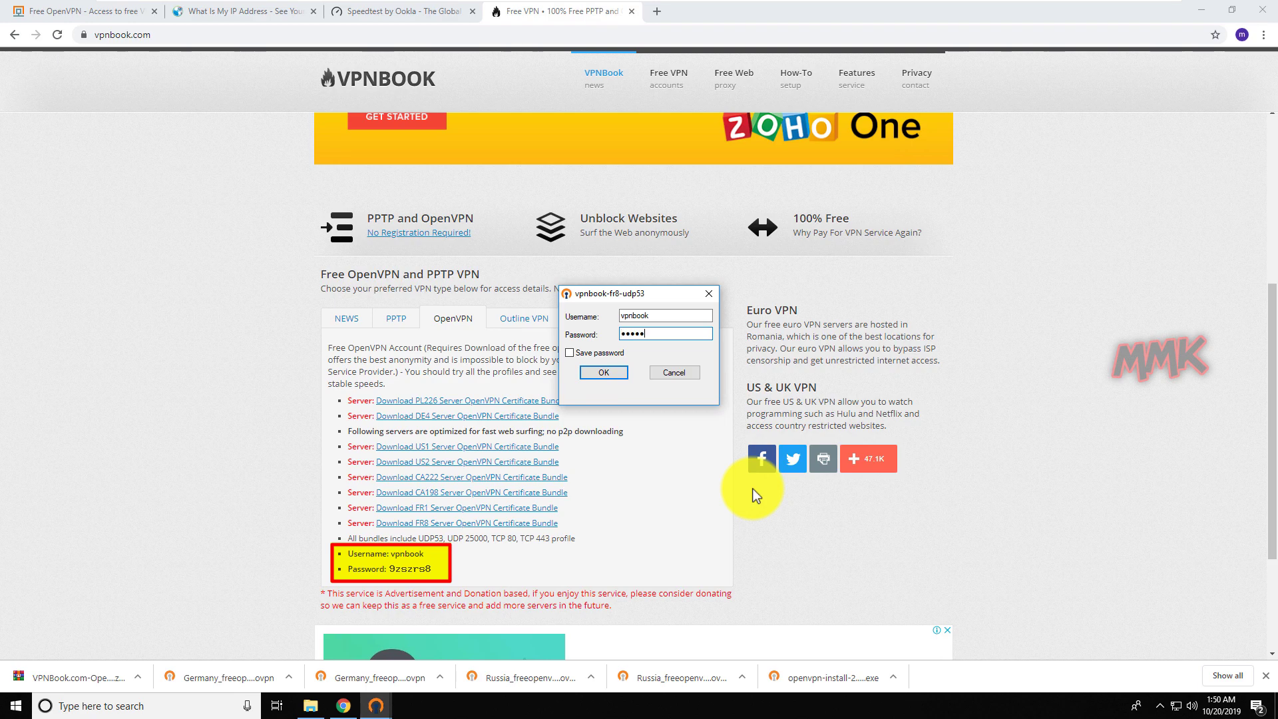
pyautogui.click(603, 373)
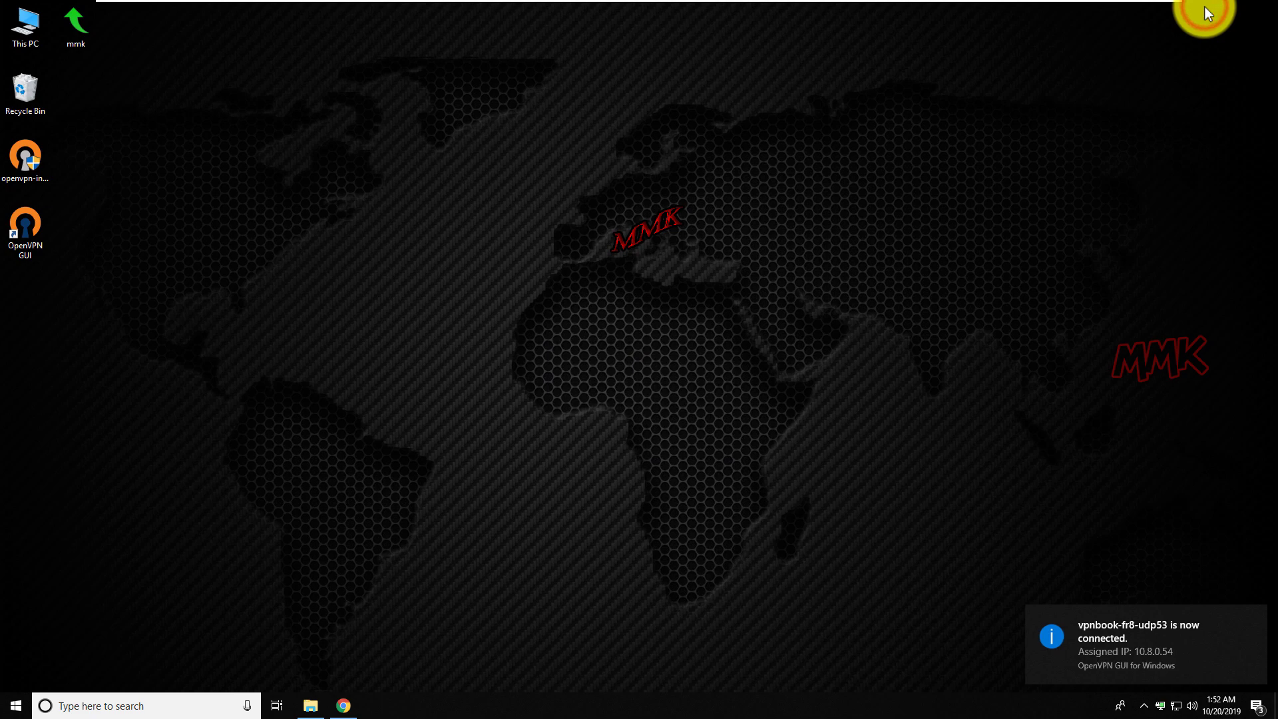
pyautogui.moveTo(1209, 11)
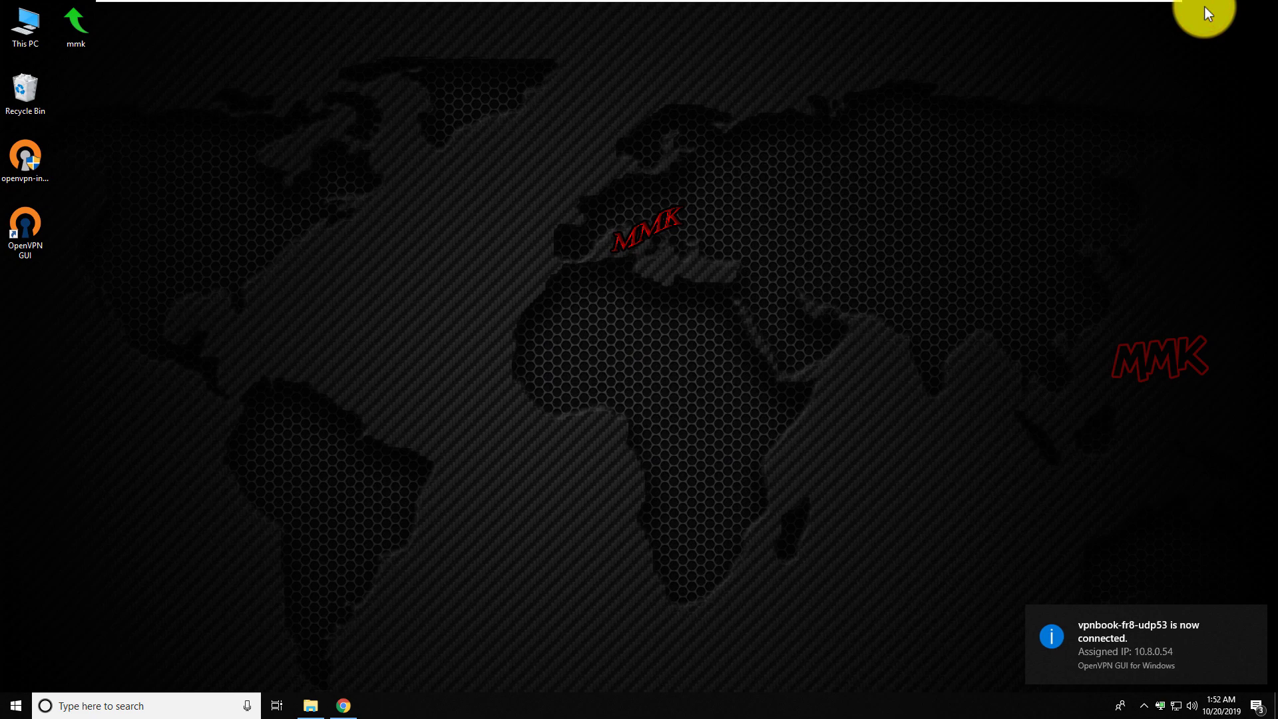
pyautogui.click(341, 706)
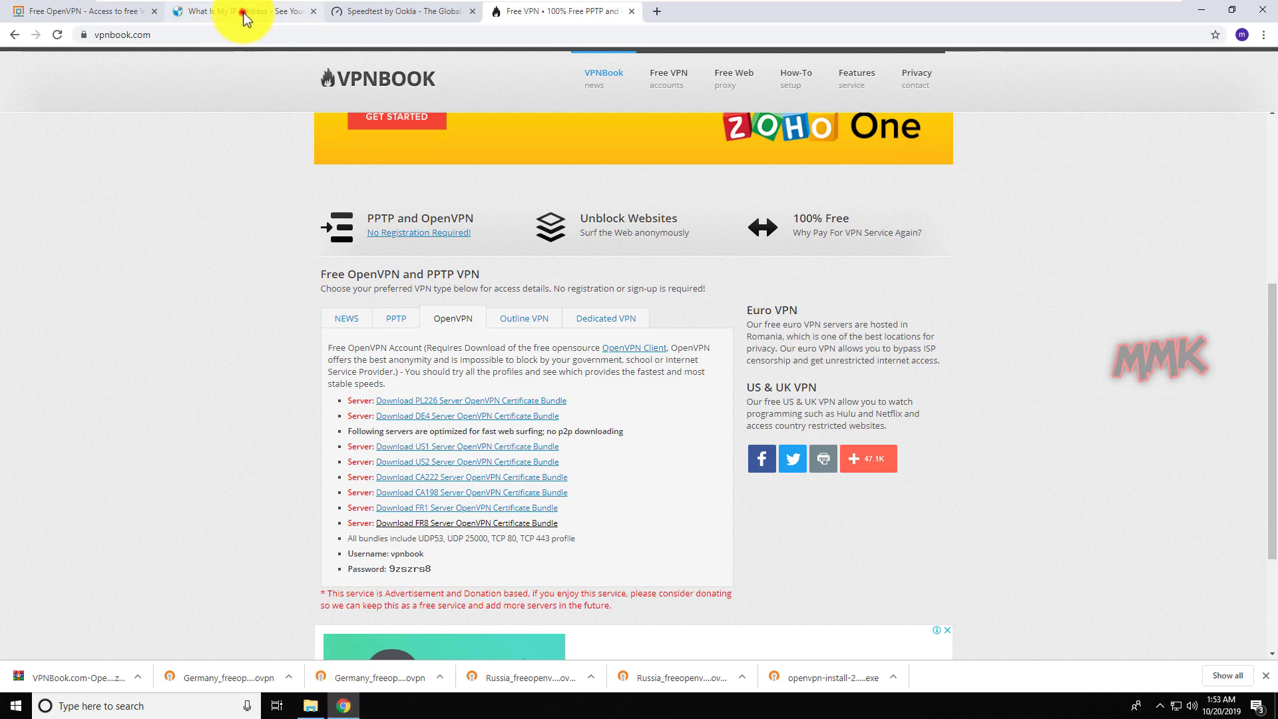
# Reload the What Is My IP Address tab to show 94.23.57.8 in France.
pyautogui.click(237, 12)
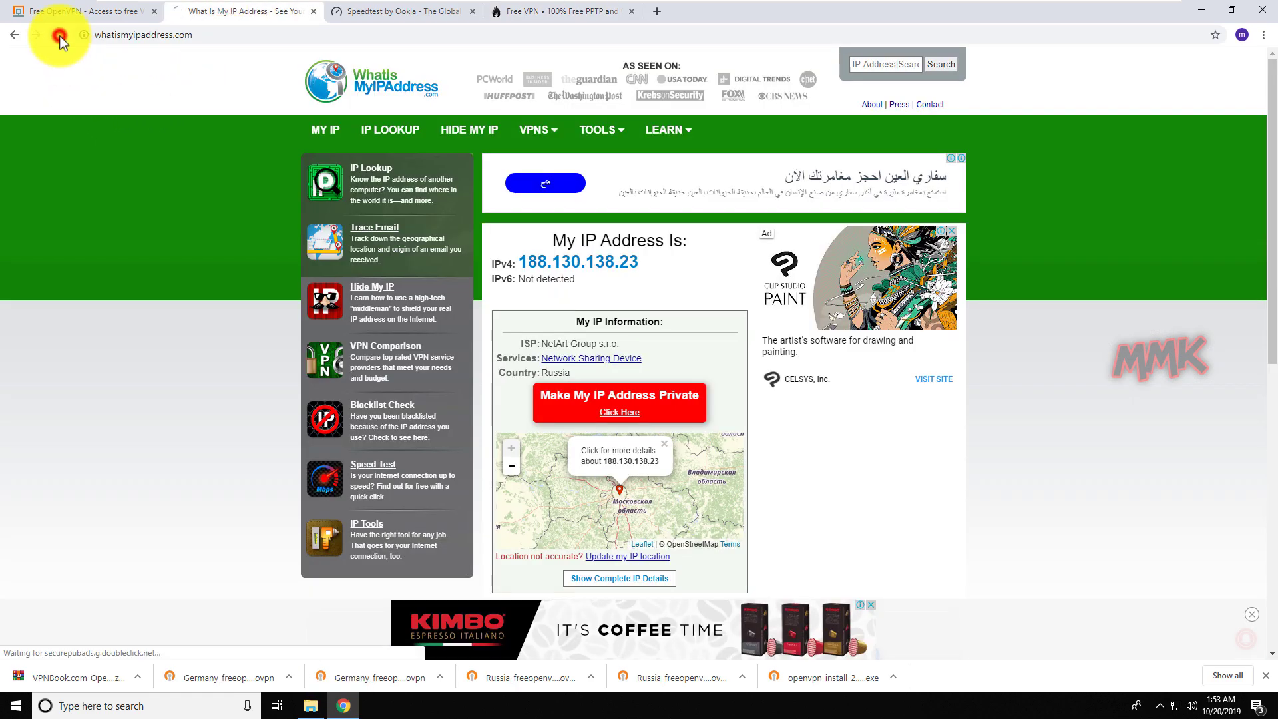
pyautogui.click(55, 35)
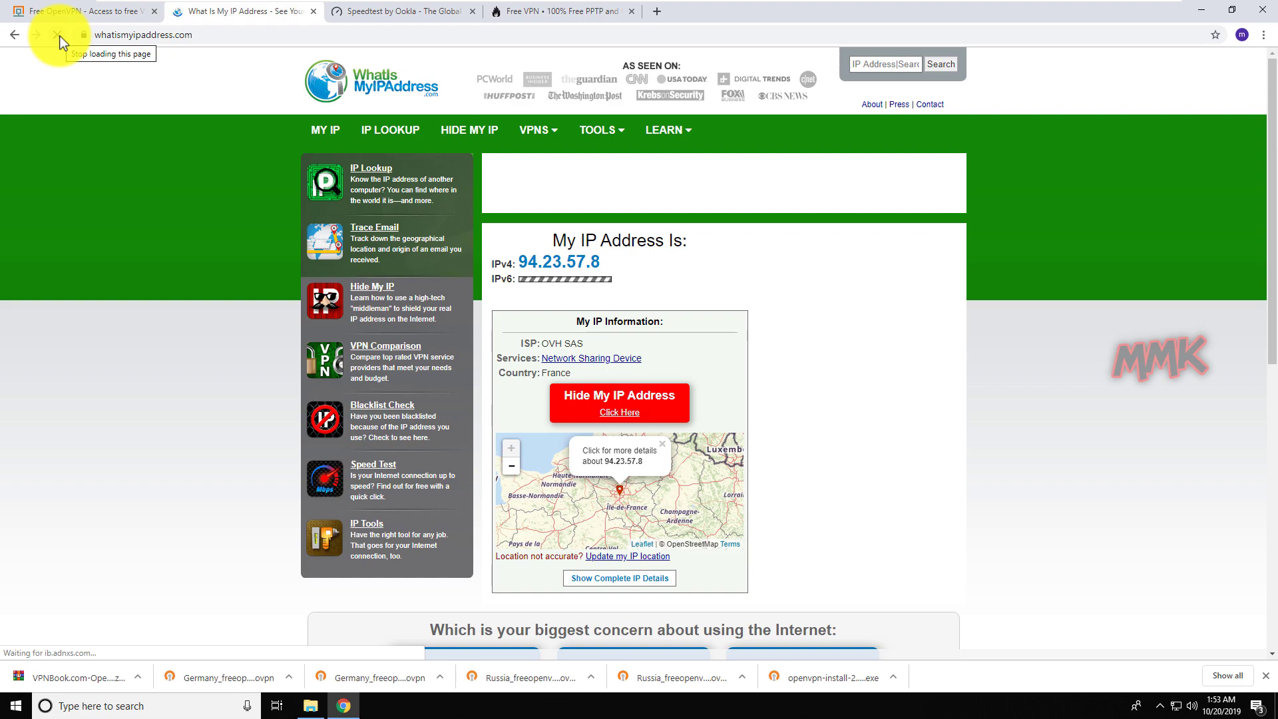